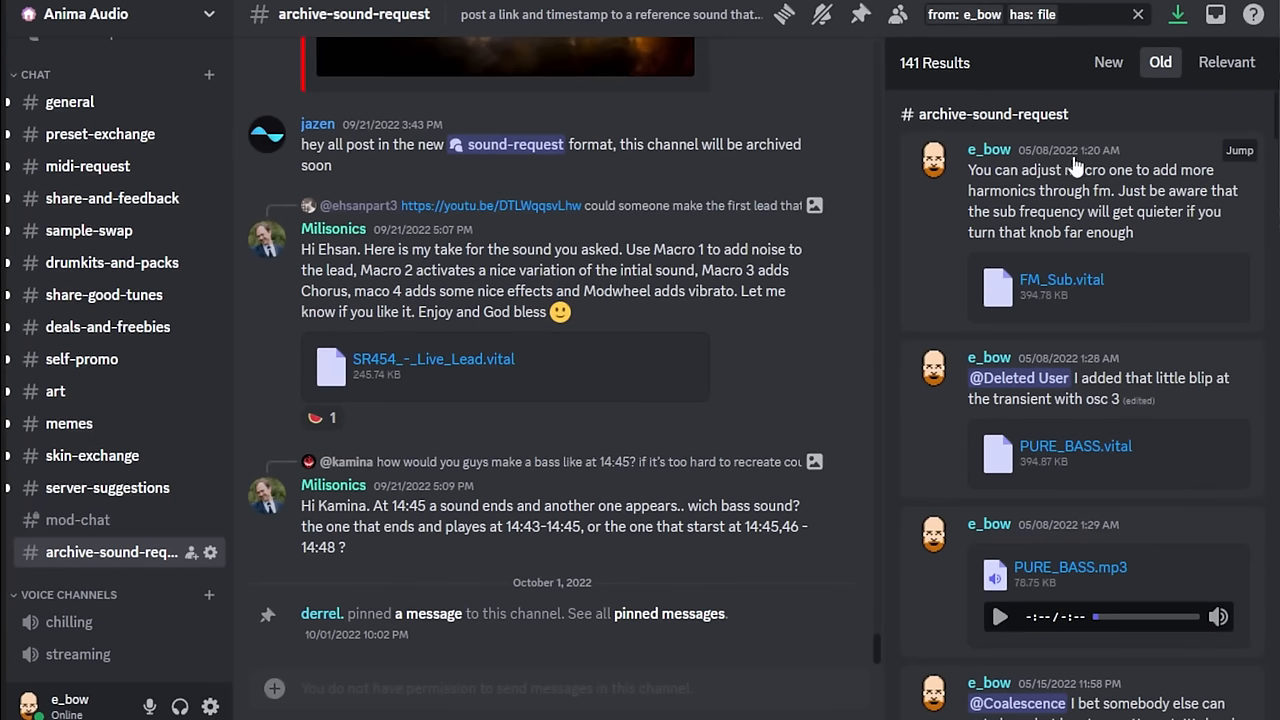
# - Scroll through the shared preset files in the #archive-sound-request search results
pyautogui.scroll(-3)
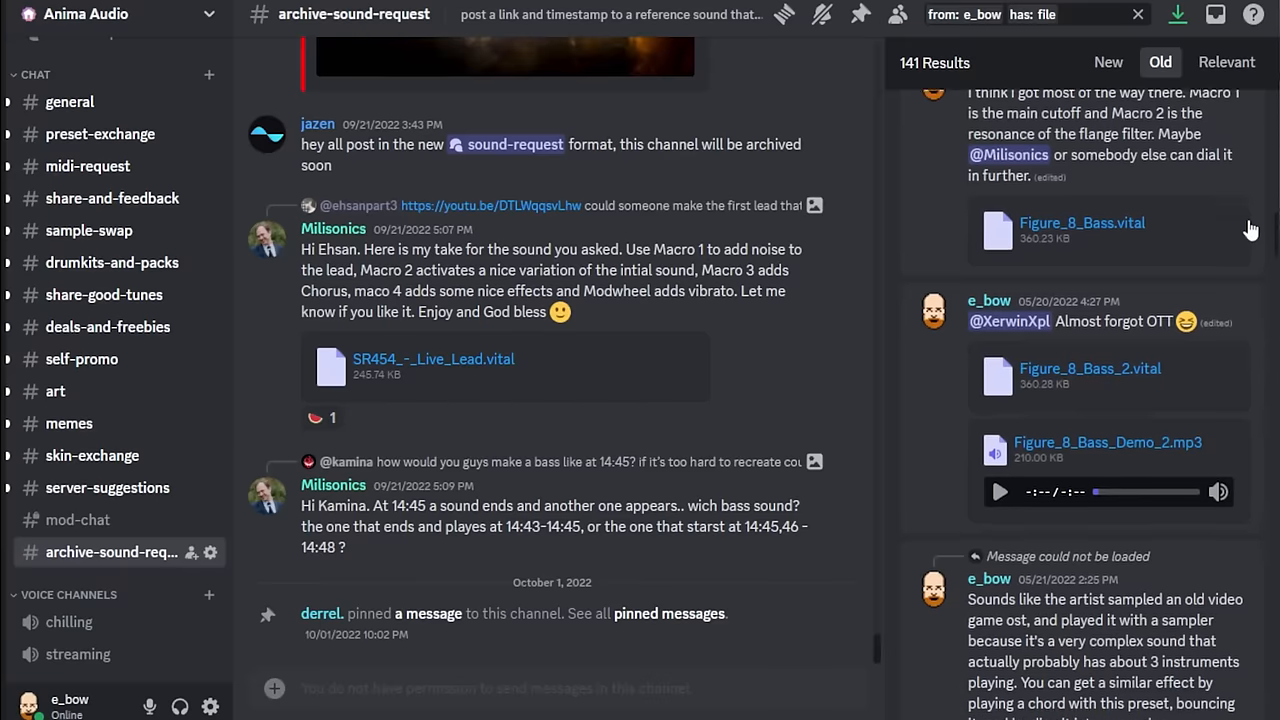
pyautogui.scroll(-3)
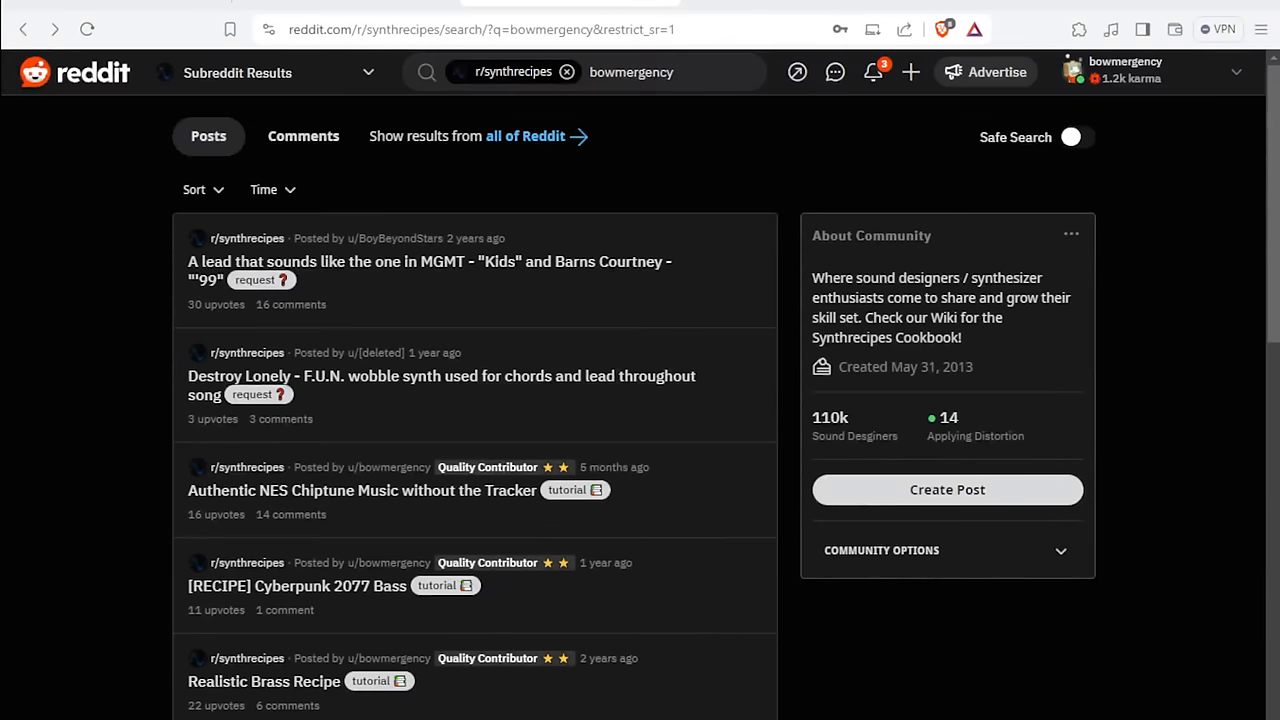
pyautogui.scroll(-3)
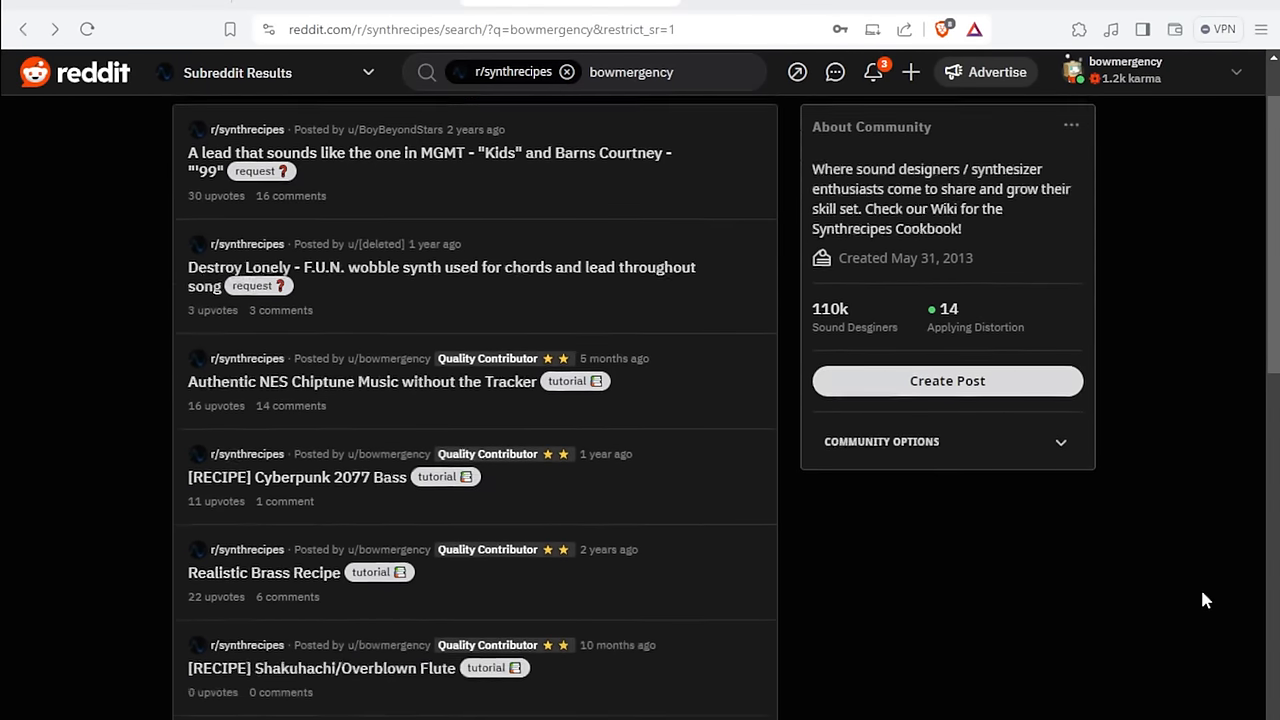
pyautogui.scroll(-3)
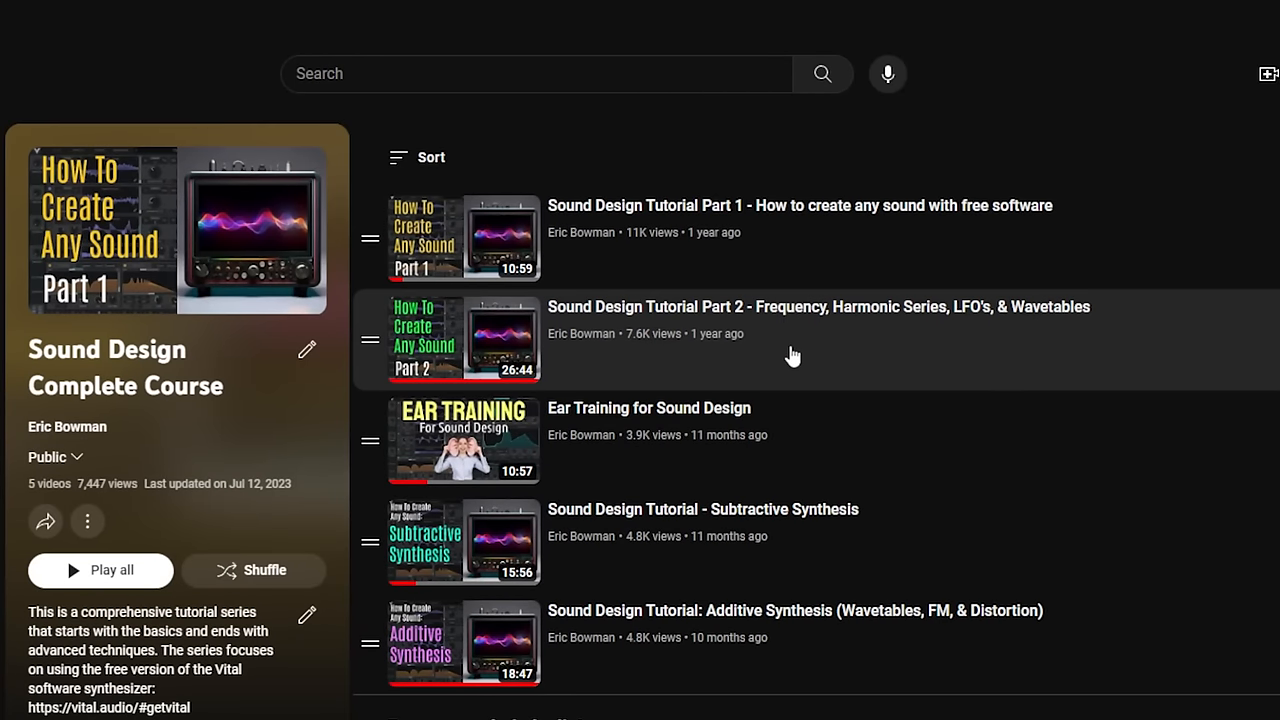
pyautogui.moveTo(800, 552)
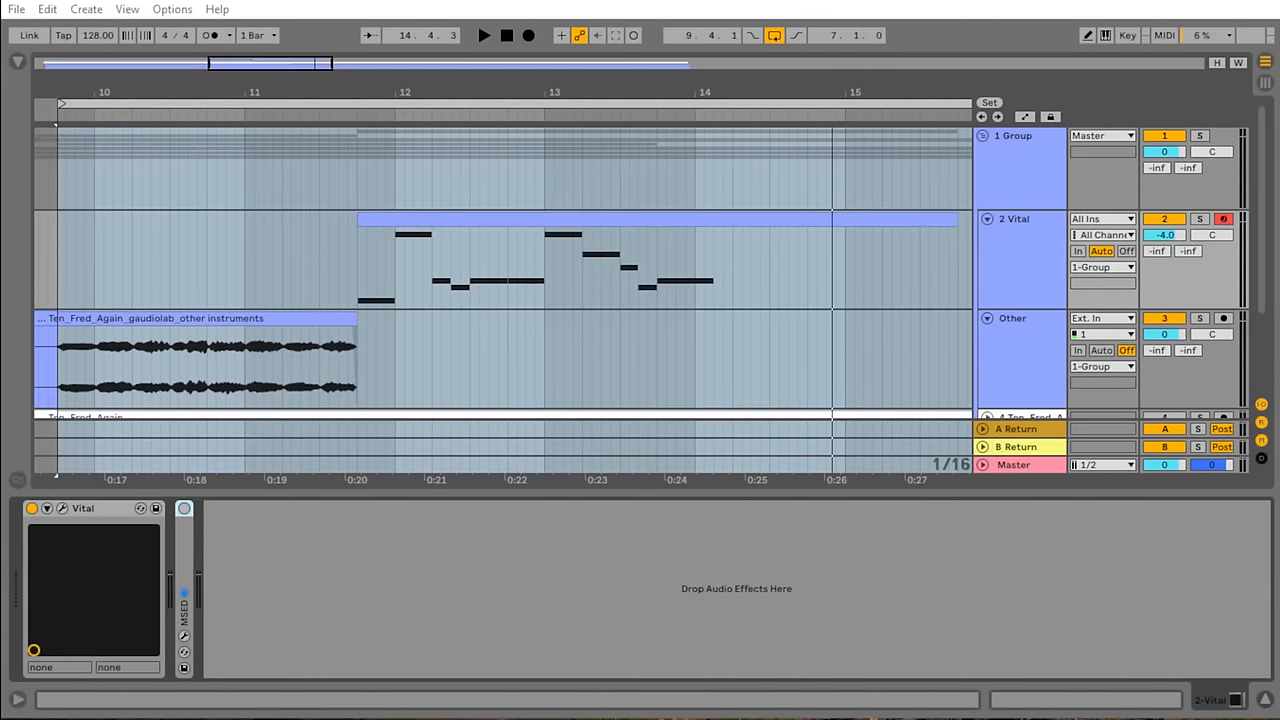
pyautogui.click(484, 36)
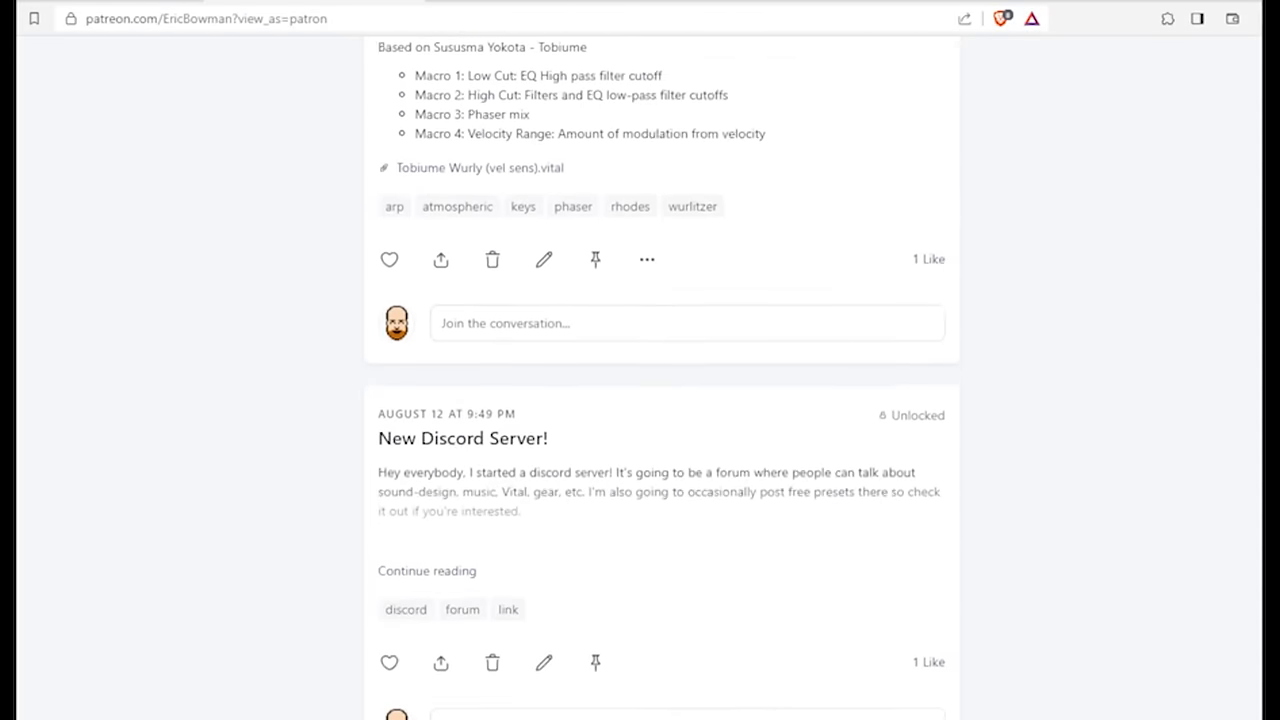
# - Scroll down the Patreon posts feed toward the Gumroad preset pack store
pyautogui.scroll(-3)
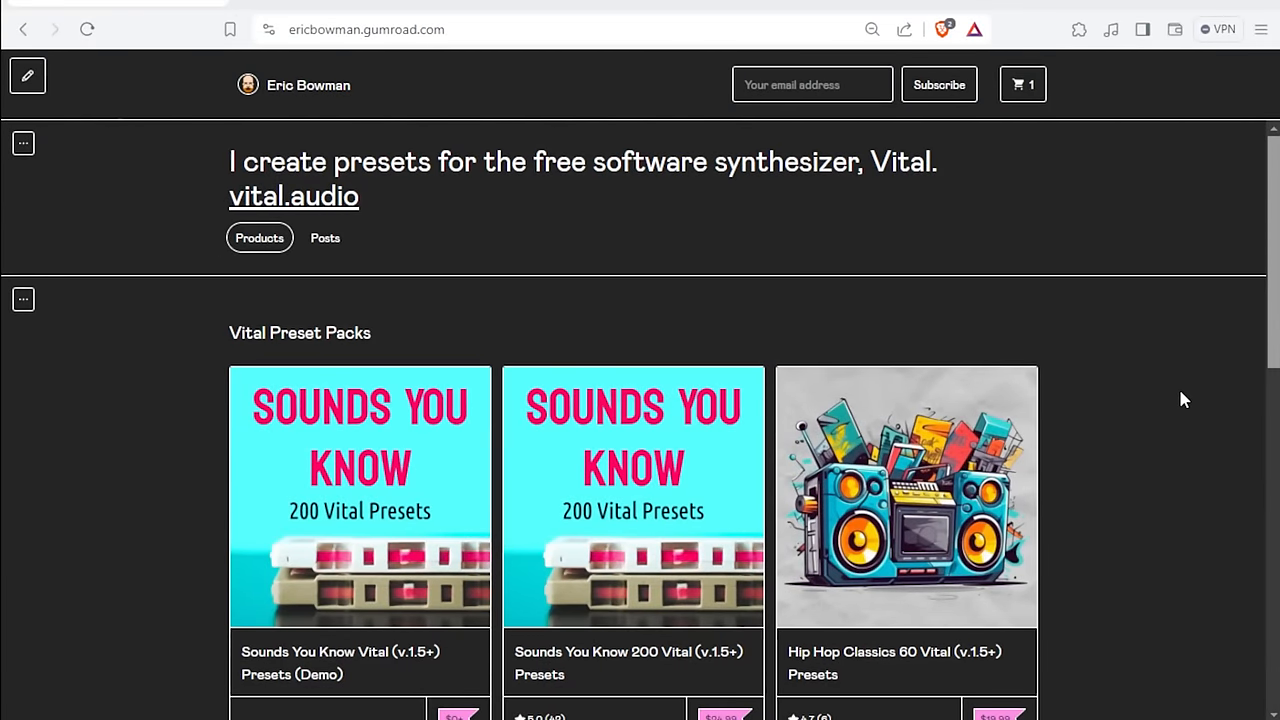
pyautogui.scroll(-3)
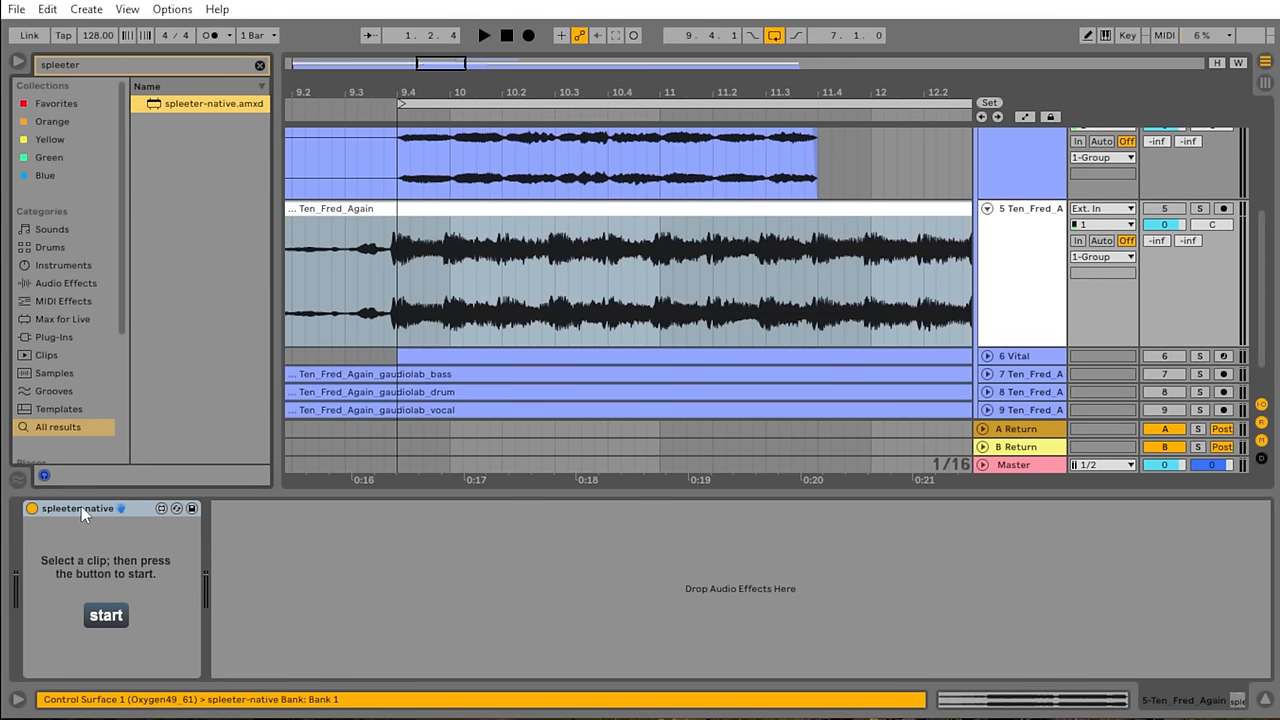
pyautogui.click(106, 614)
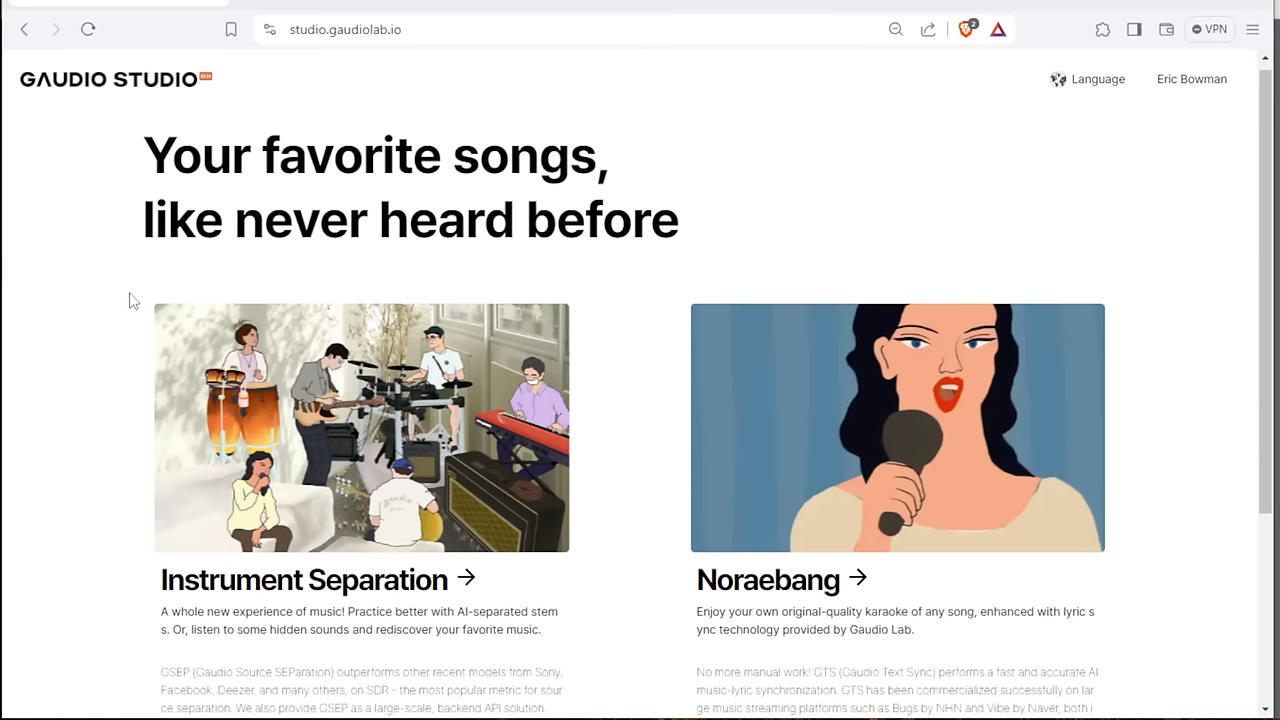
pyautogui.moveTo(808, 50)
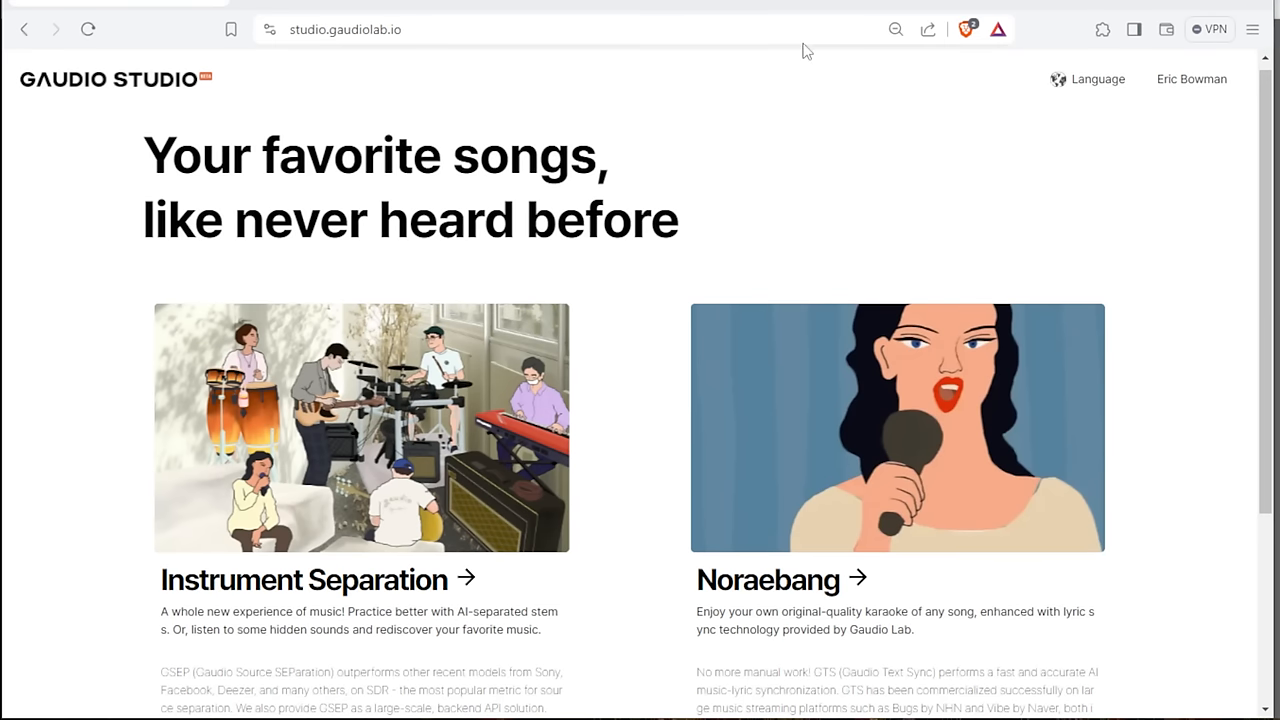
pyautogui.moveTo(62, 132)
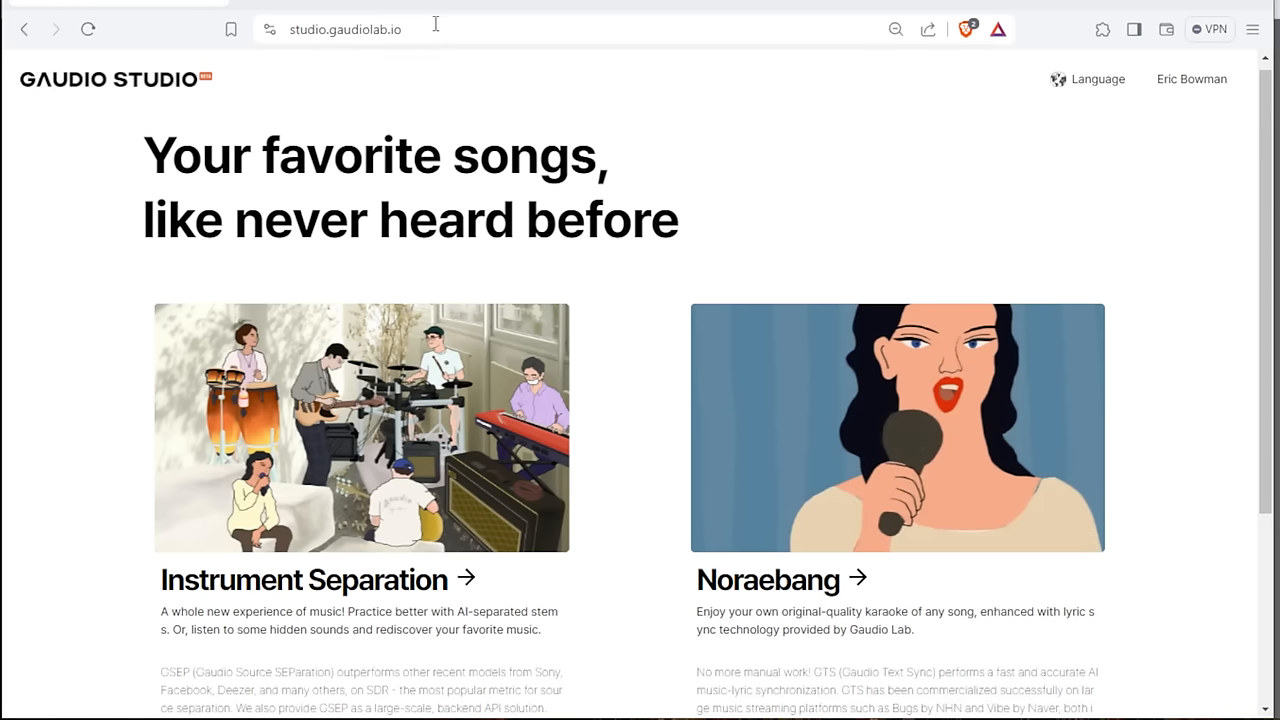
pyautogui.click(344, 30)
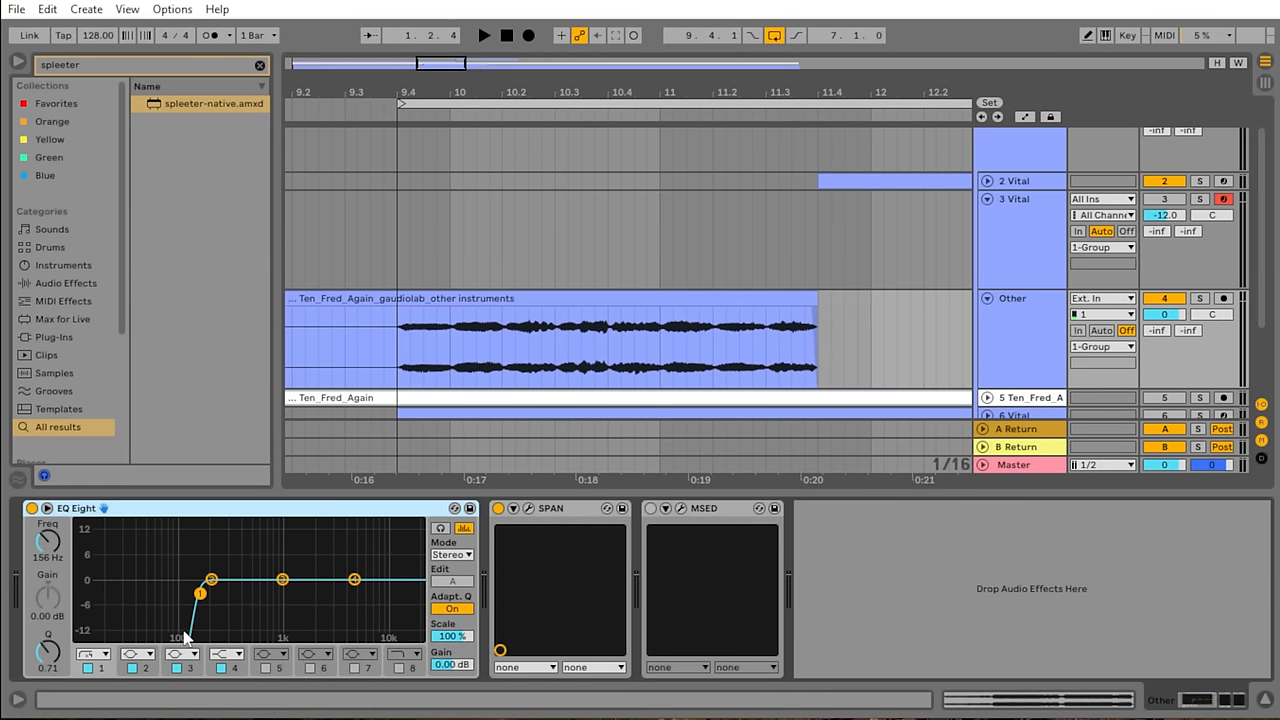
pyautogui.moveTo(270, 552)
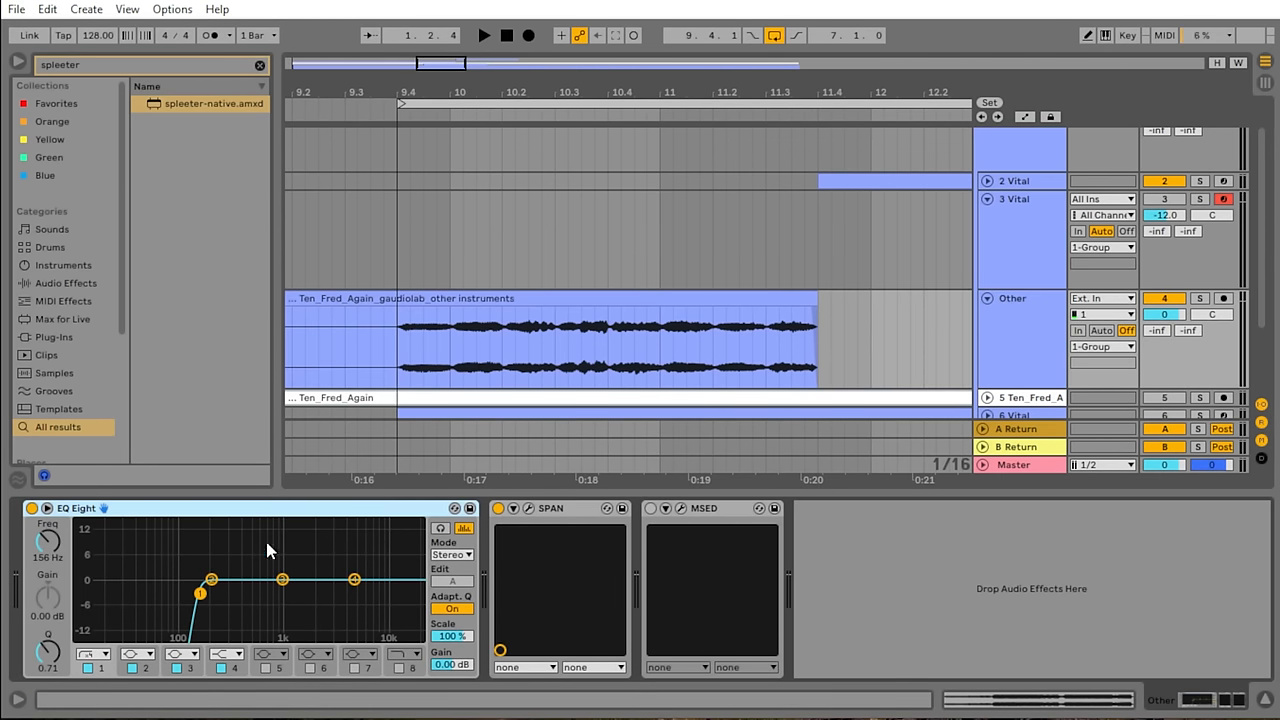
pyautogui.moveTo(1036, 276)
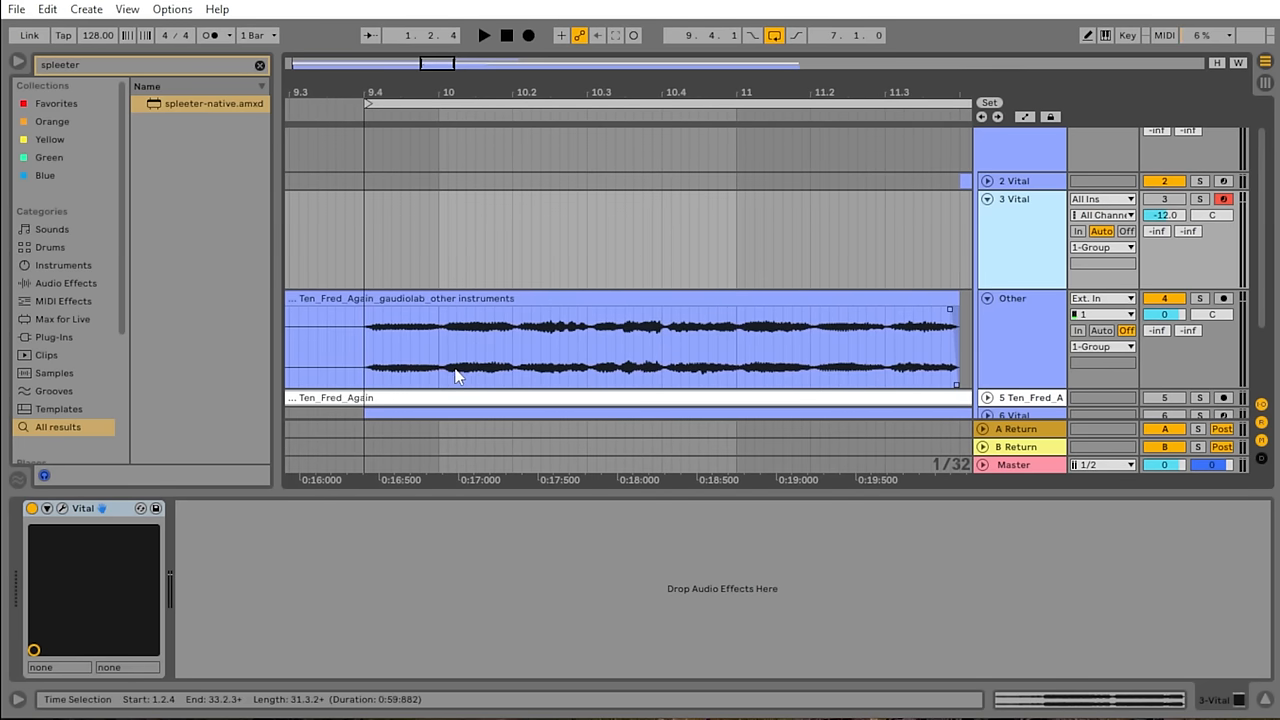
pyautogui.moveTo(592, 330)
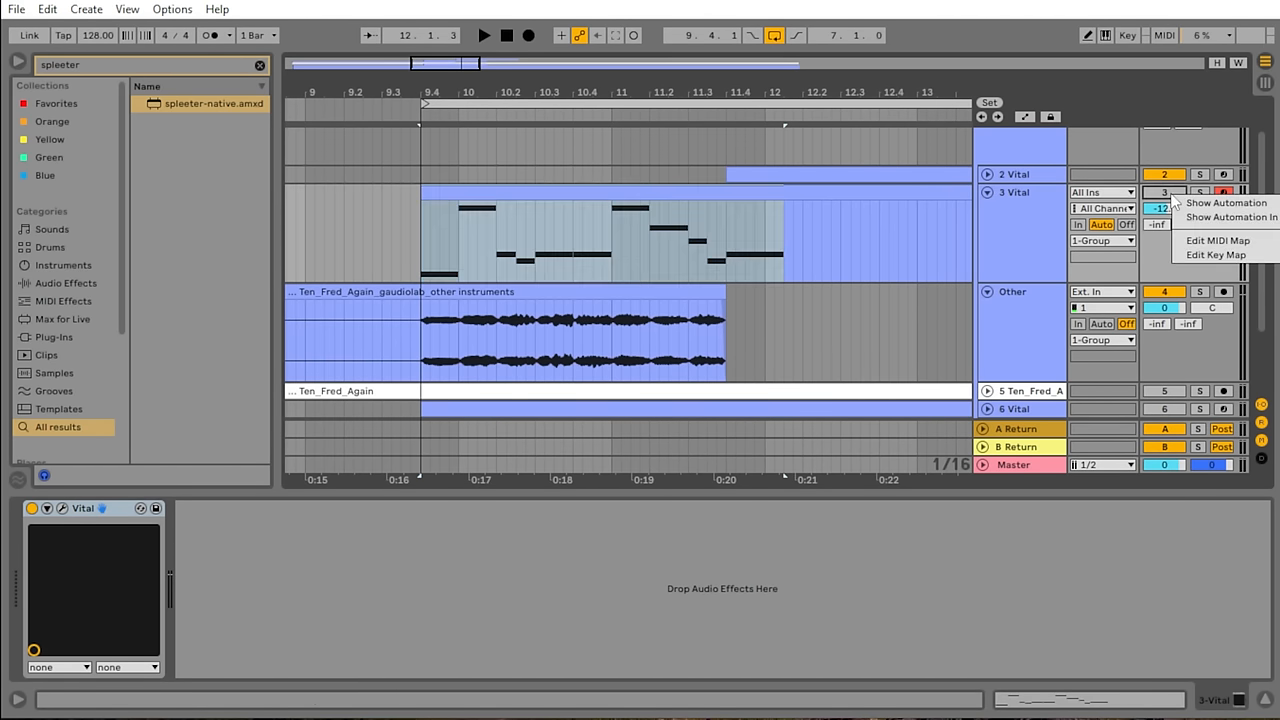
pyautogui.moveTo(1216, 254)
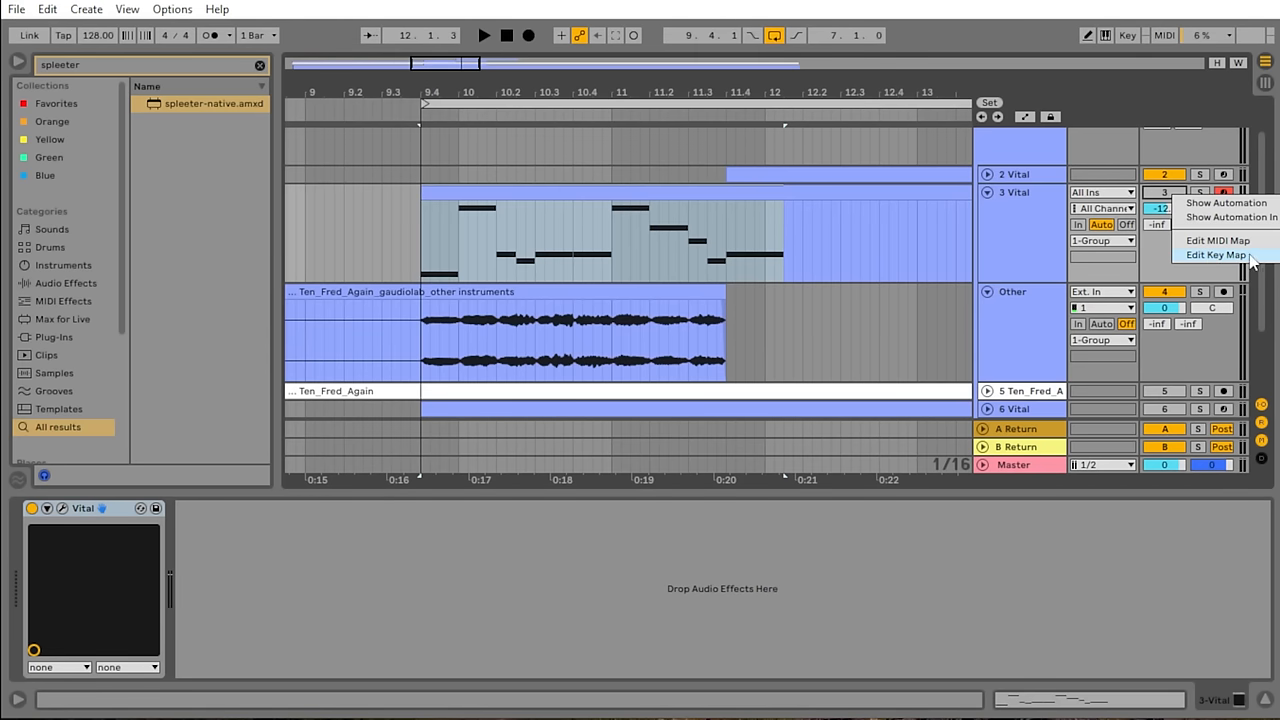
# - Map the R key to the Vital and Other track activators in Key Map mode
pyautogui.click(1214, 256)
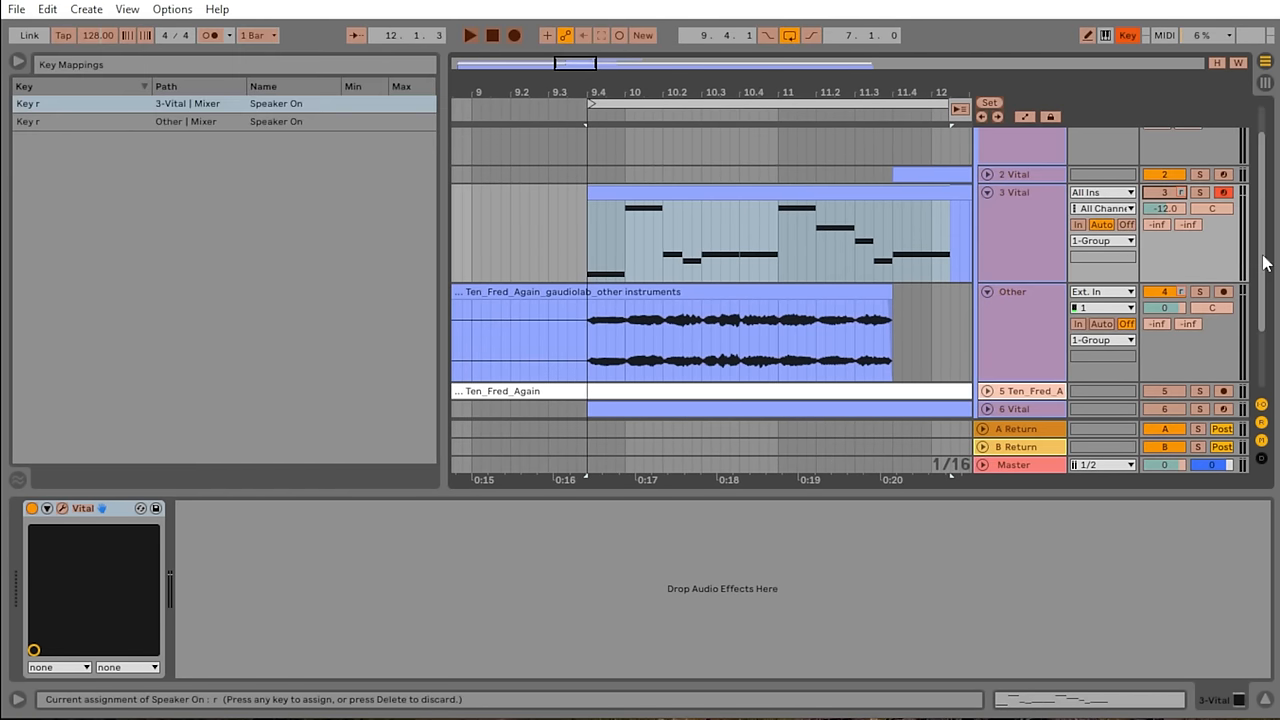
pyautogui.click(120, 122)
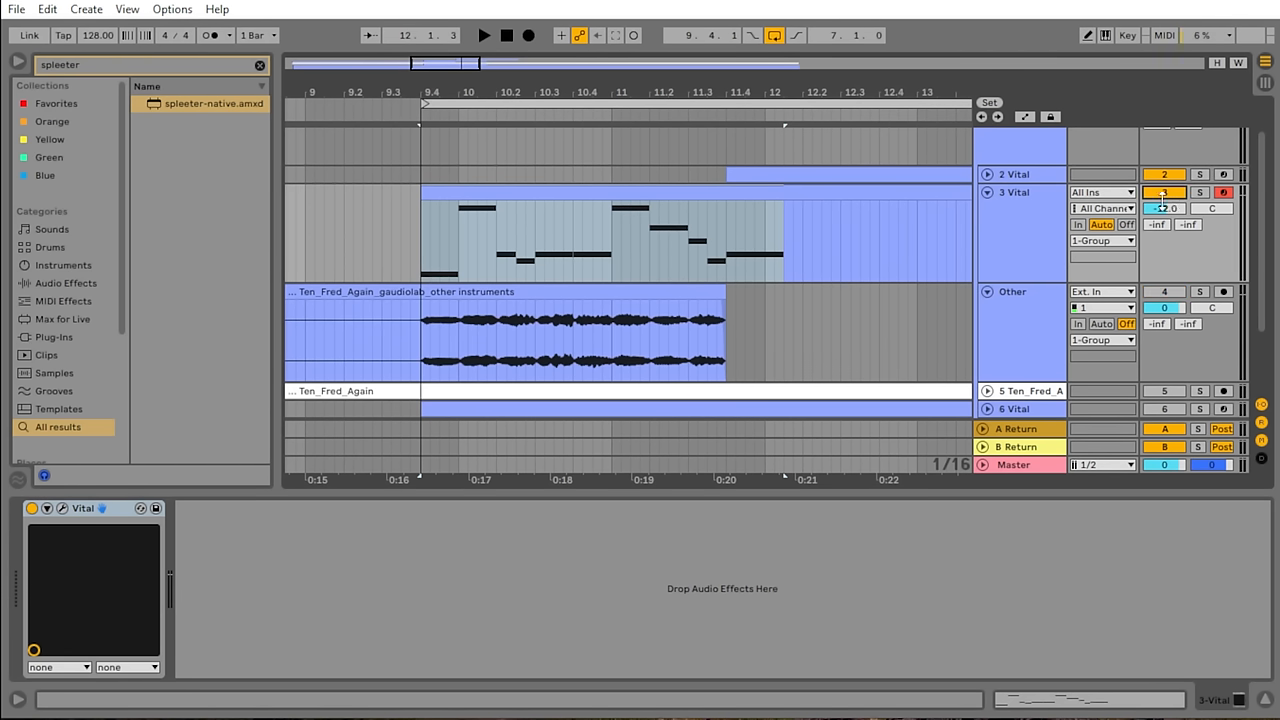
pyautogui.click(1164, 208)
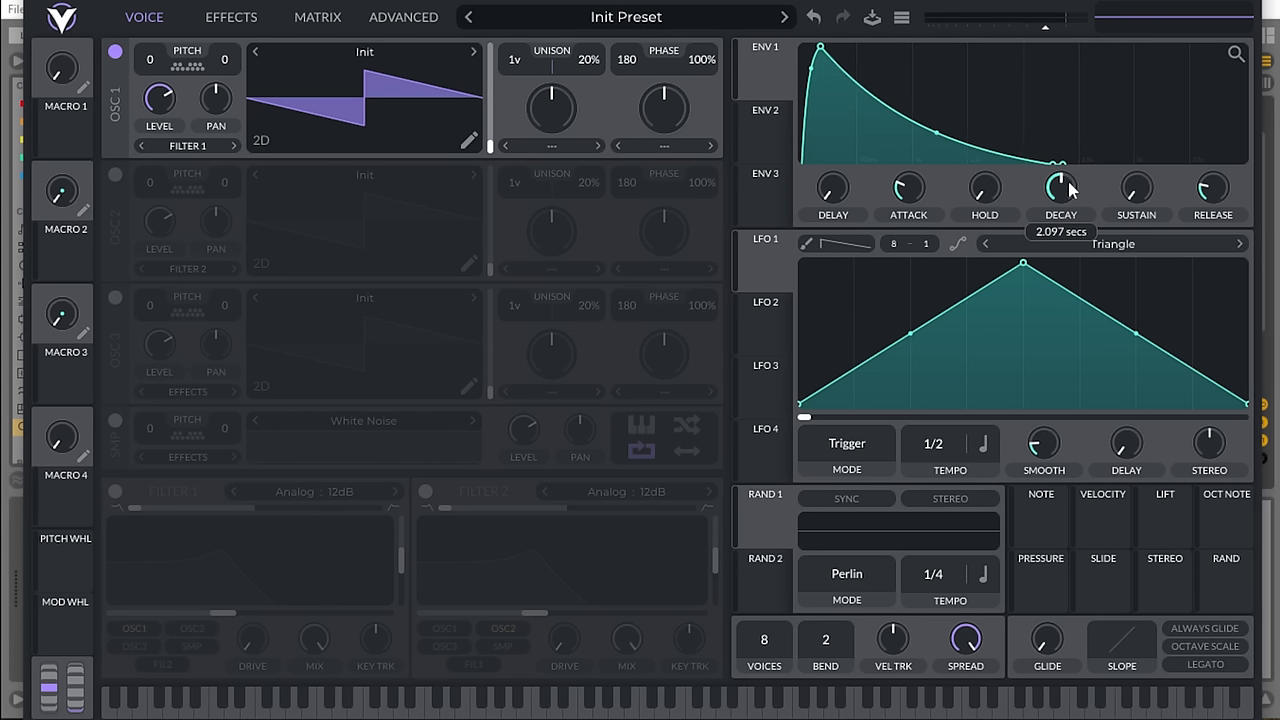
# - Set ENV 1 decay to roughly 2.3–2.5 s and curve its decay segment
pyautogui.moveTo(1060, 190); pyautogui.dragTo(1060, 184)
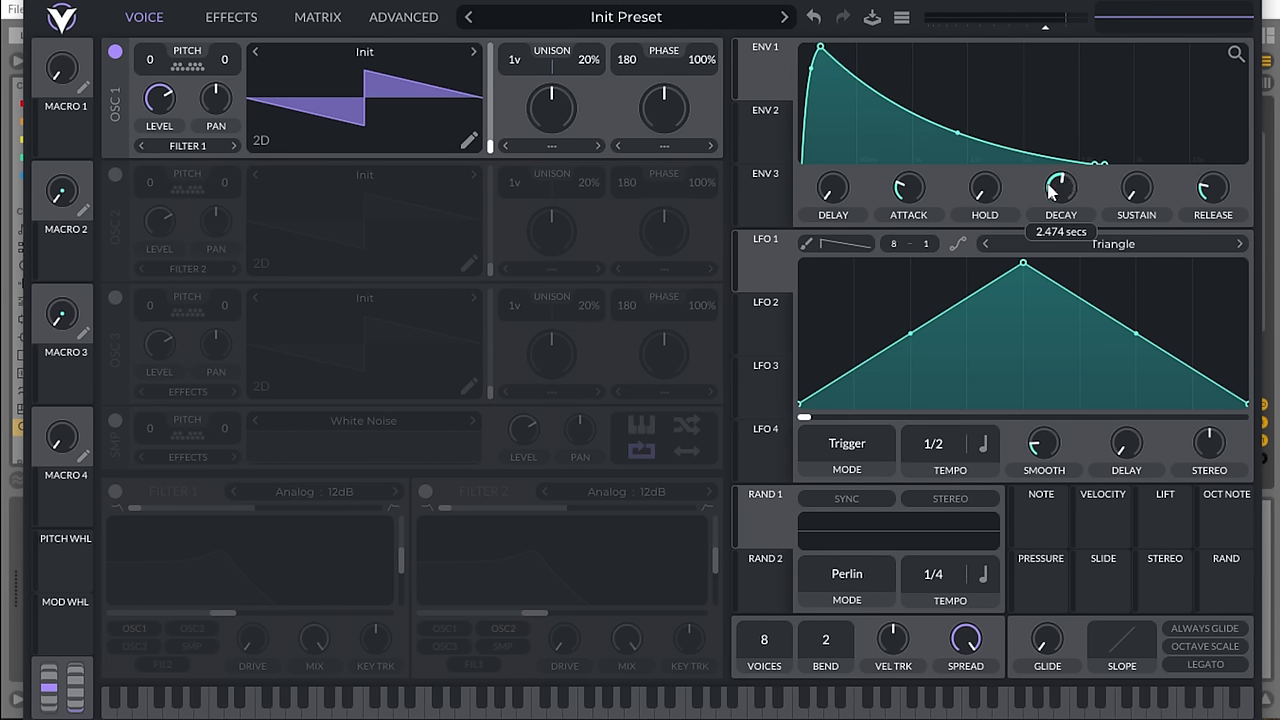
pyautogui.moveTo(832, 192)
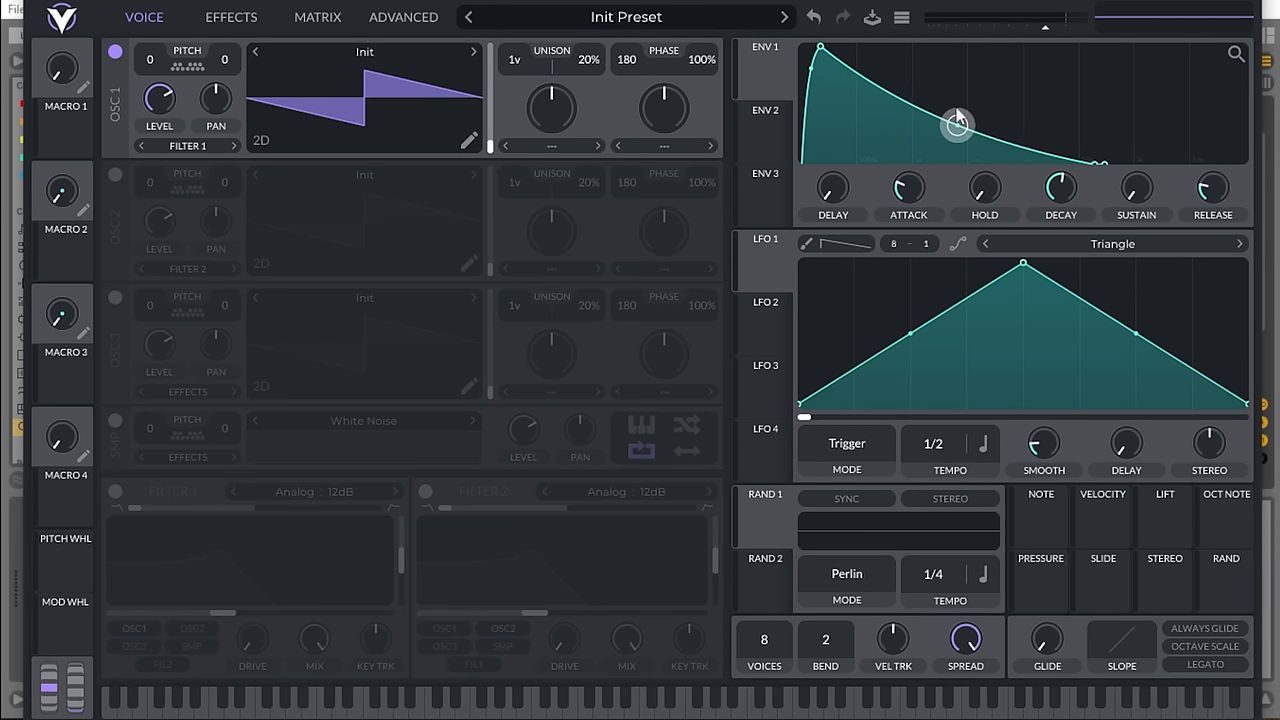
pyautogui.moveTo(1060, 184); pyautogui.dragTo(1060, 200)
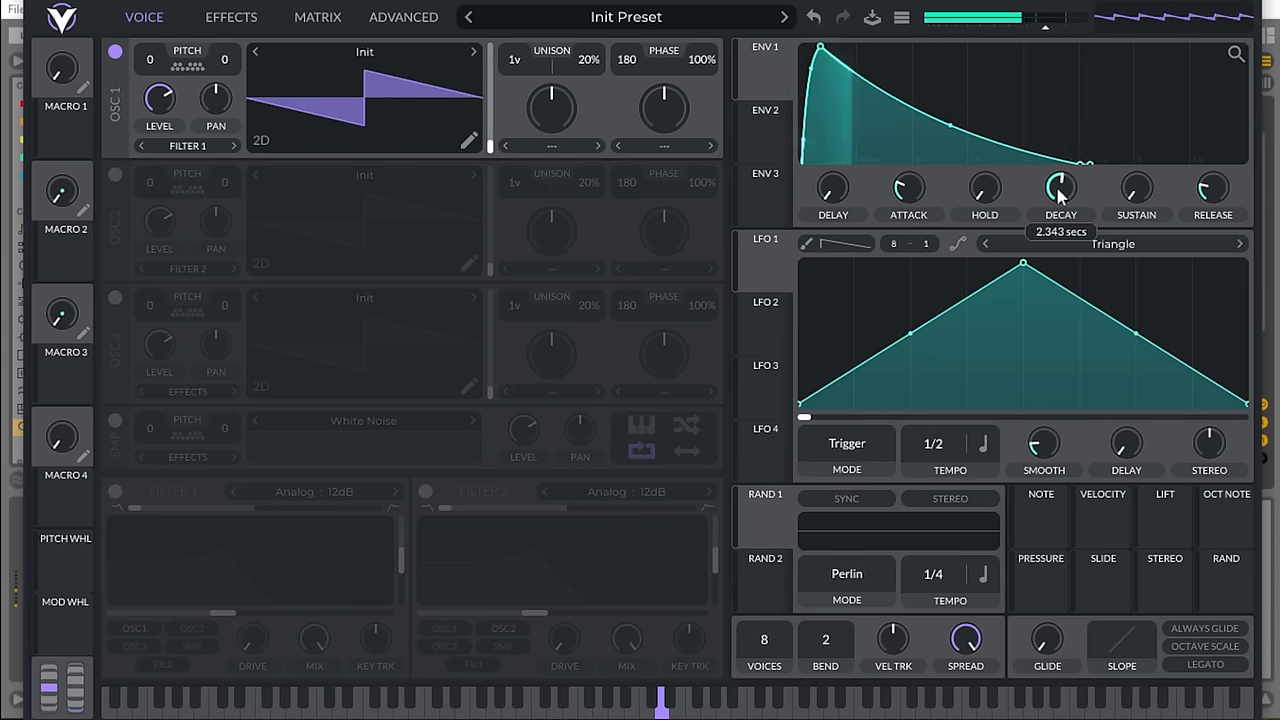
pyautogui.moveTo(1060, 188); pyautogui.dragTo(1060, 198)
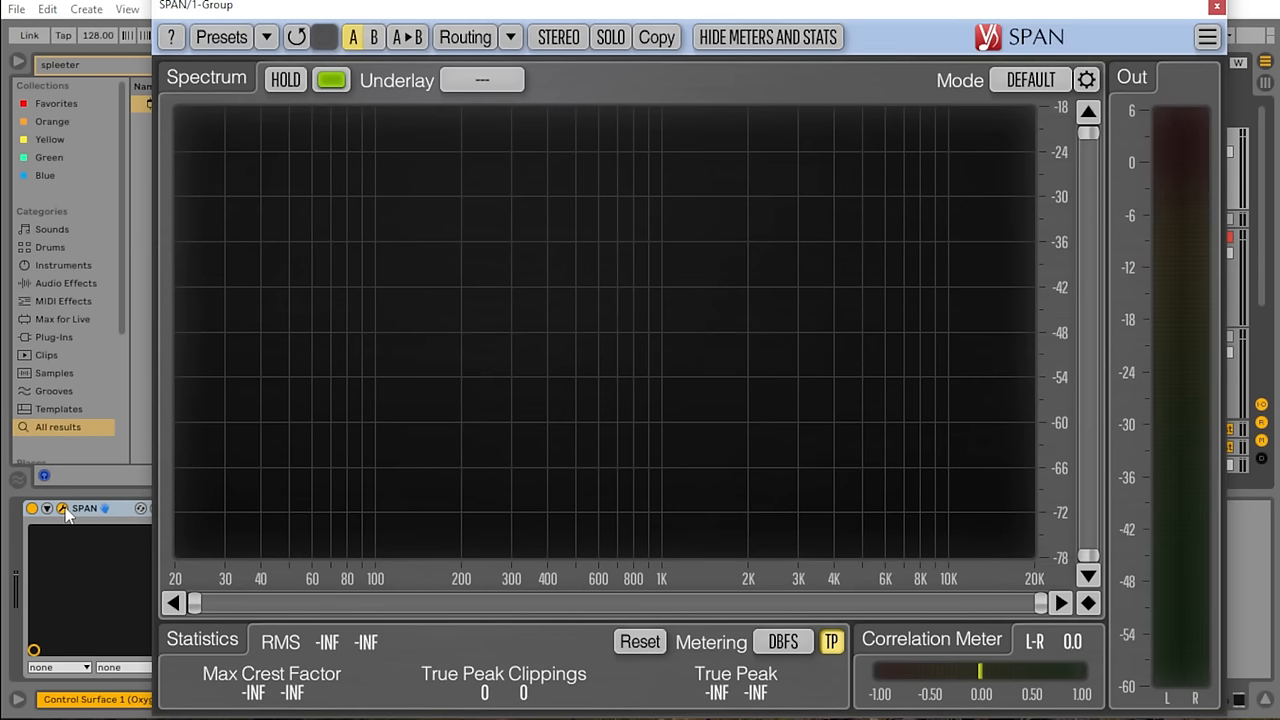
pyautogui.moveTo(1064, 44)
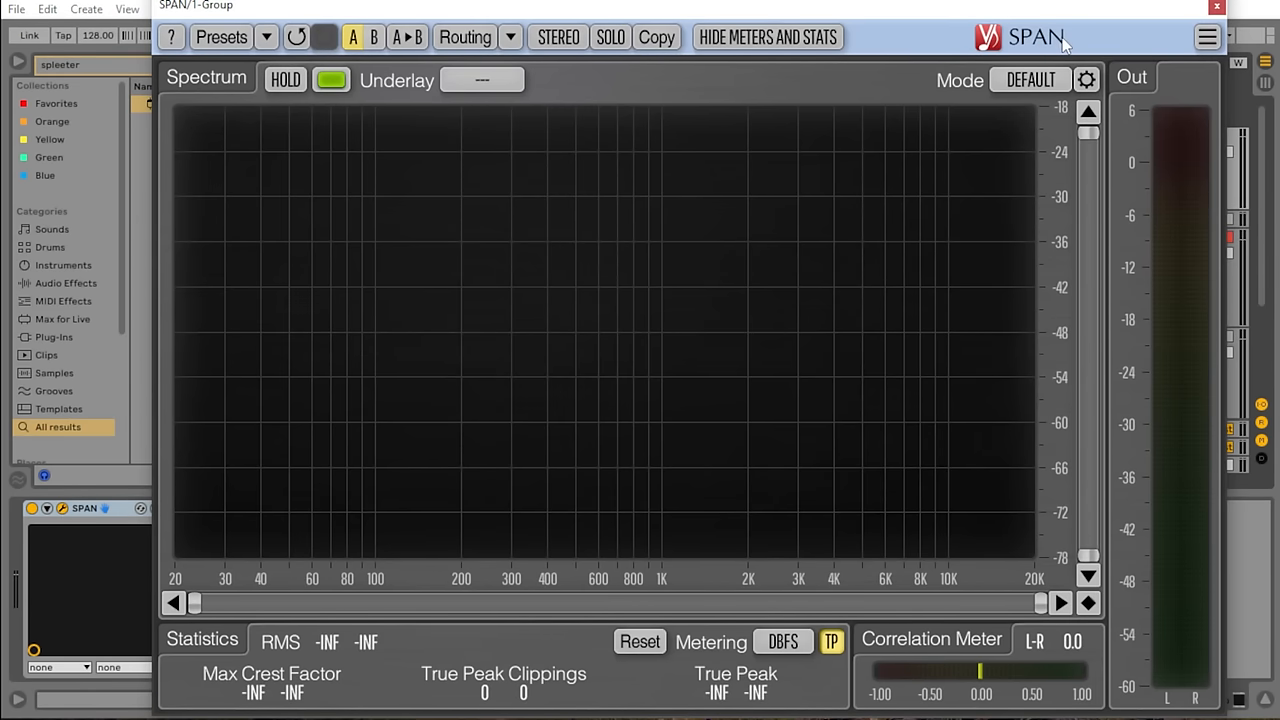
pyautogui.moveTo(1064, 50)
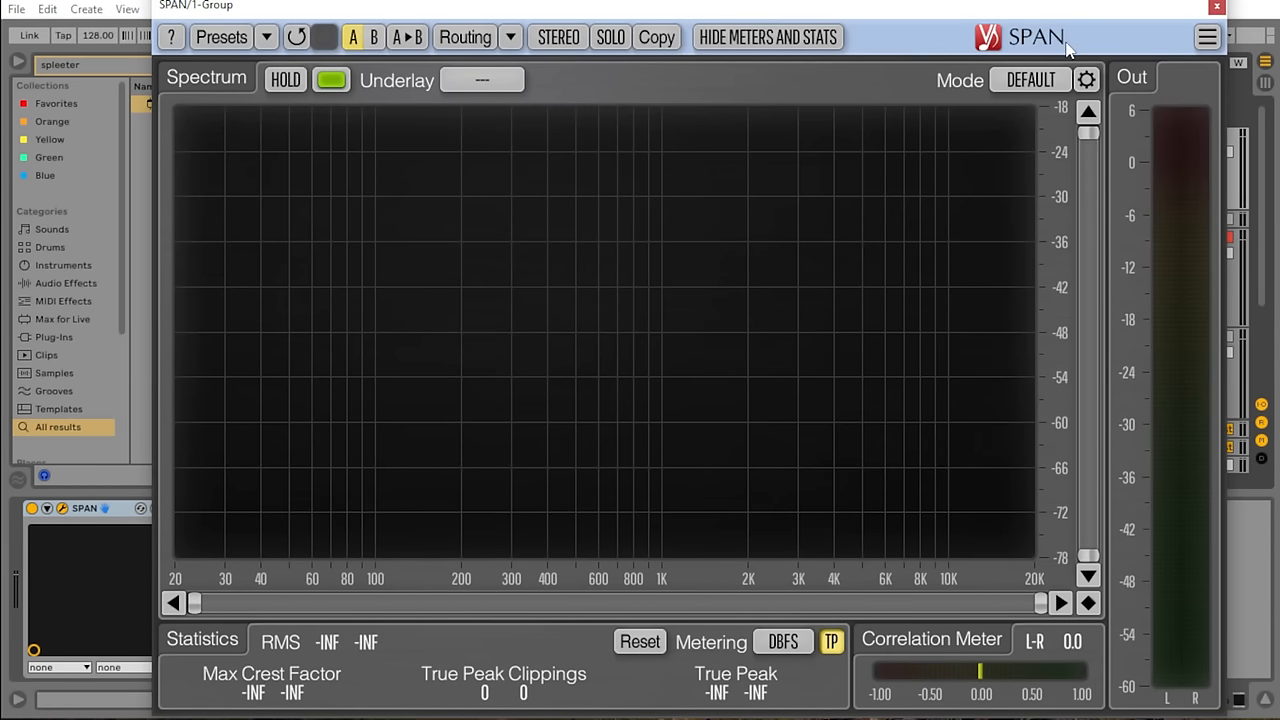
# - Switch the SPAN spectrum Mode to HIGH RES on the group track
pyautogui.click(1030, 80)
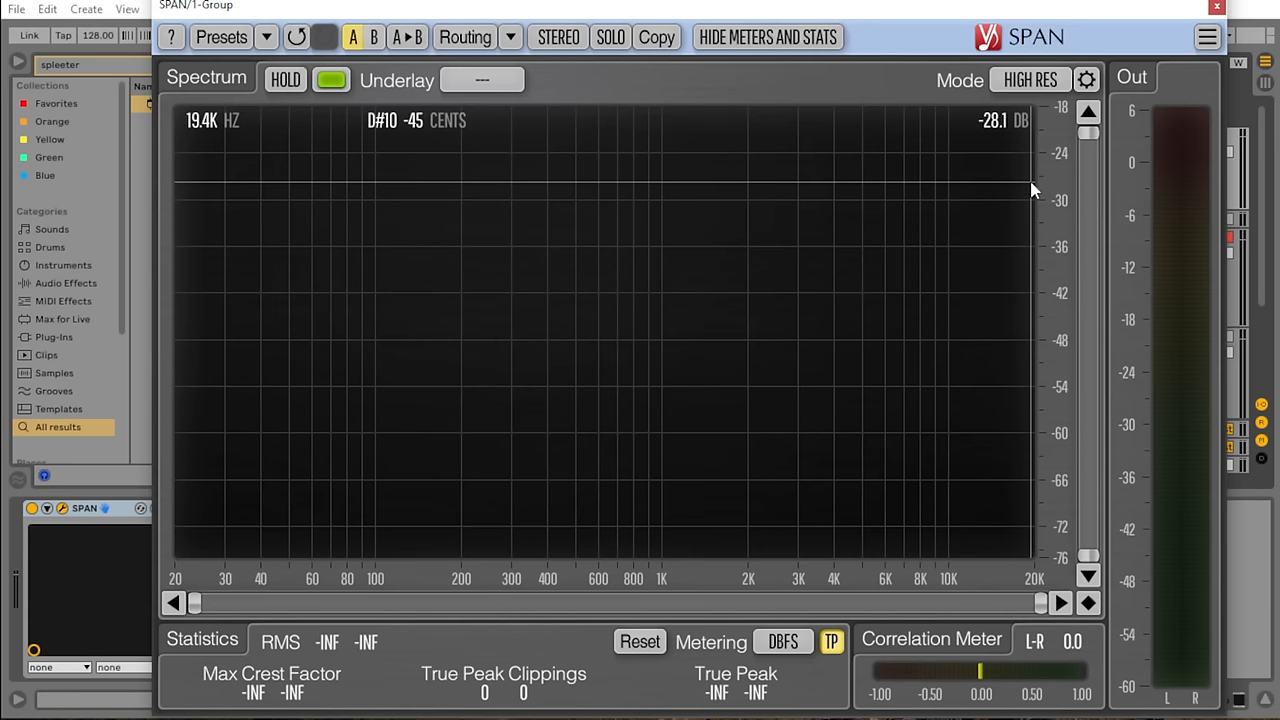
pyautogui.moveTo(322, 304)
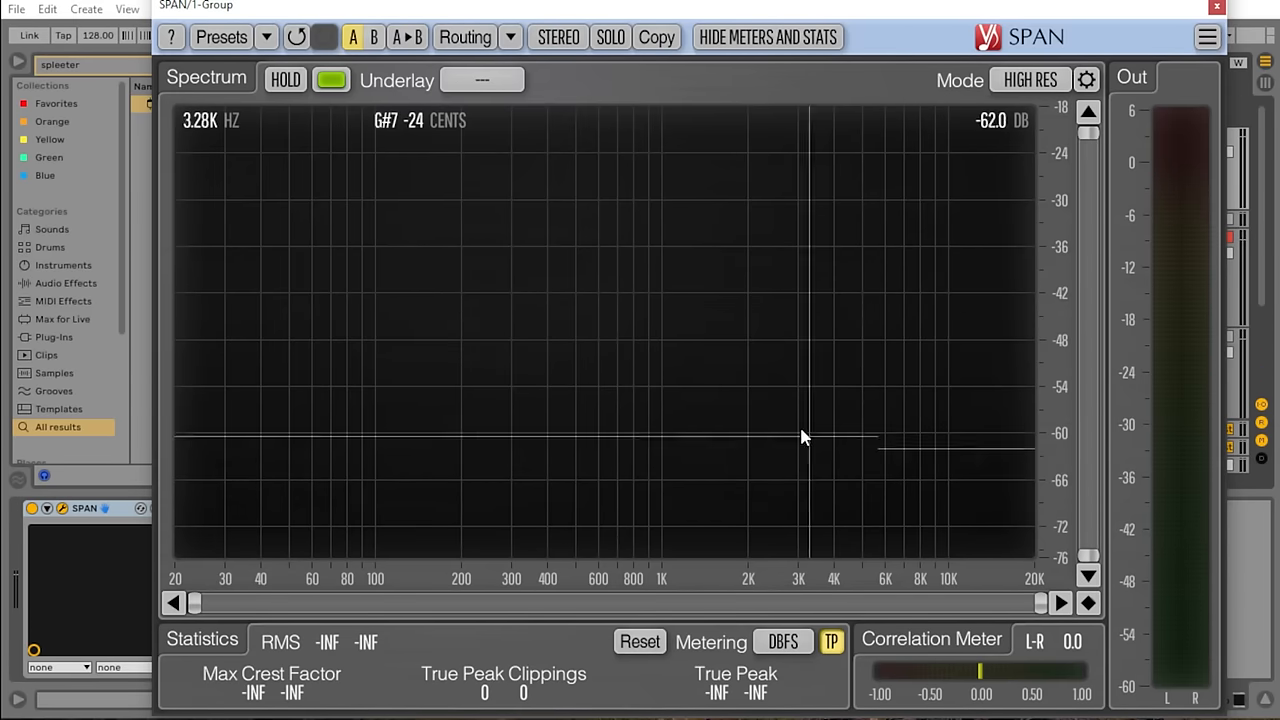
pyautogui.moveTo(556, 428)
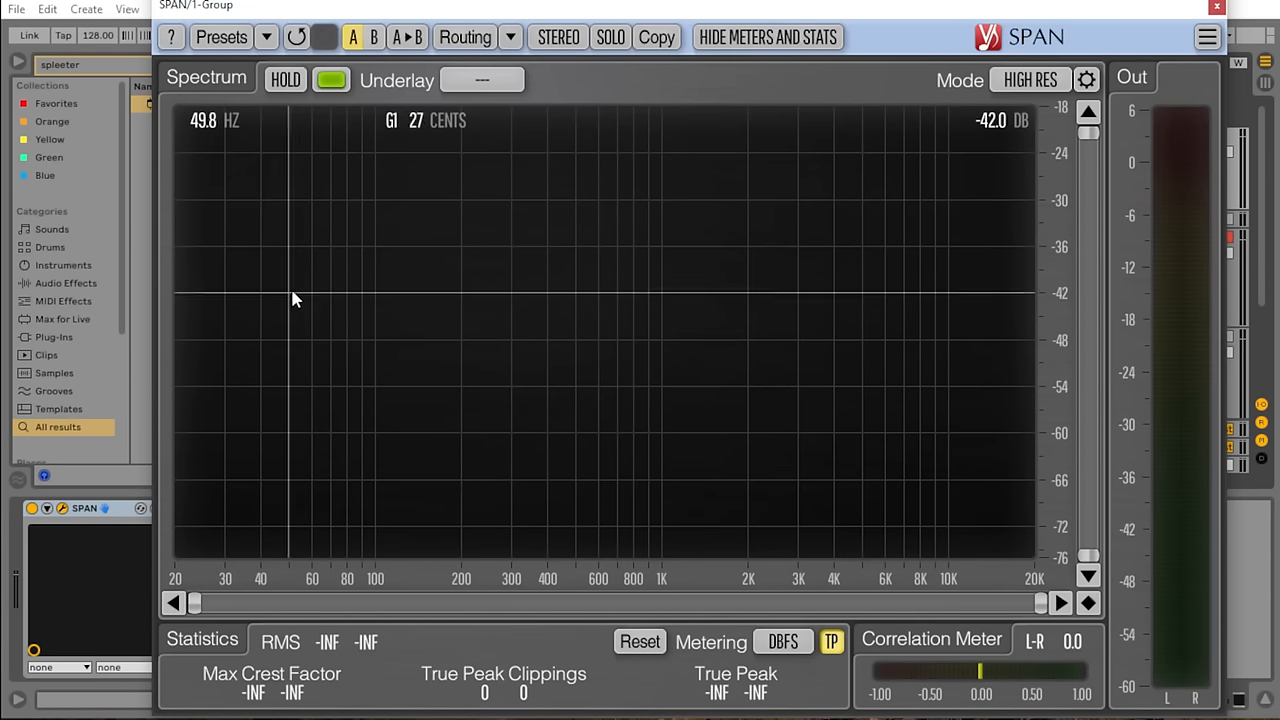
pyautogui.moveTo(668, 238)
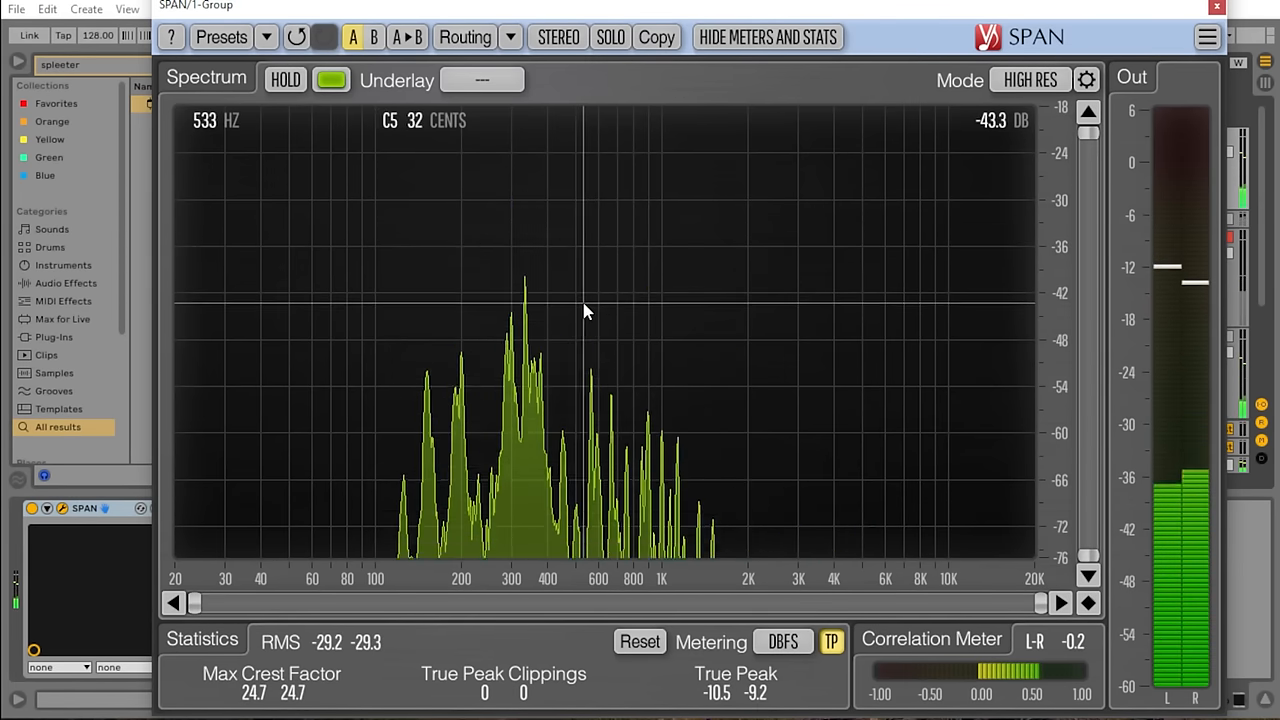
pyautogui.moveTo(590, 84)
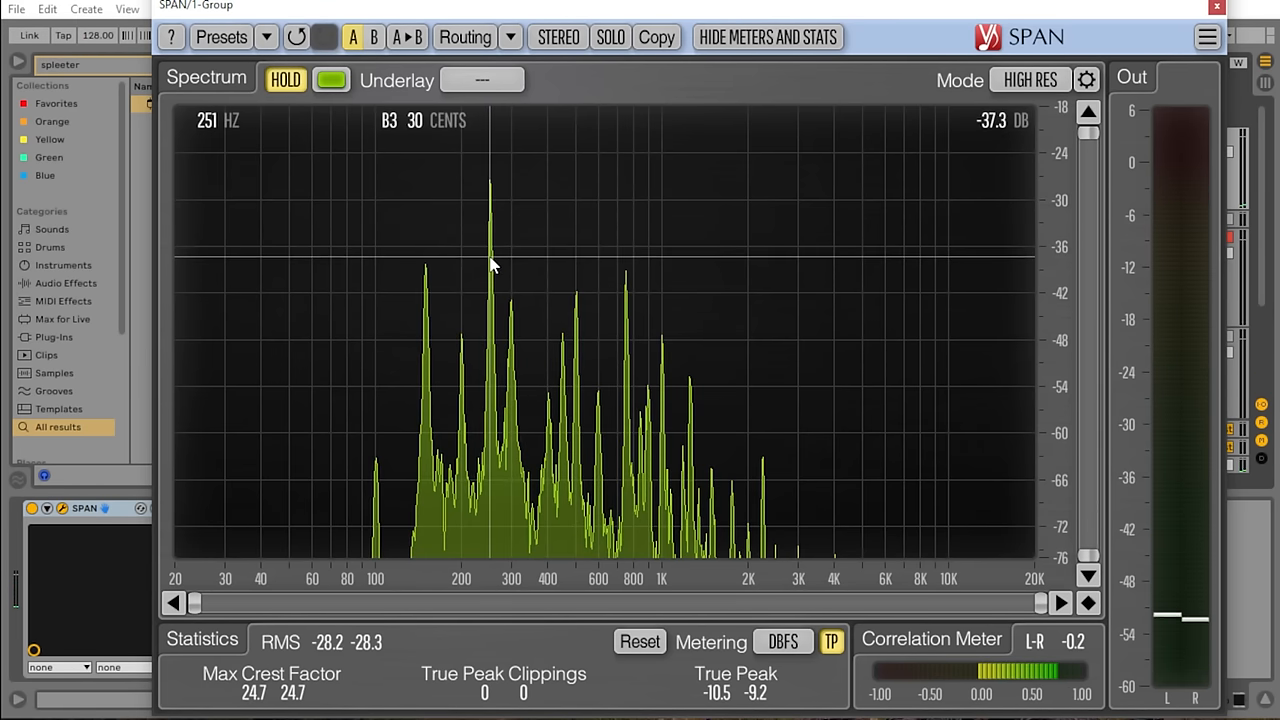
pyautogui.moveTo(428, 316)
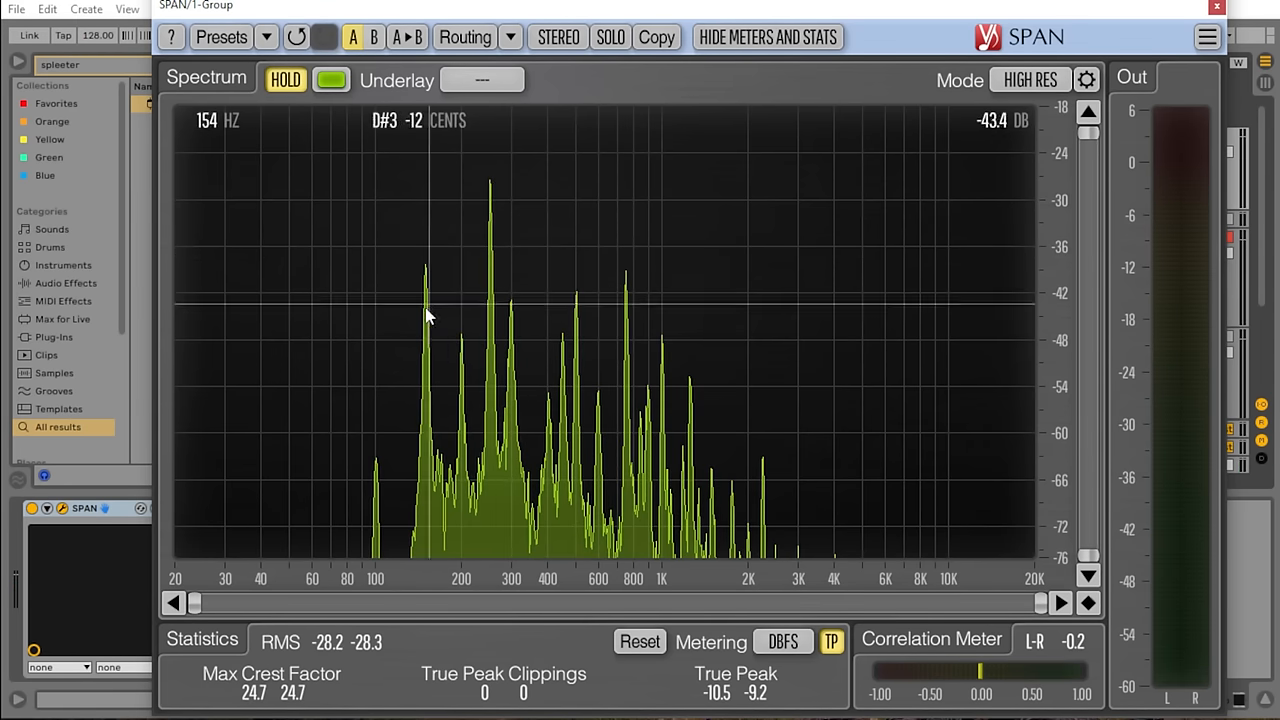
pyautogui.moveTo(378, 510)
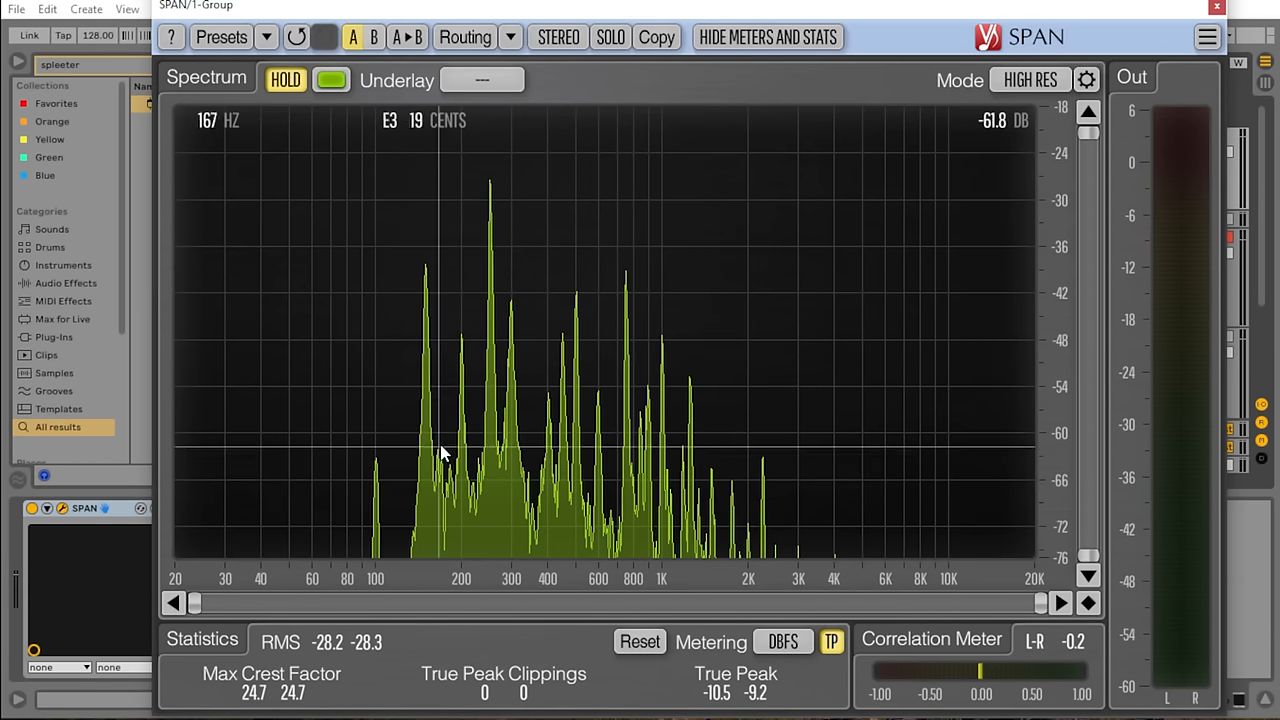
pyautogui.moveTo(492, 404)
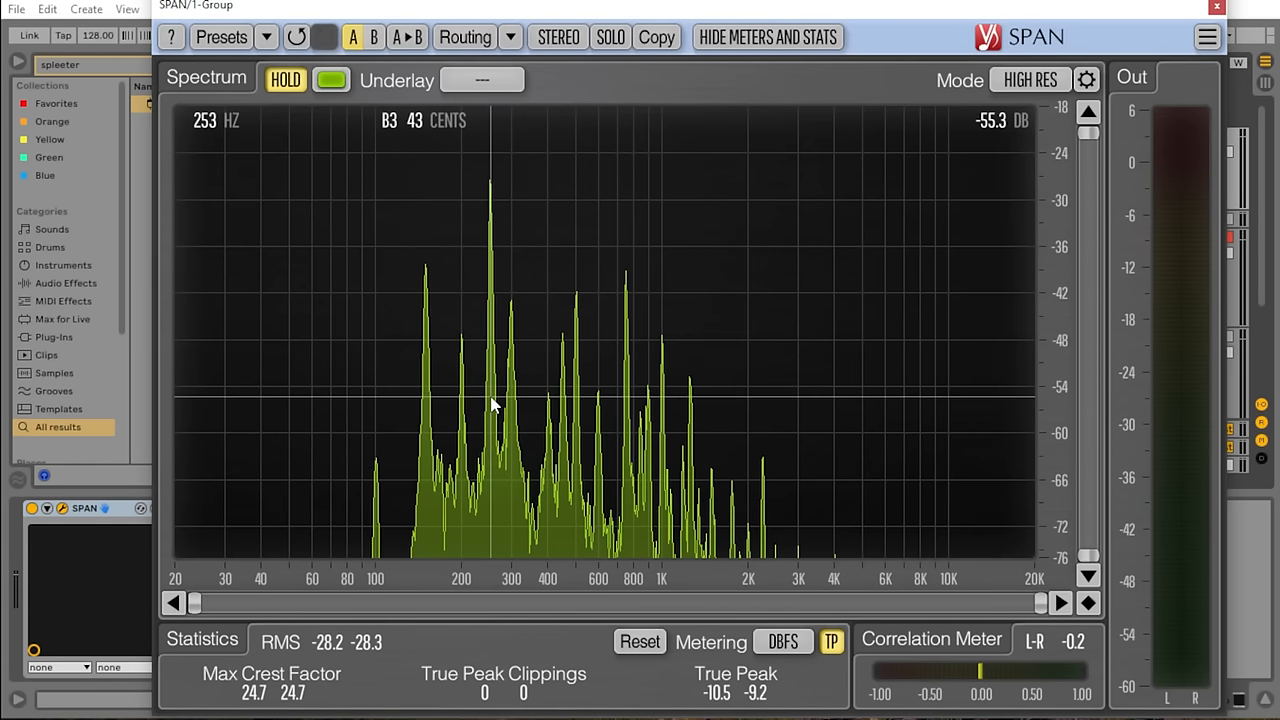
pyautogui.moveTo(580, 396)
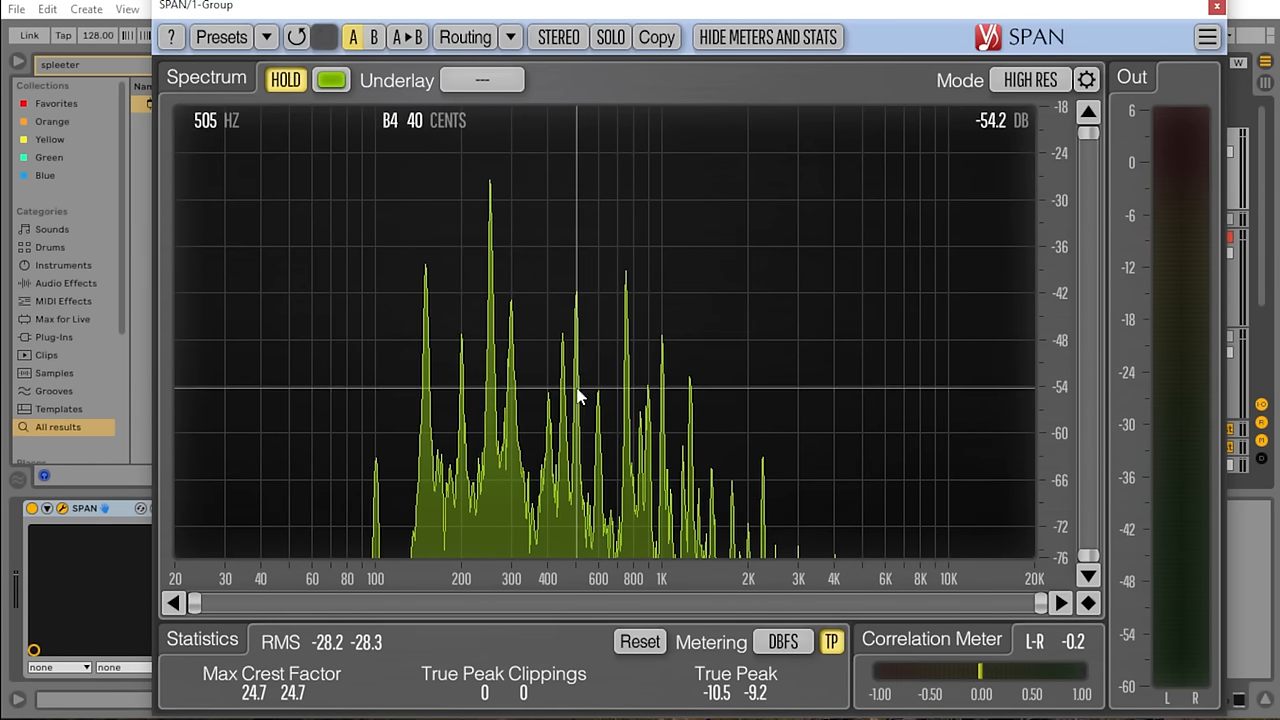
pyautogui.moveTo(1172, 18)
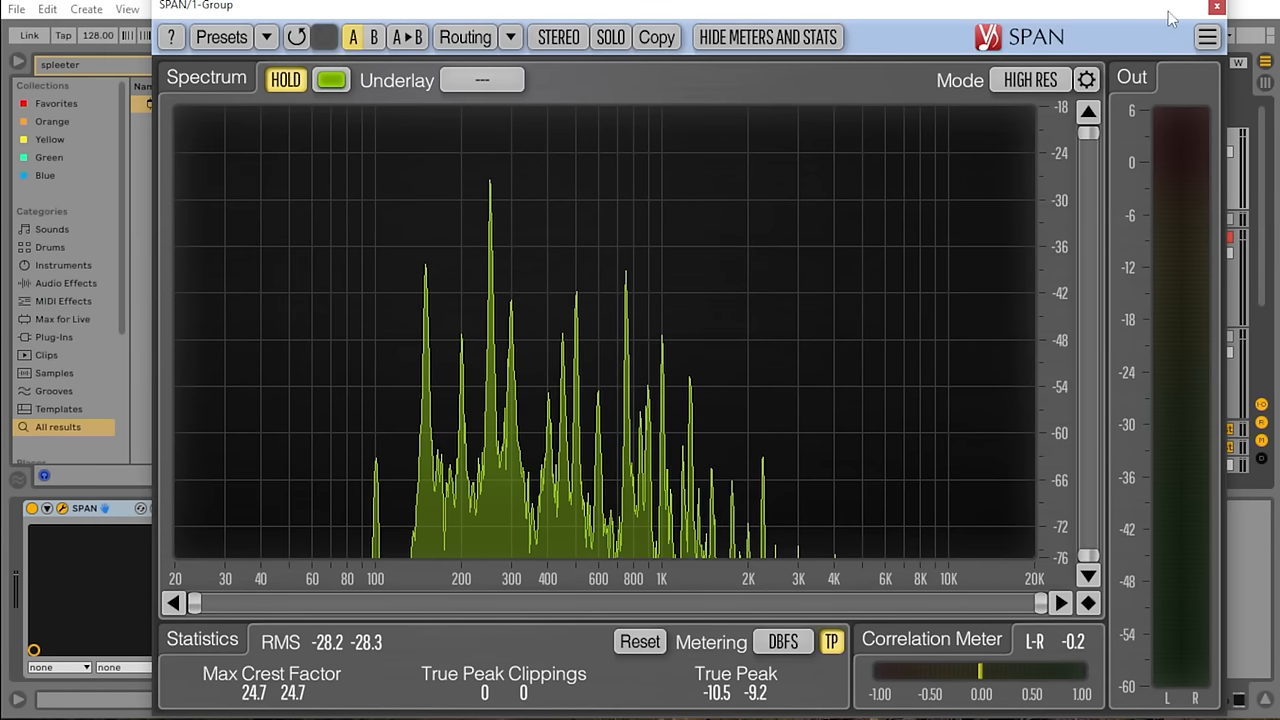
pyautogui.moveTo(488, 240)
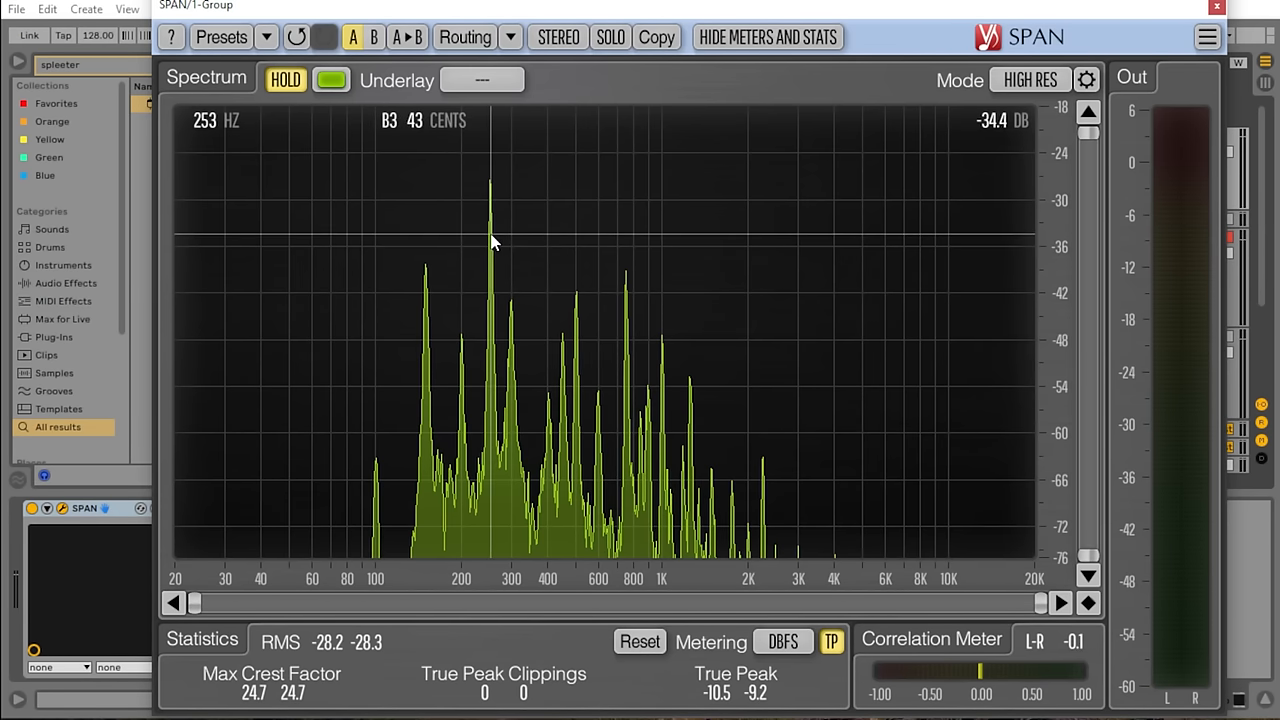
pyautogui.moveTo(490, 244)
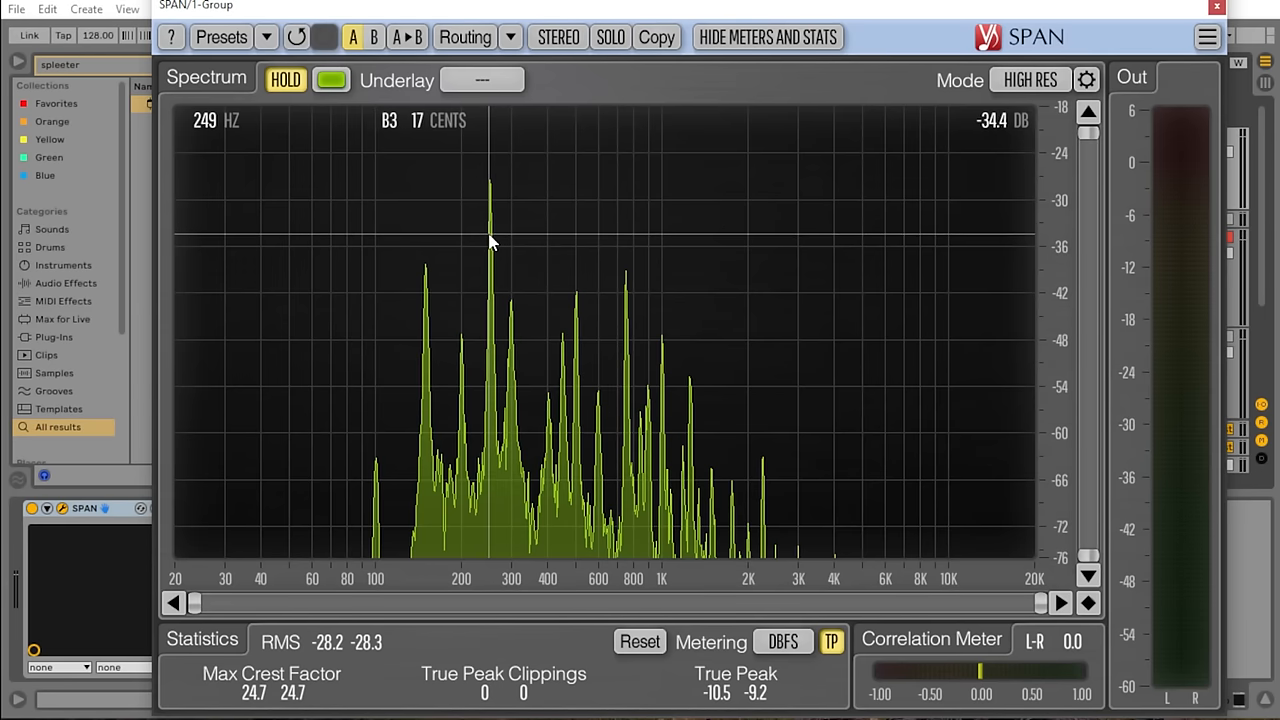
pyautogui.moveTo(978, 110)
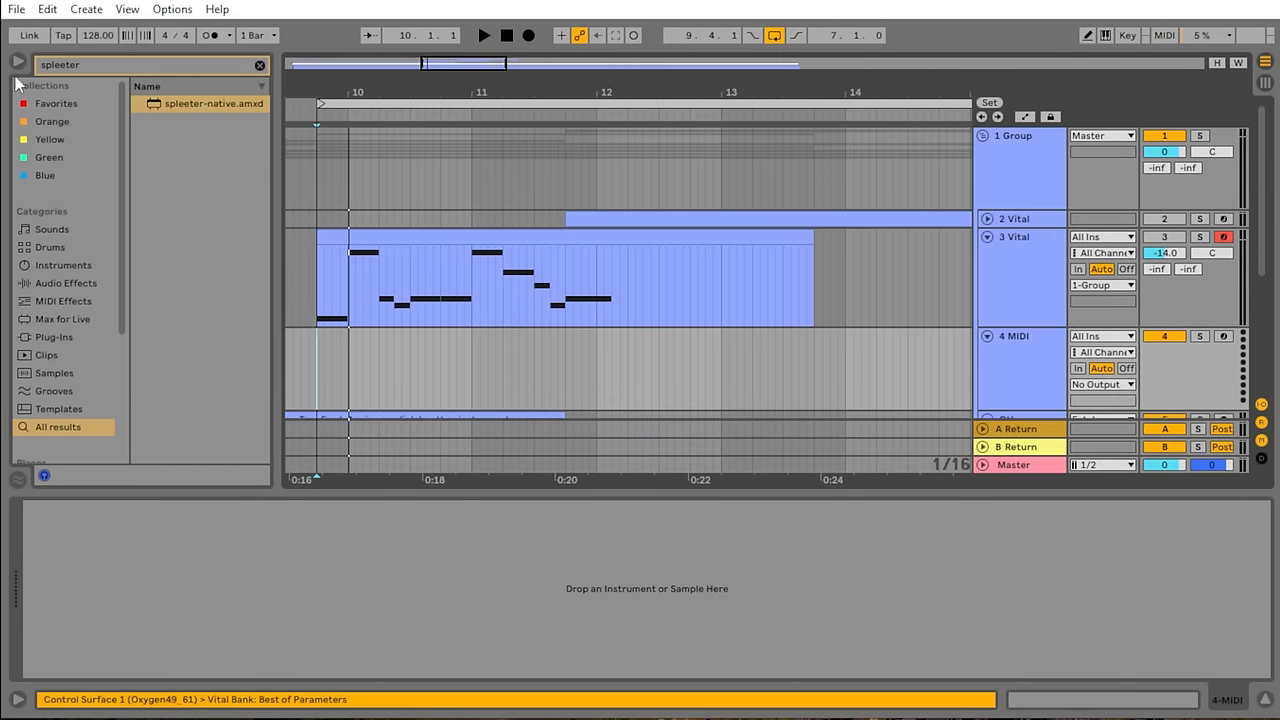
# - Search the browser for 'vital', load it on track 4, then search for 'span'
pyautogui.write('vital')
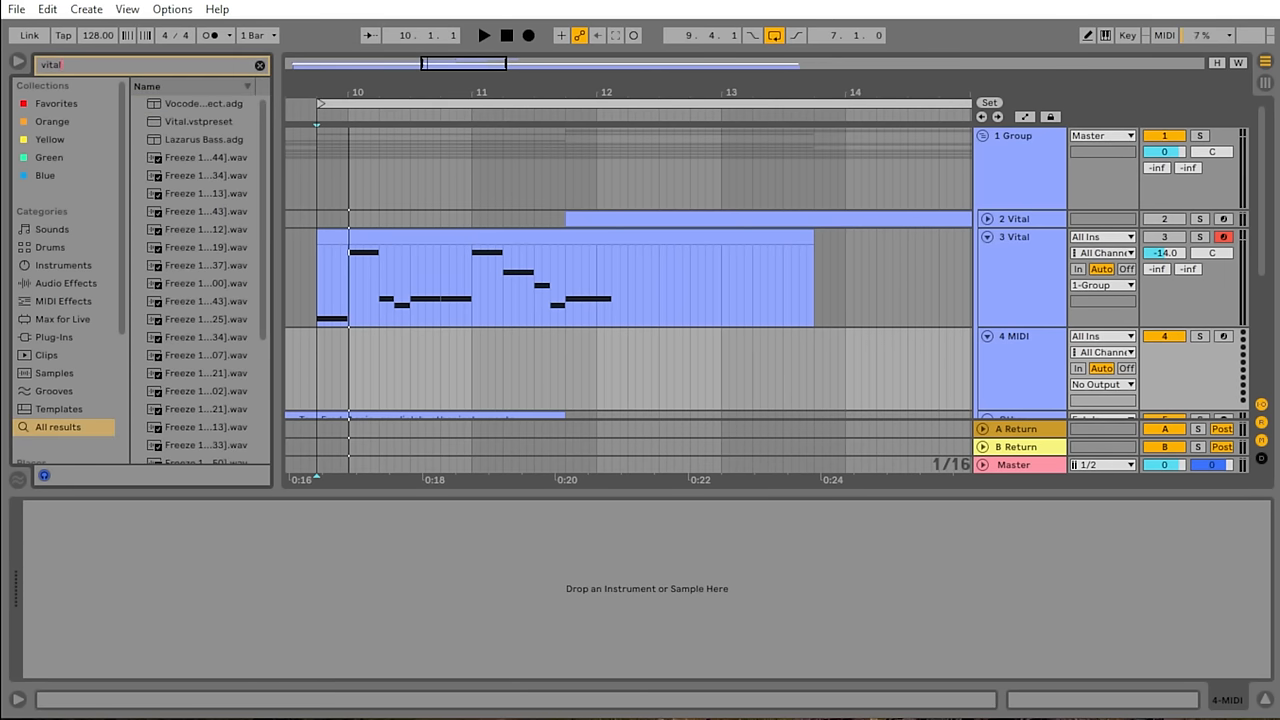
pyautogui.scroll(-3)
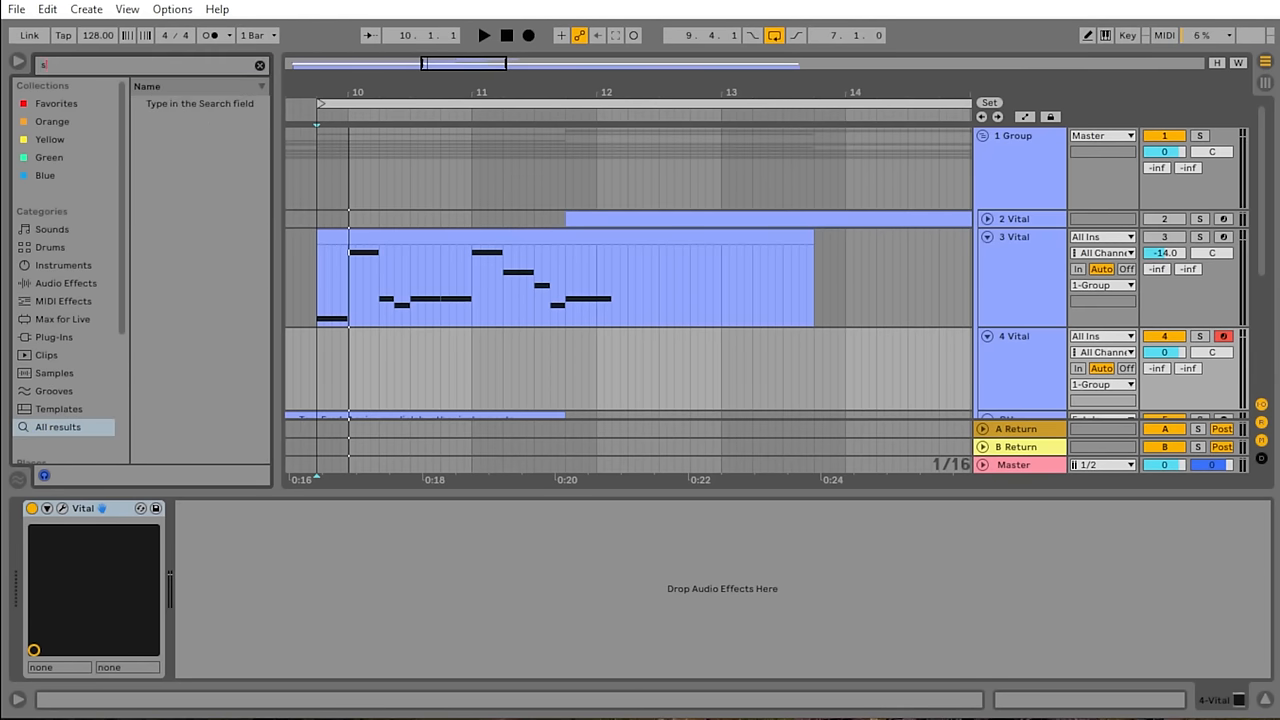
pyautogui.write('span')
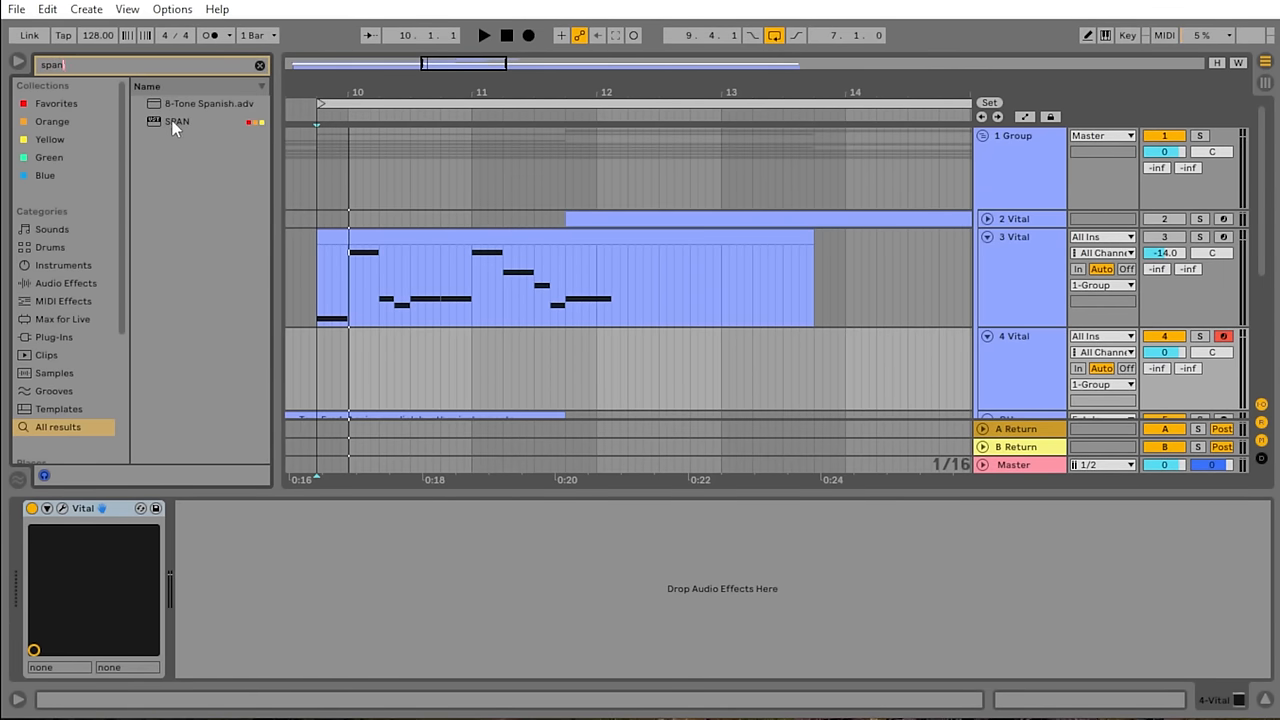
# - Add SPAN after Vital on track 4 and set its Mode to HIGH RES
pyautogui.doubleClick(176, 122)
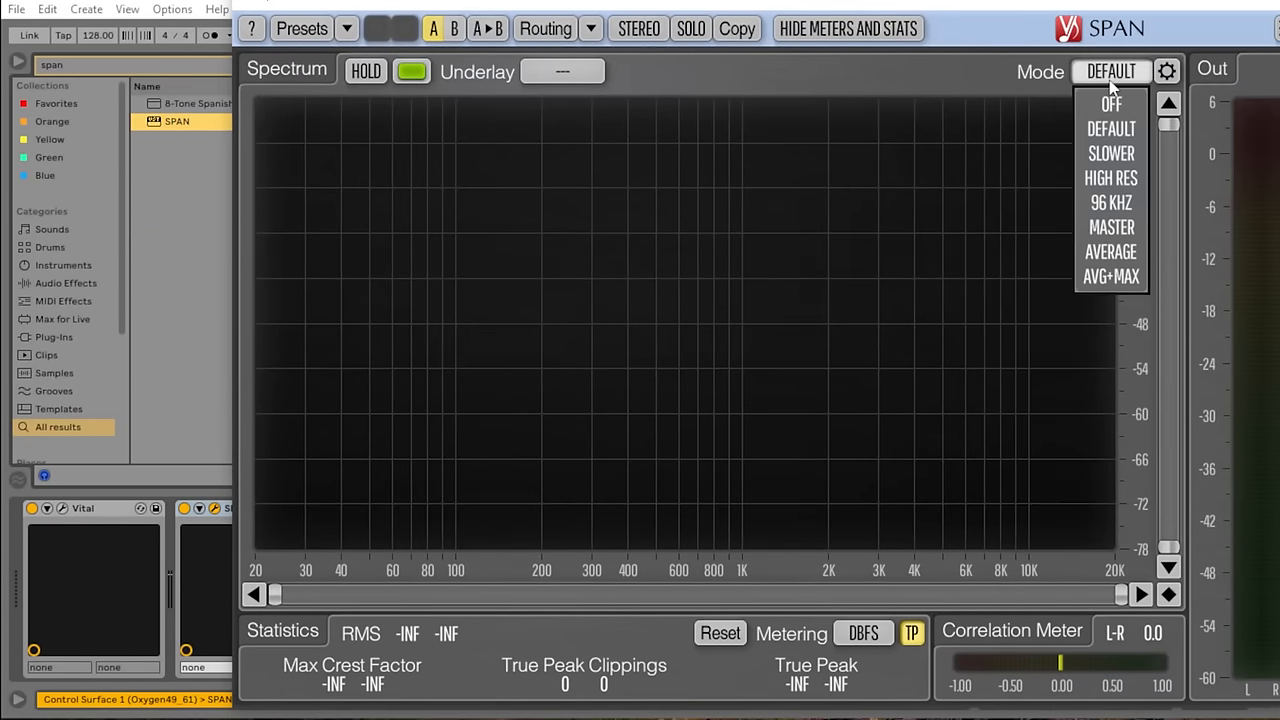
pyautogui.click(1112, 178)
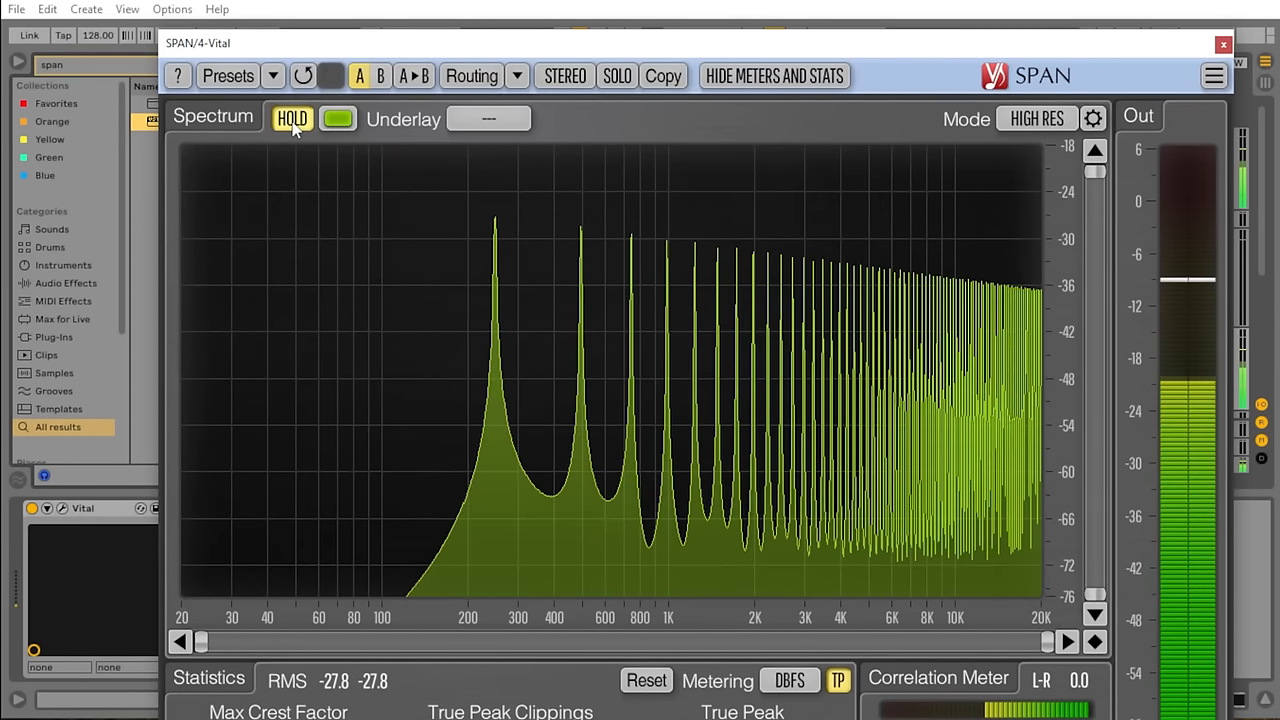
pyautogui.moveTo(496, 276)
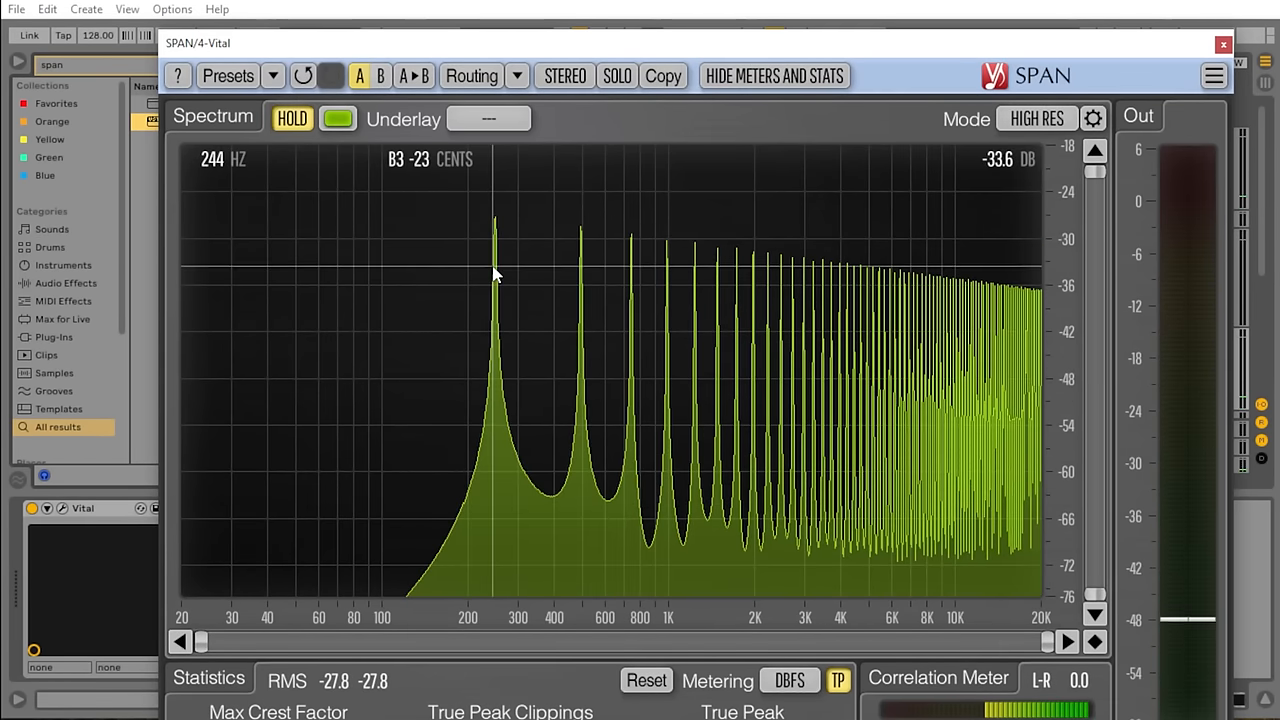
pyautogui.moveTo(560, 270)
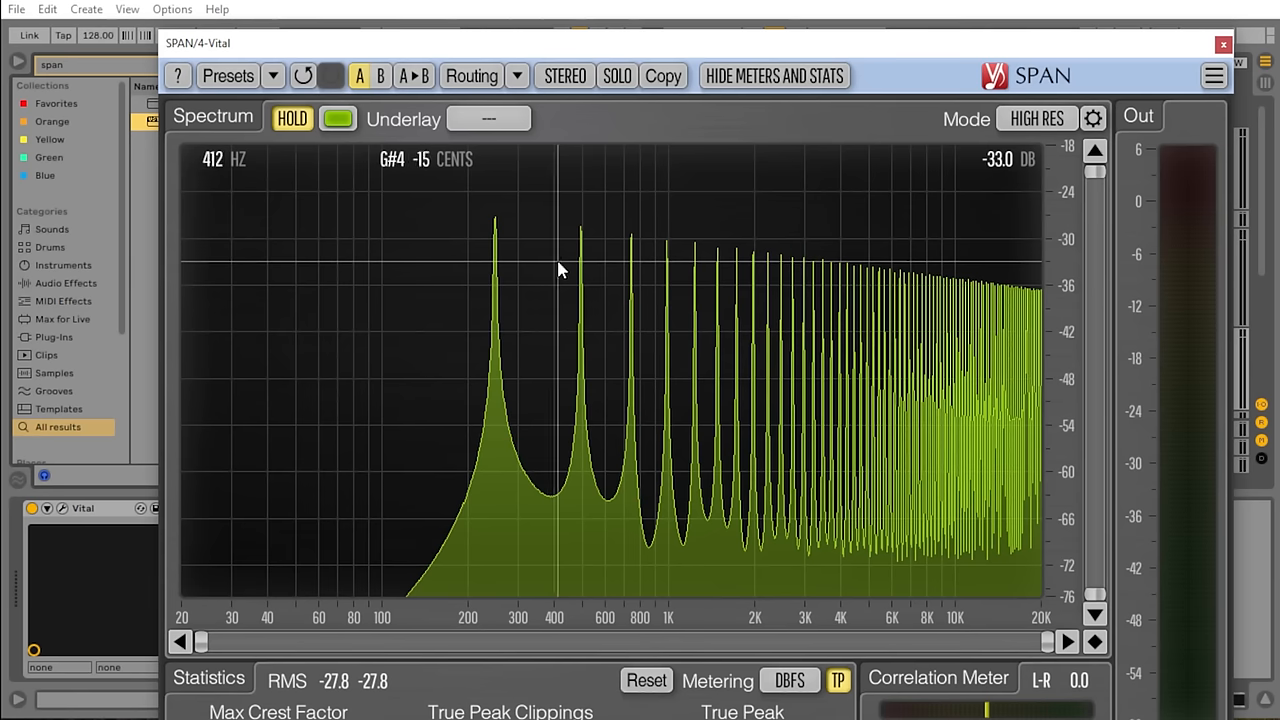
pyautogui.moveTo(620, 272)
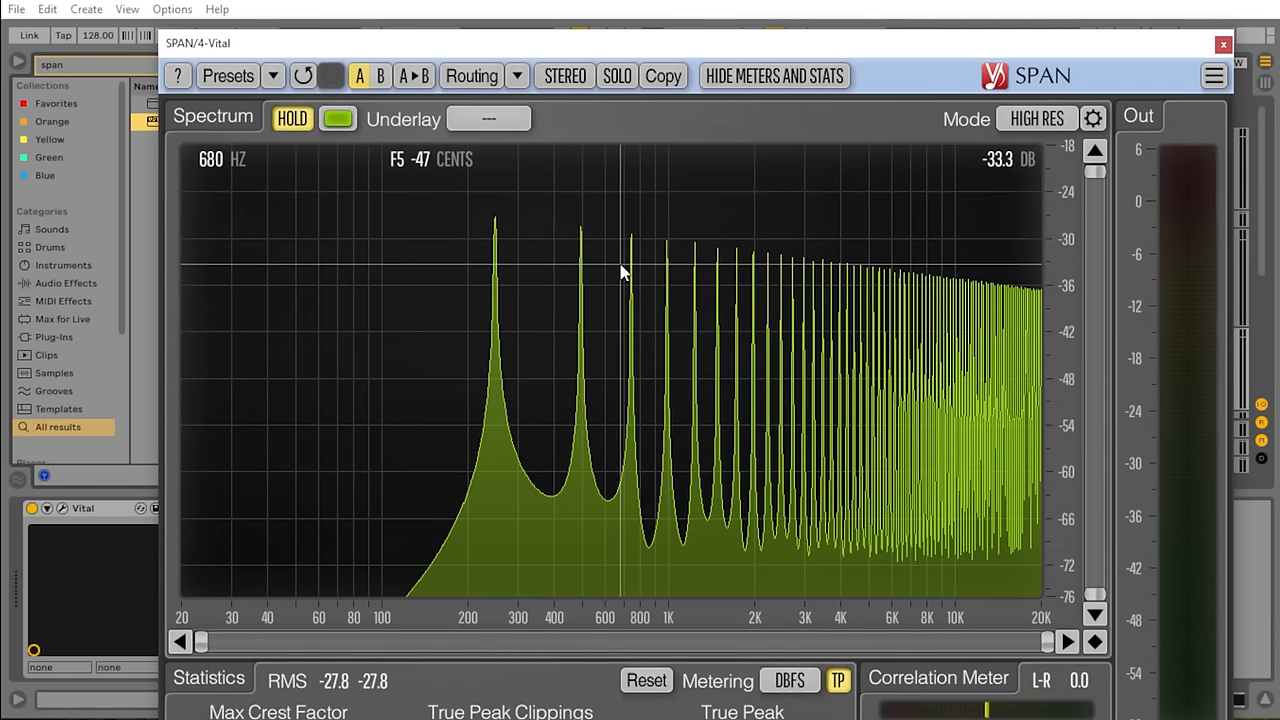
pyautogui.moveTo(668, 272)
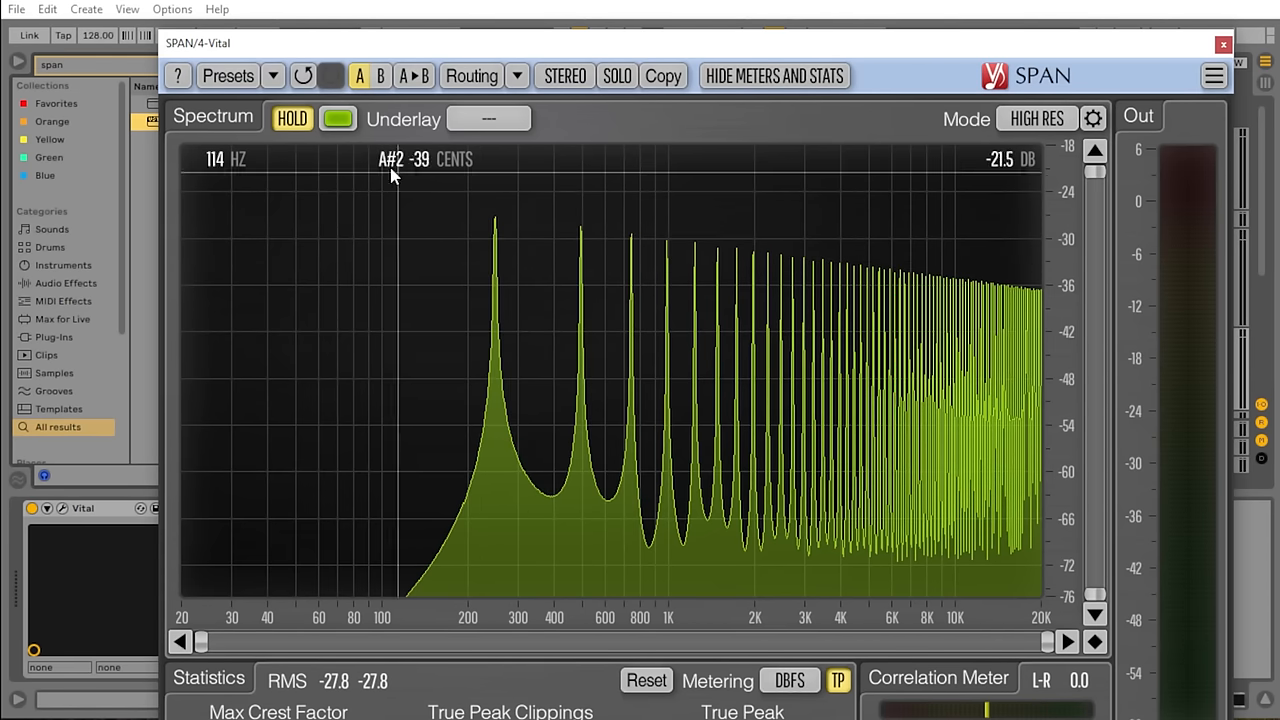
pyautogui.moveTo(496, 240)
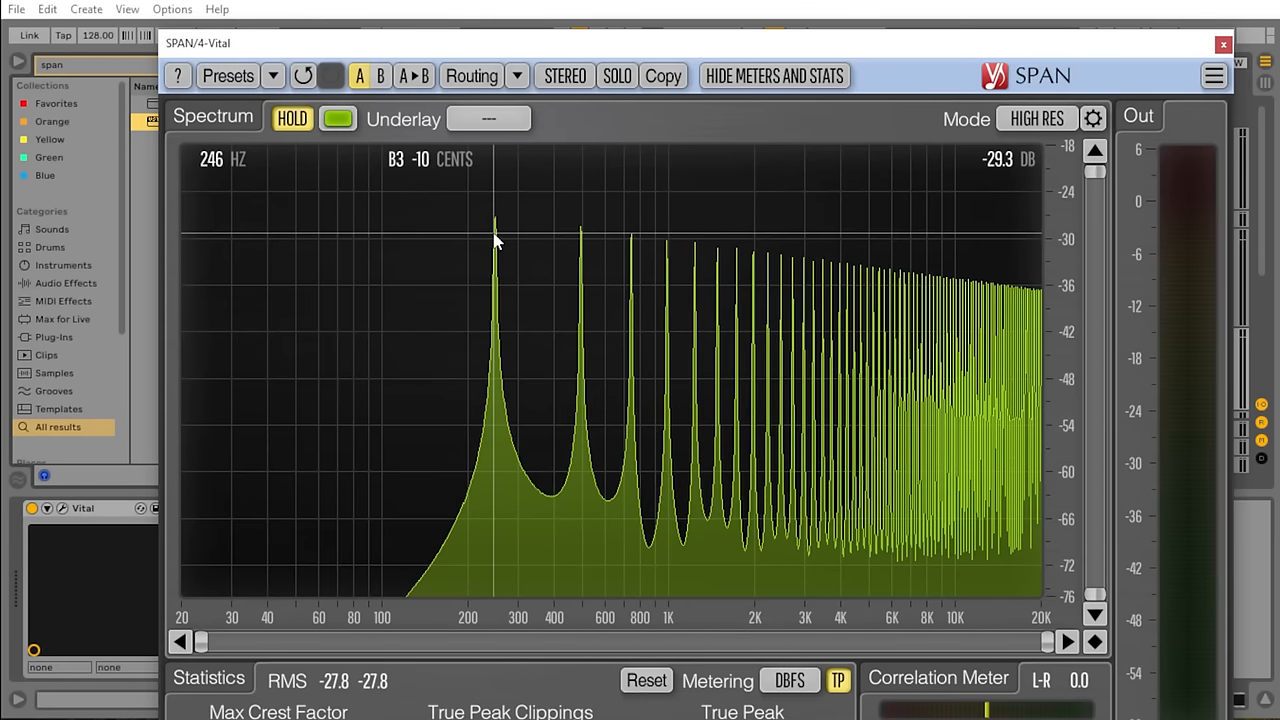
pyautogui.moveTo(584, 248)
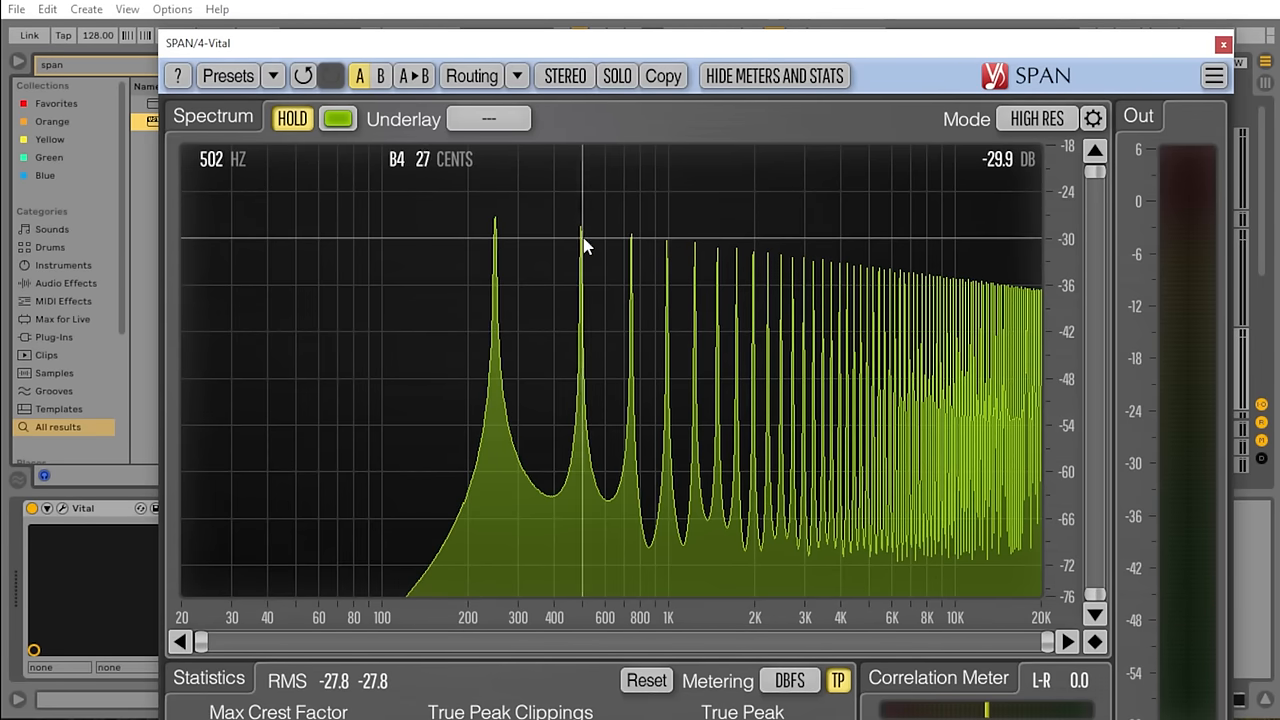
pyautogui.moveTo(632, 256)
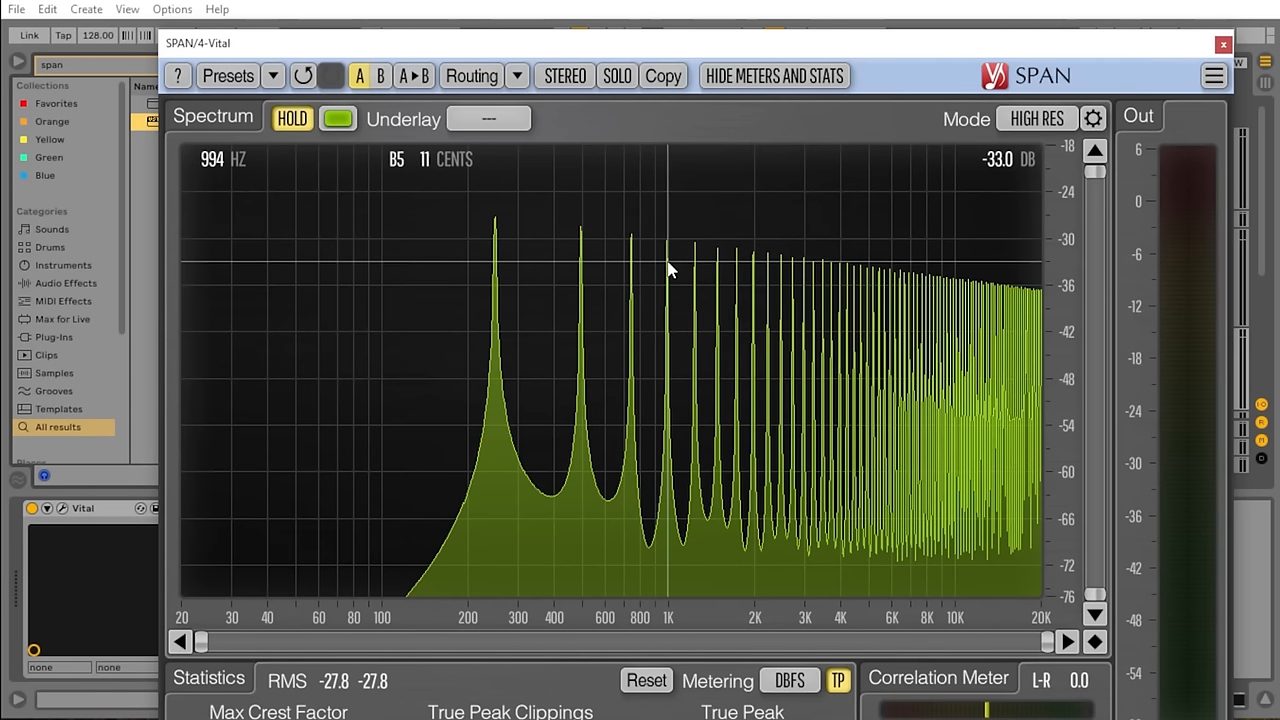
pyautogui.moveTo(696, 276)
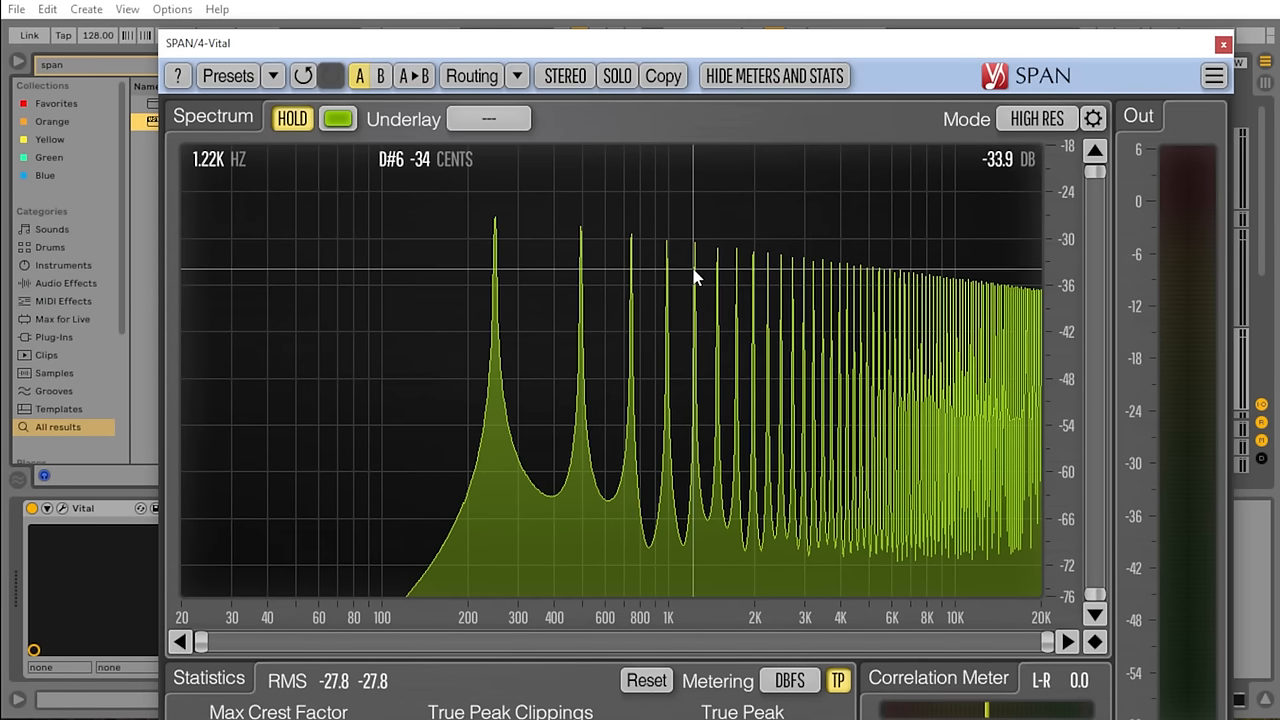
pyautogui.moveTo(1156, 104)
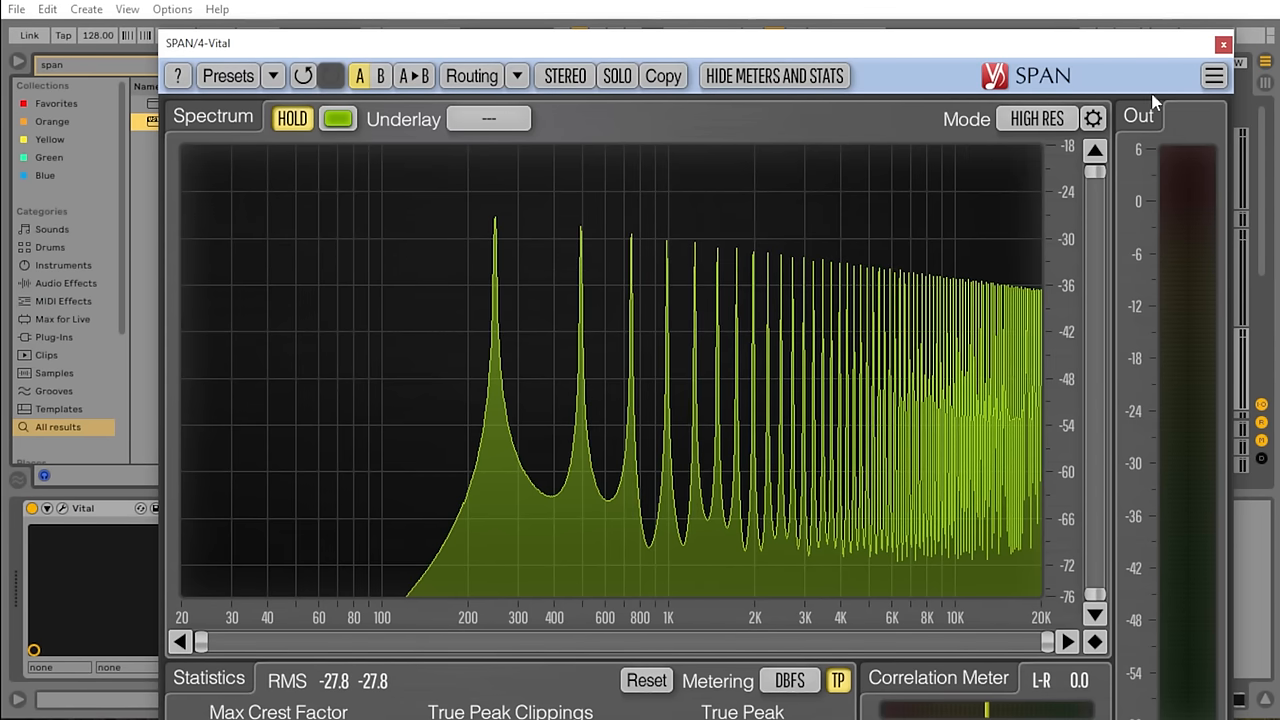
pyautogui.click(1222, 44)
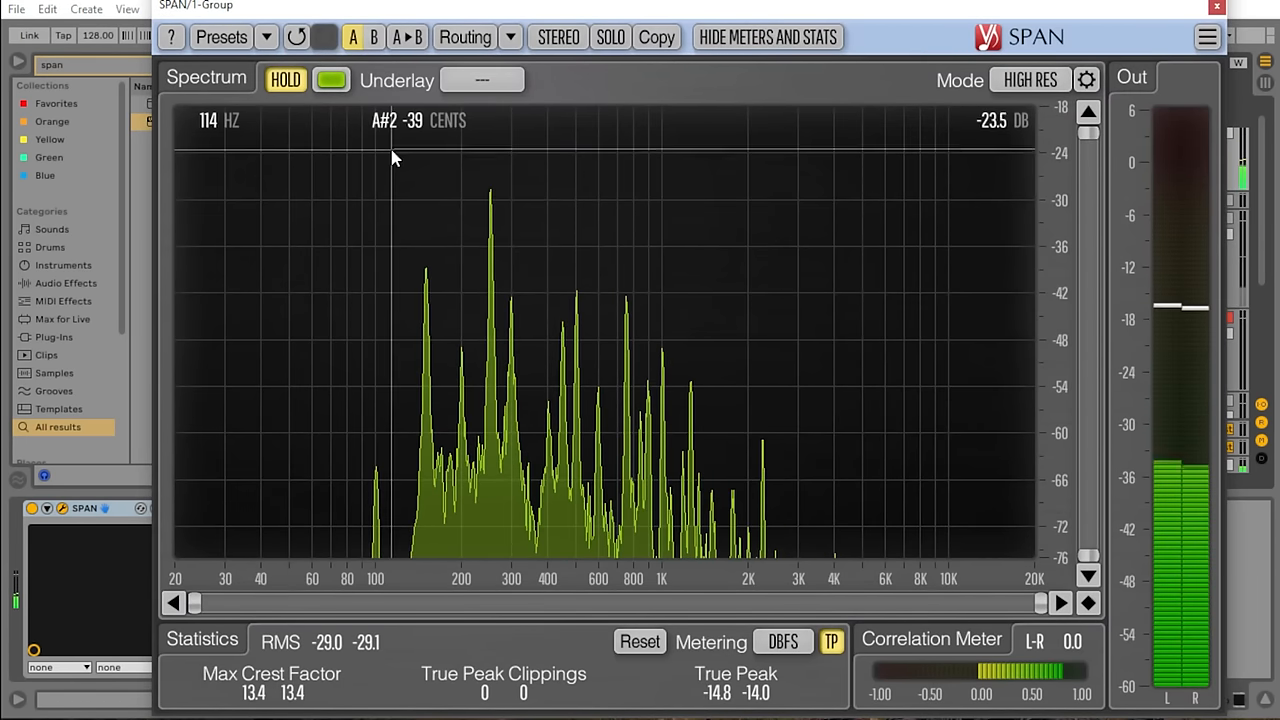
pyautogui.moveTo(490, 224)
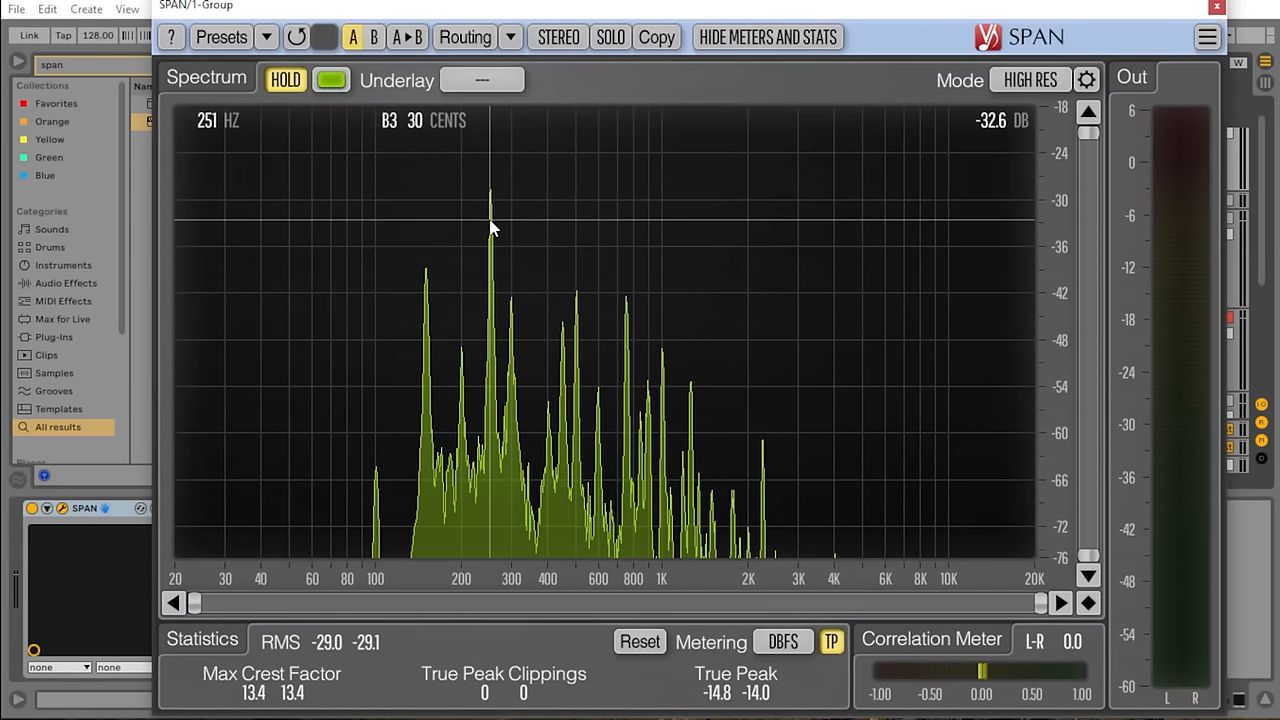
pyautogui.moveTo(578, 304)
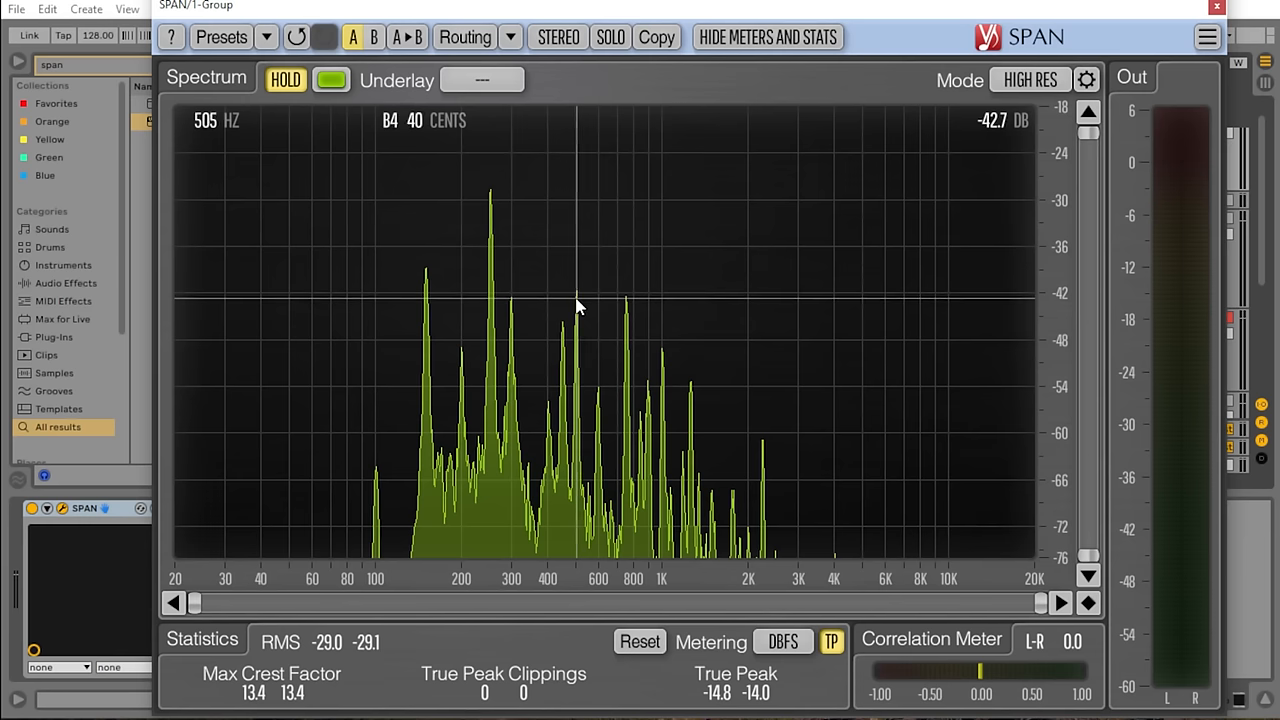
pyautogui.moveTo(628, 318)
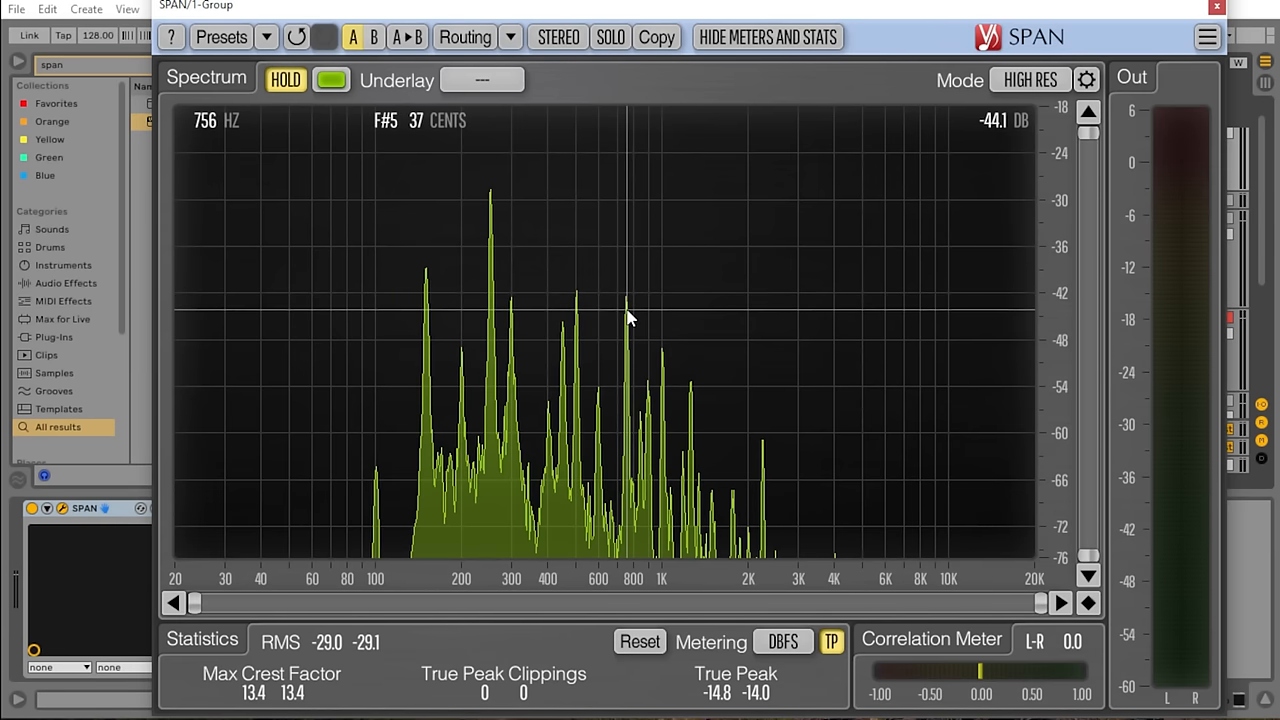
pyautogui.moveTo(662, 362)
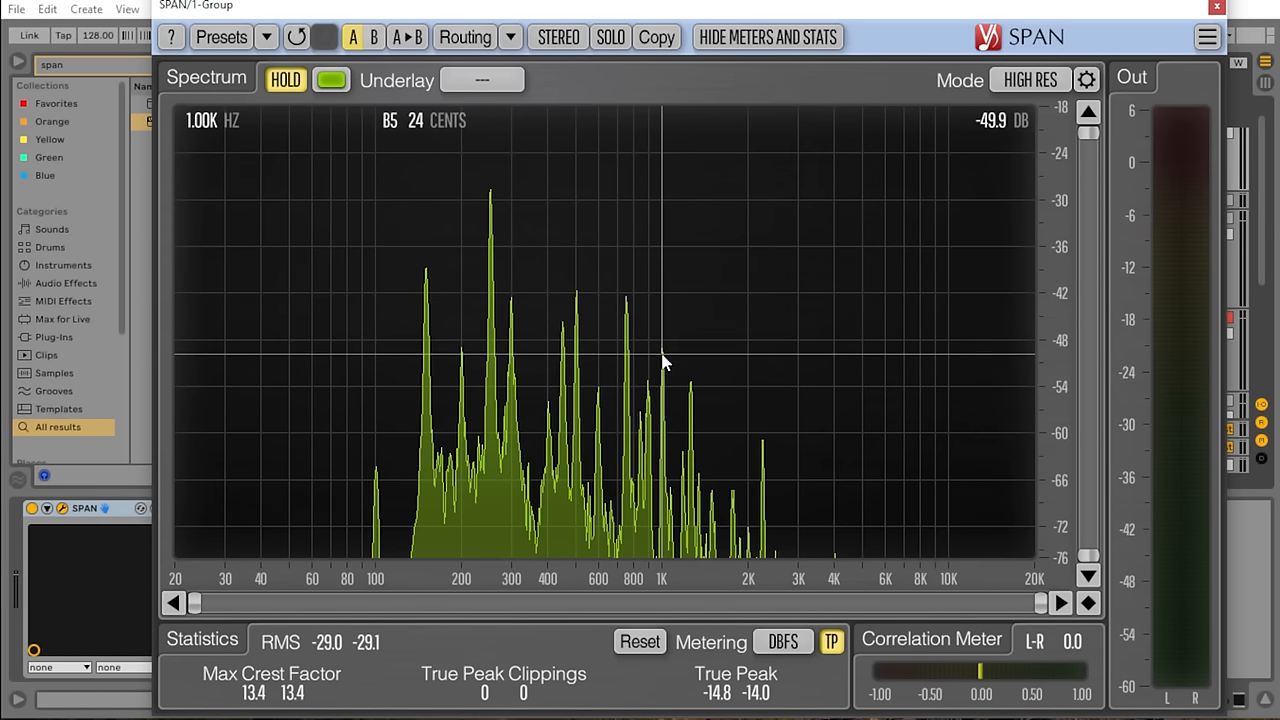
pyautogui.moveTo(696, 404)
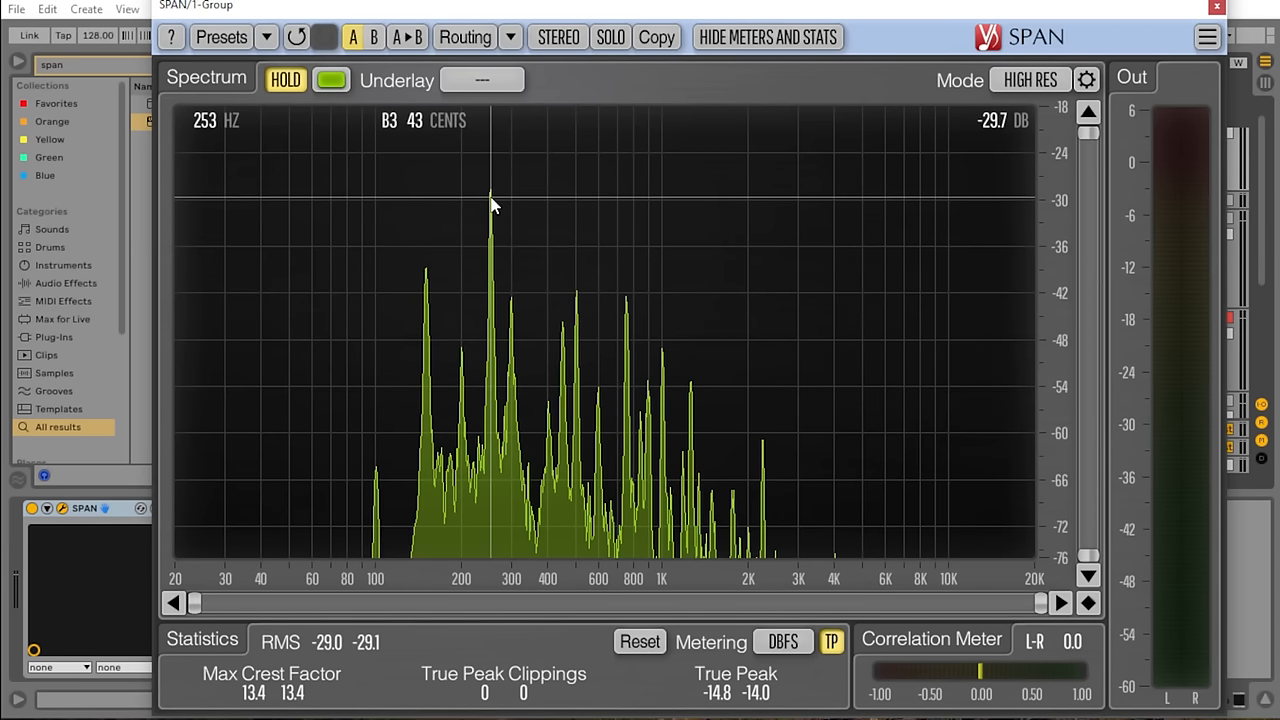
pyautogui.moveTo(628, 308)
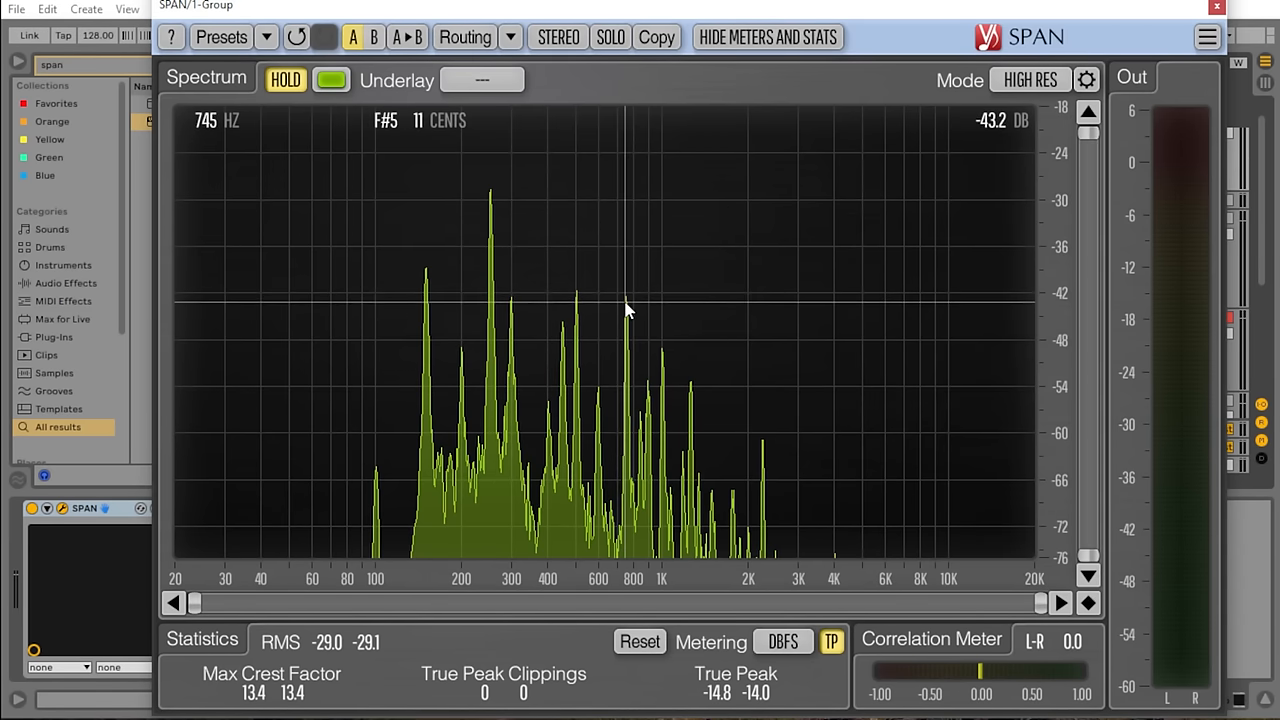
pyautogui.moveTo(356, 108)
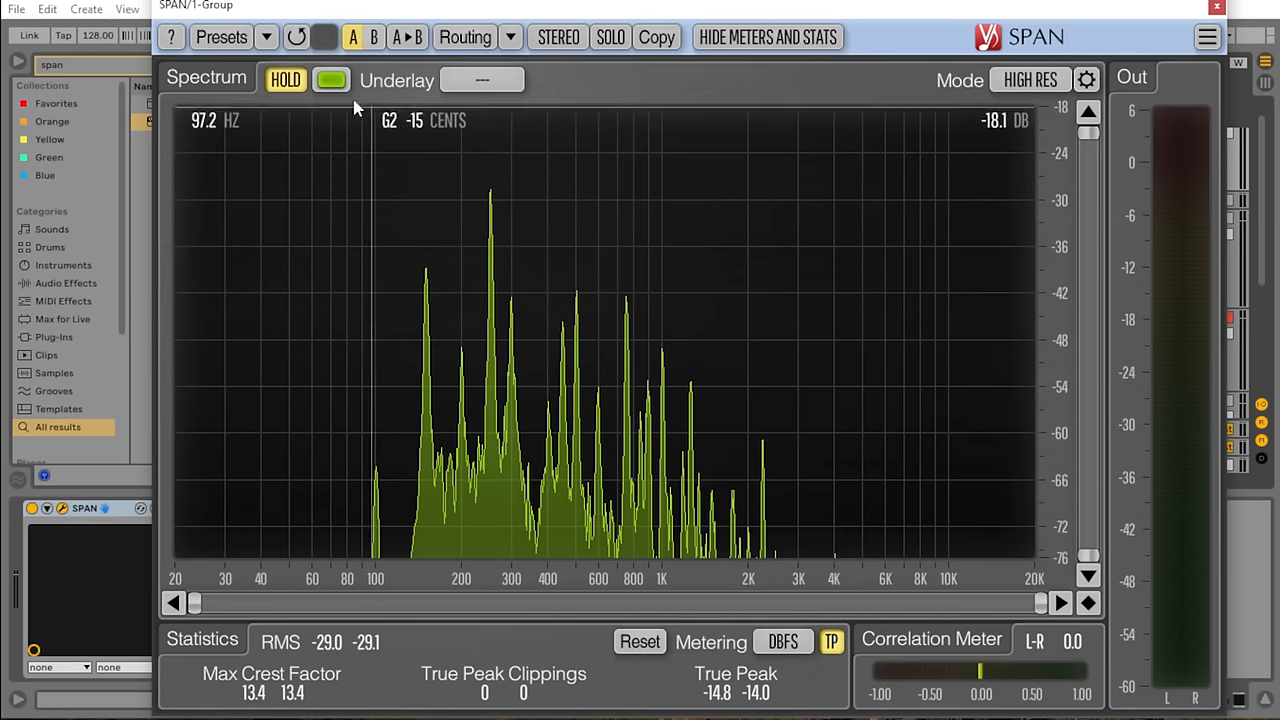
pyautogui.click(286, 80)
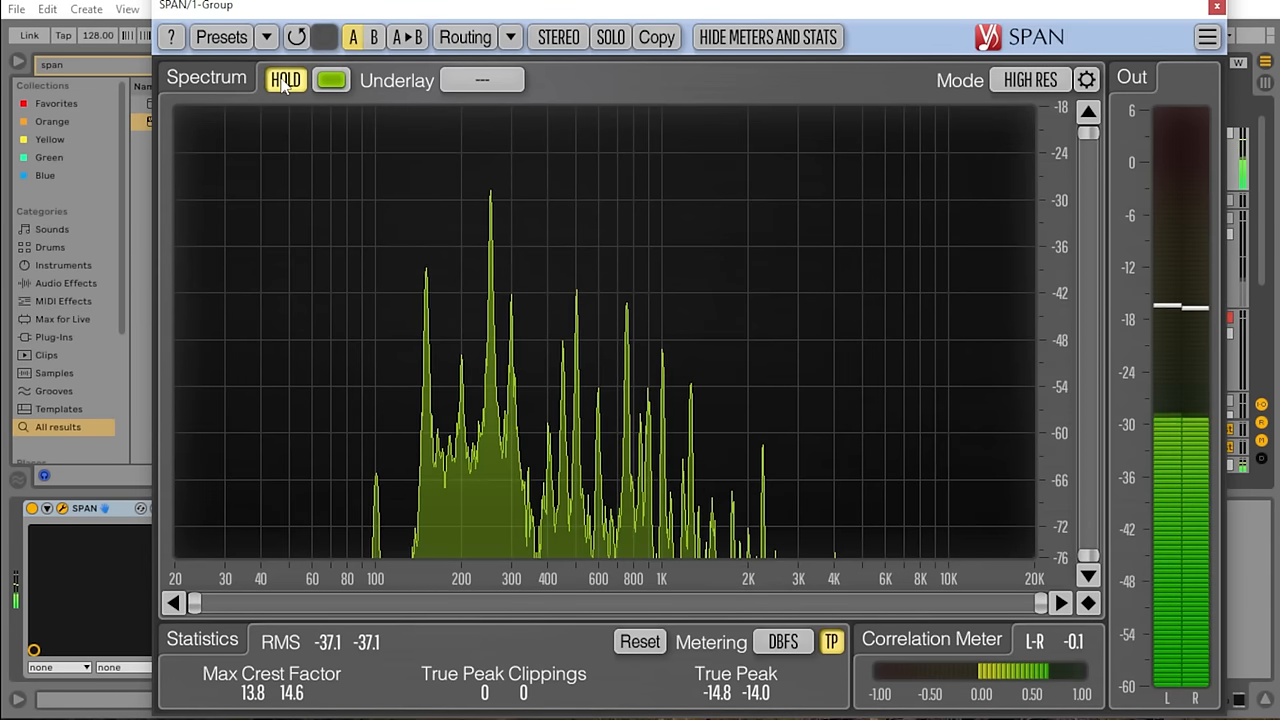
pyautogui.moveTo(628, 310)
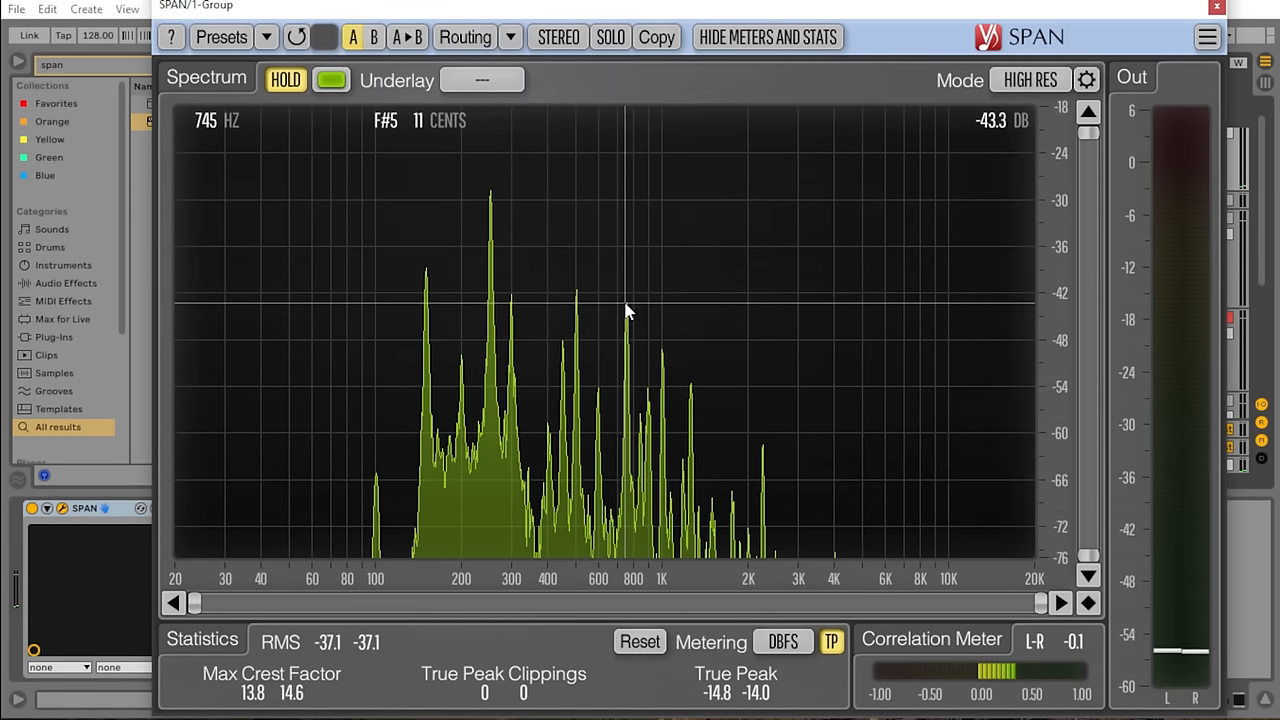
pyautogui.moveTo(610, 304)
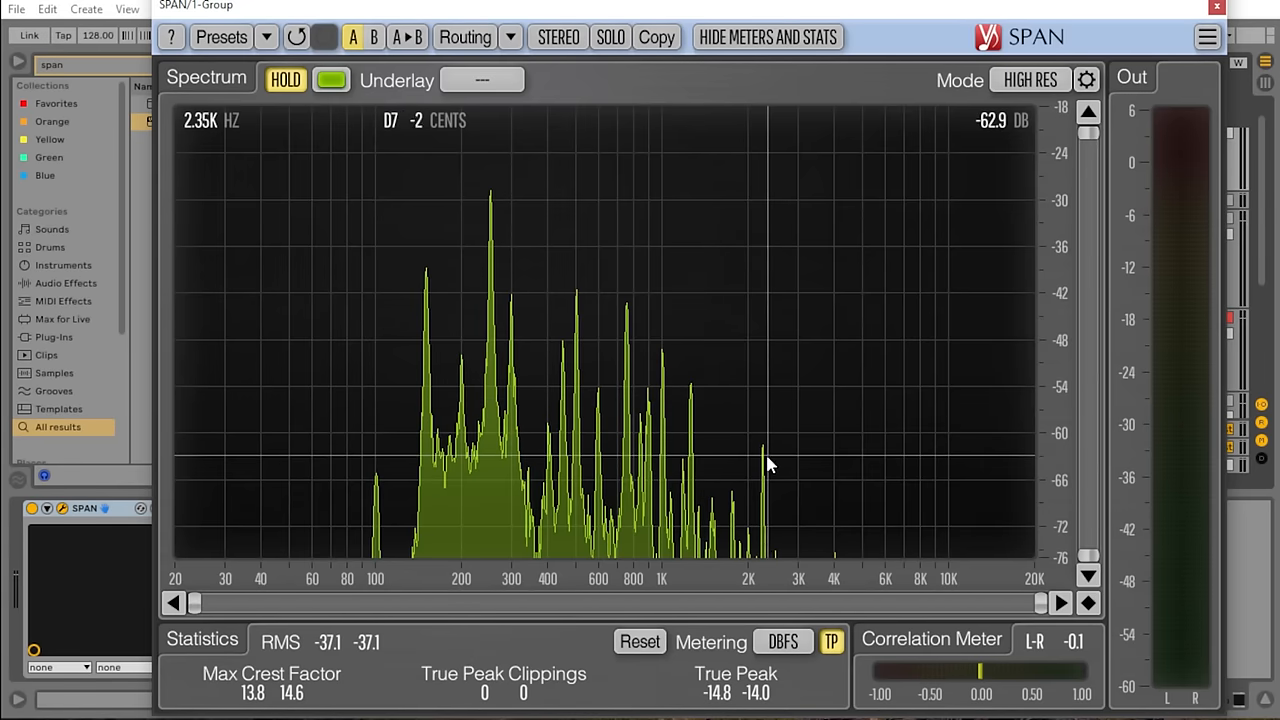
pyautogui.moveTo(708, 500)
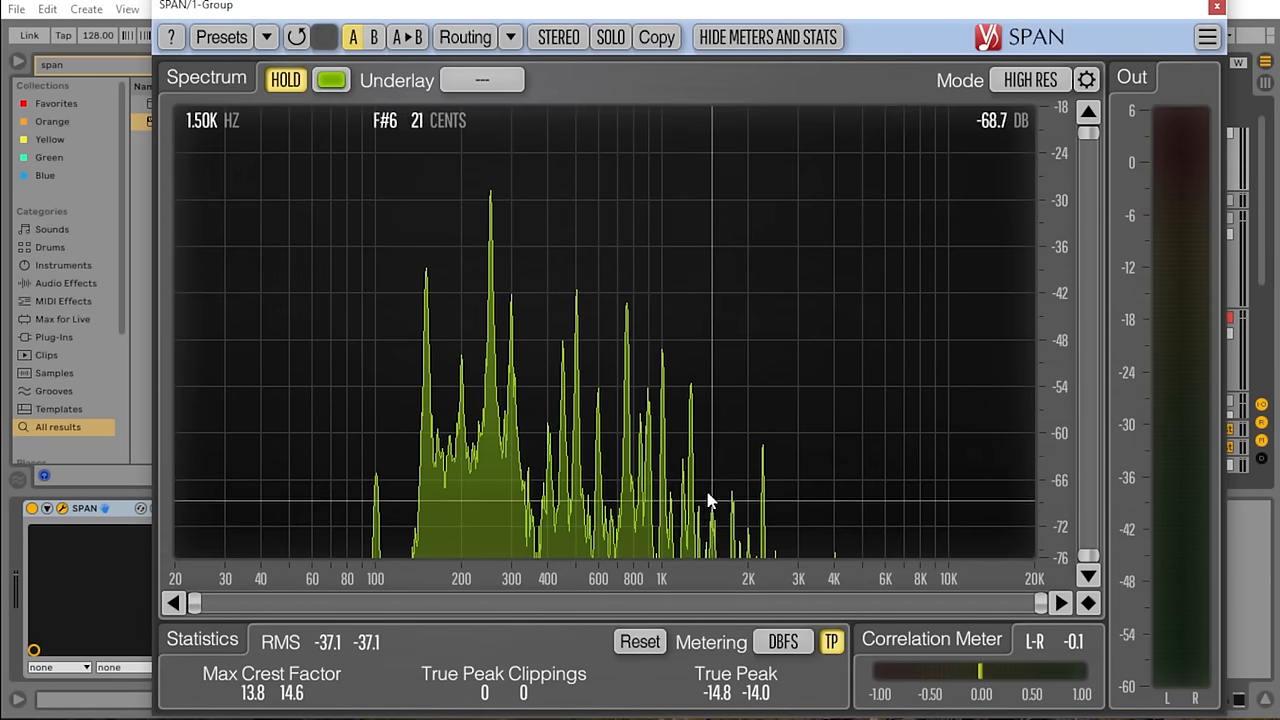
pyautogui.moveTo(712, 496)
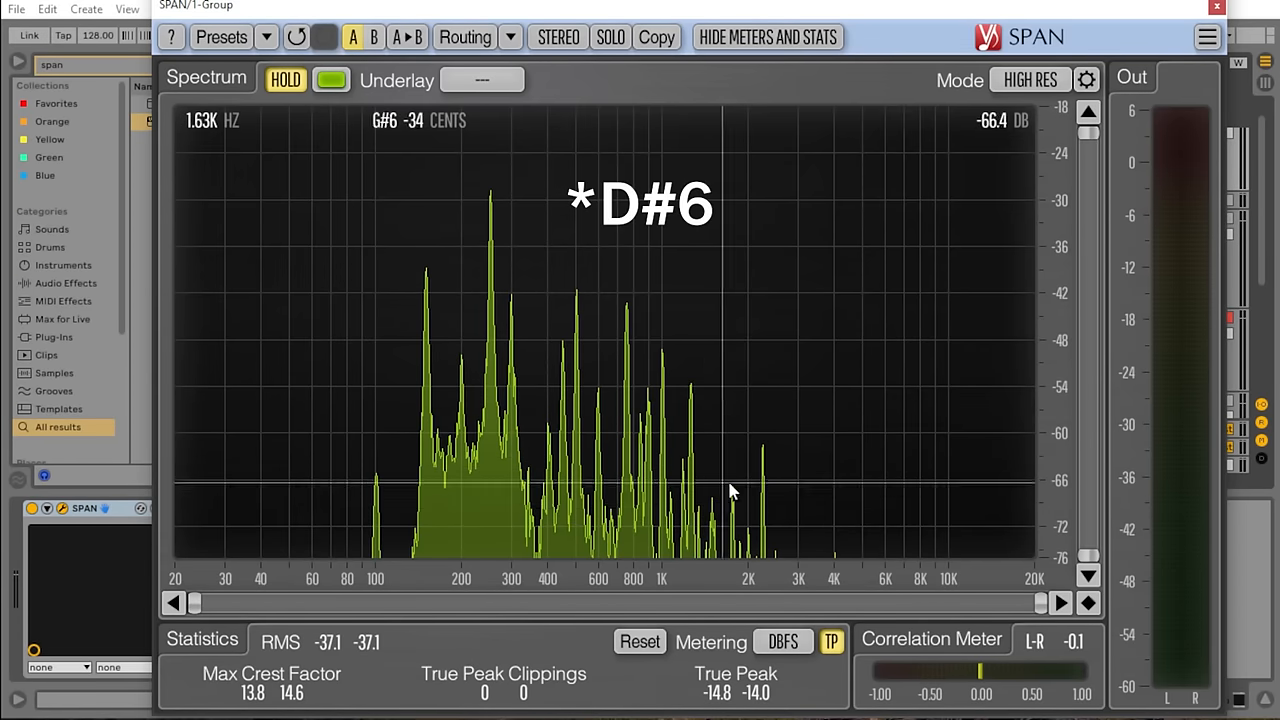
pyautogui.moveTo(696, 448)
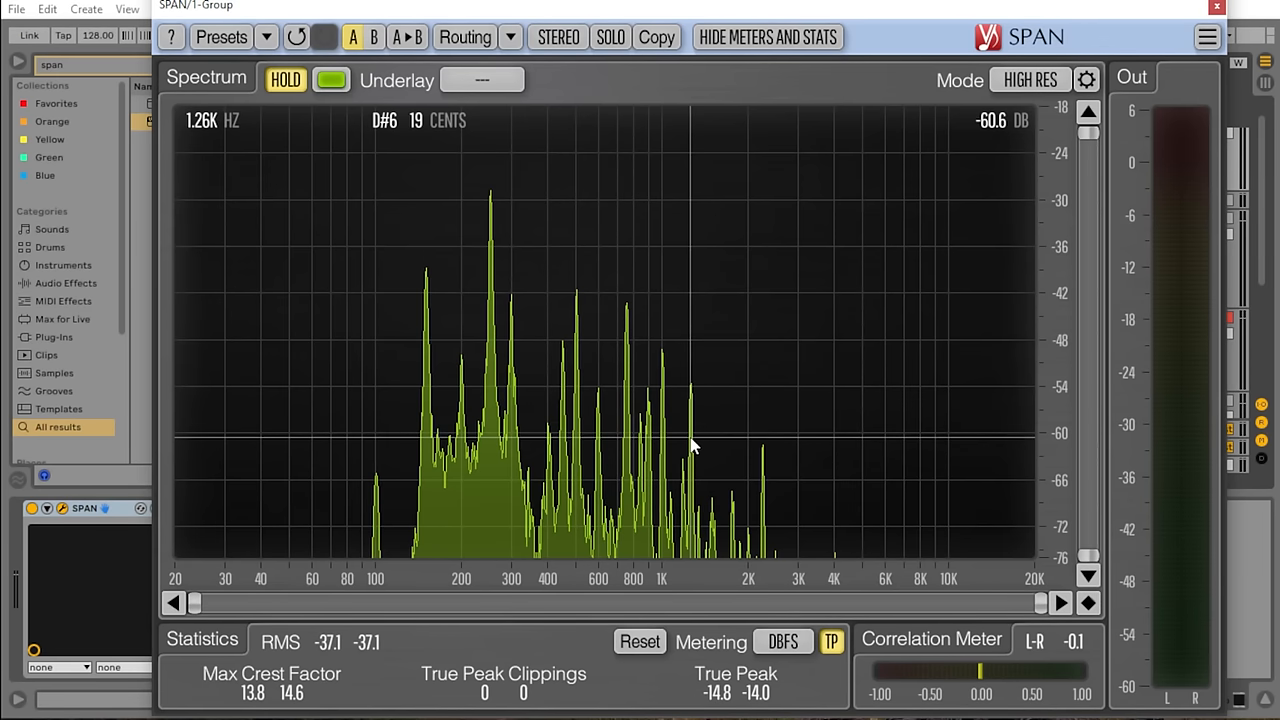
pyautogui.moveTo(638, 344)
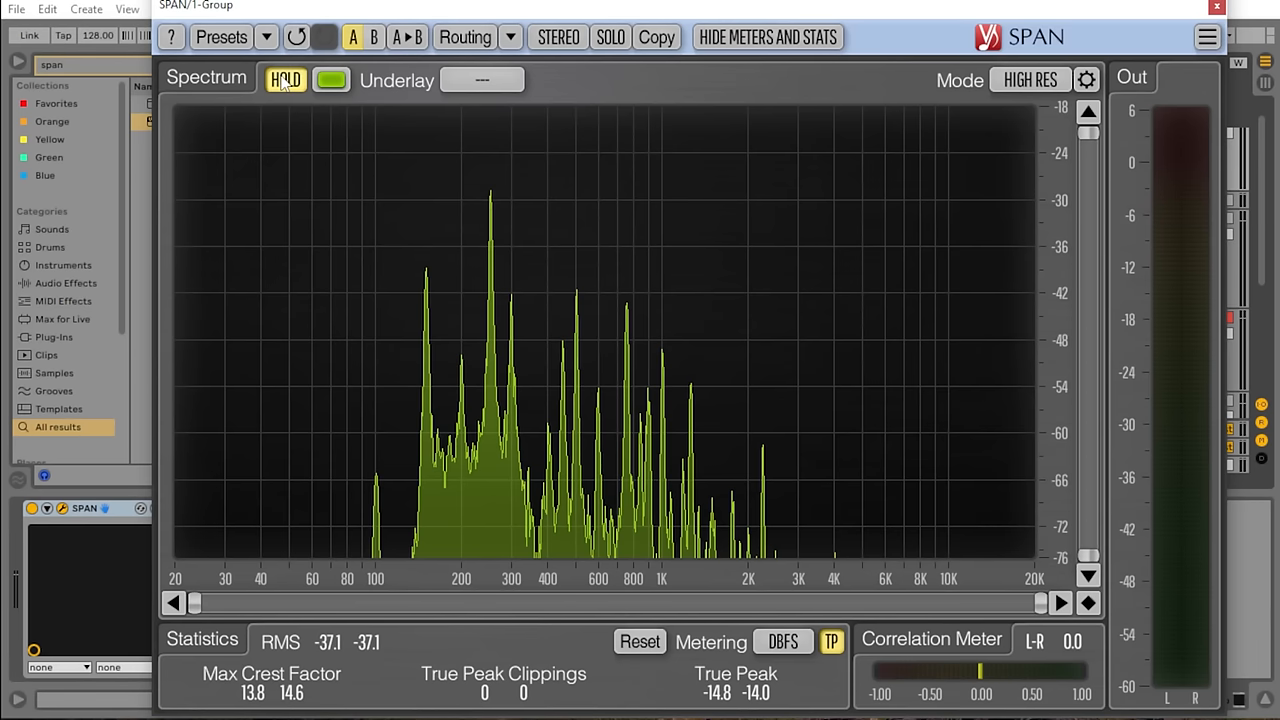
pyautogui.moveTo(436, 190)
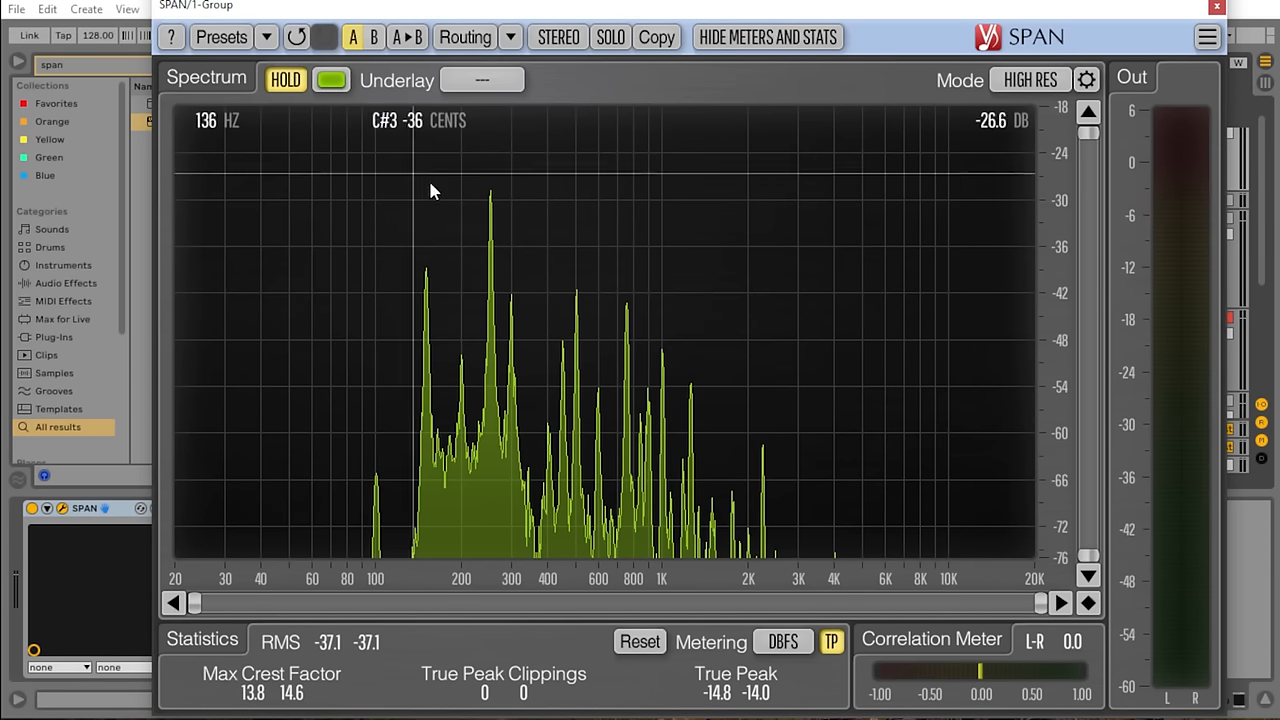
pyautogui.moveTo(490, 244)
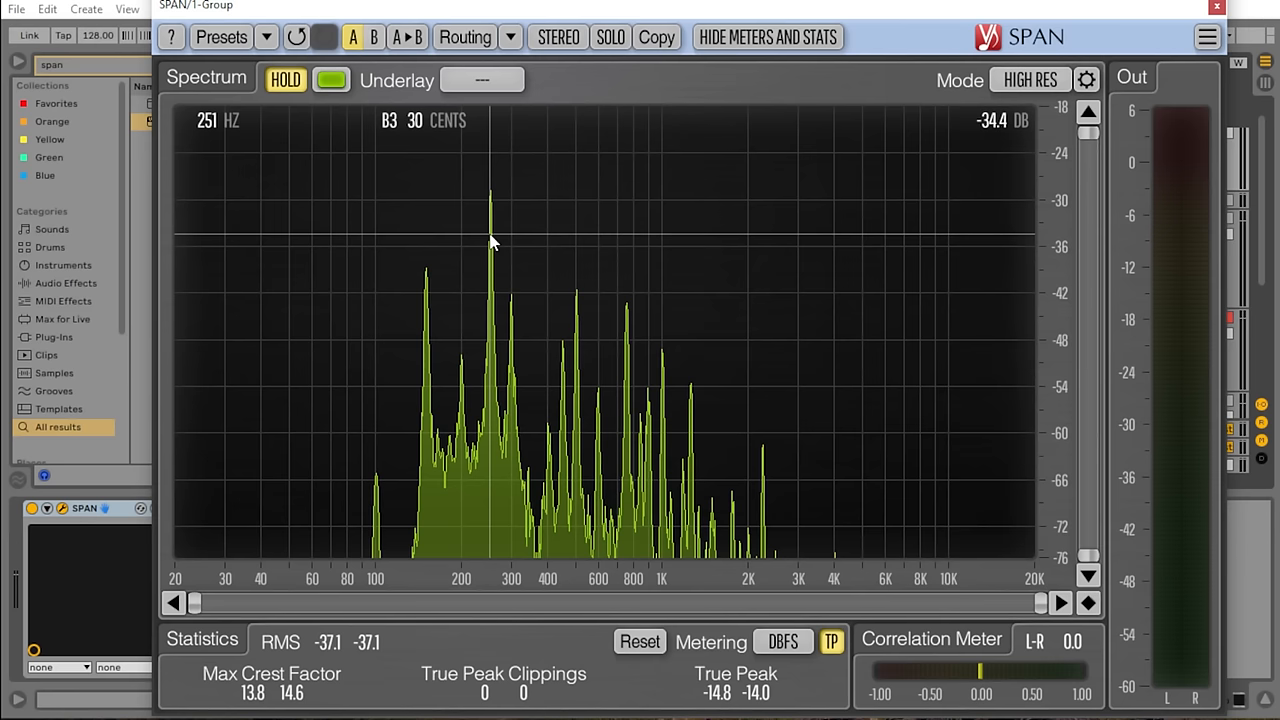
pyautogui.moveTo(628, 332)
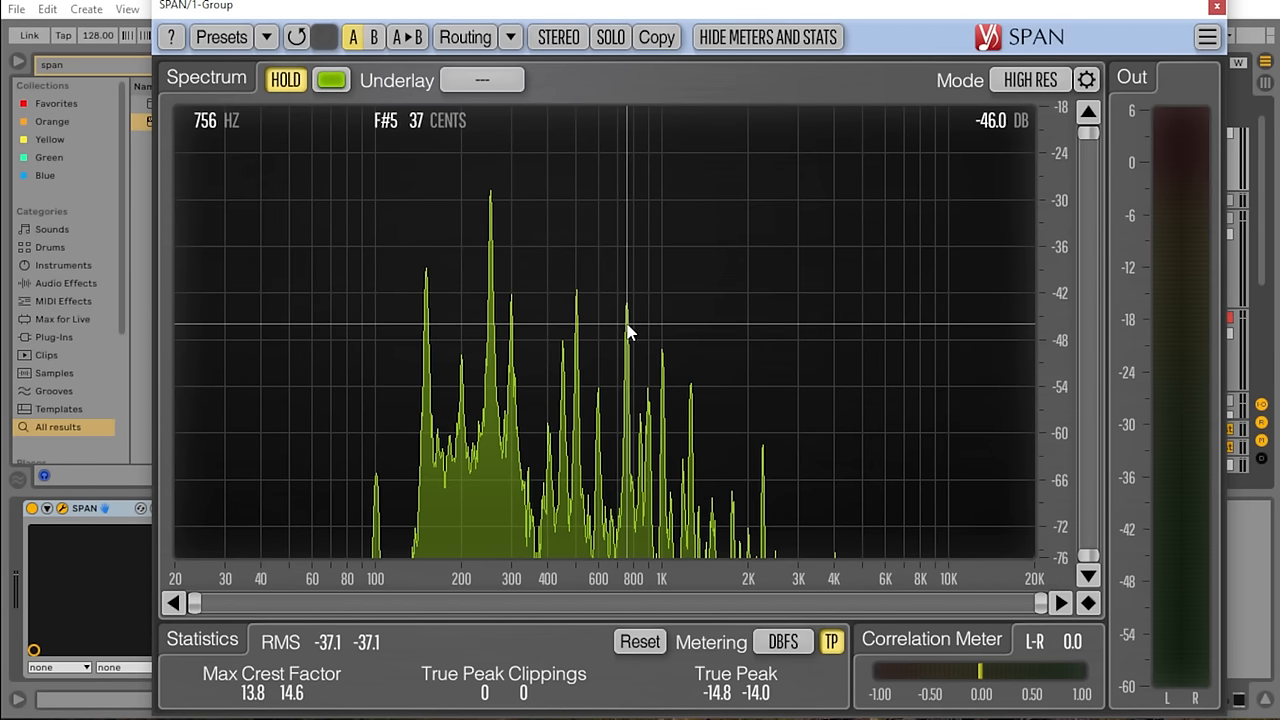
pyautogui.moveTo(648, 588)
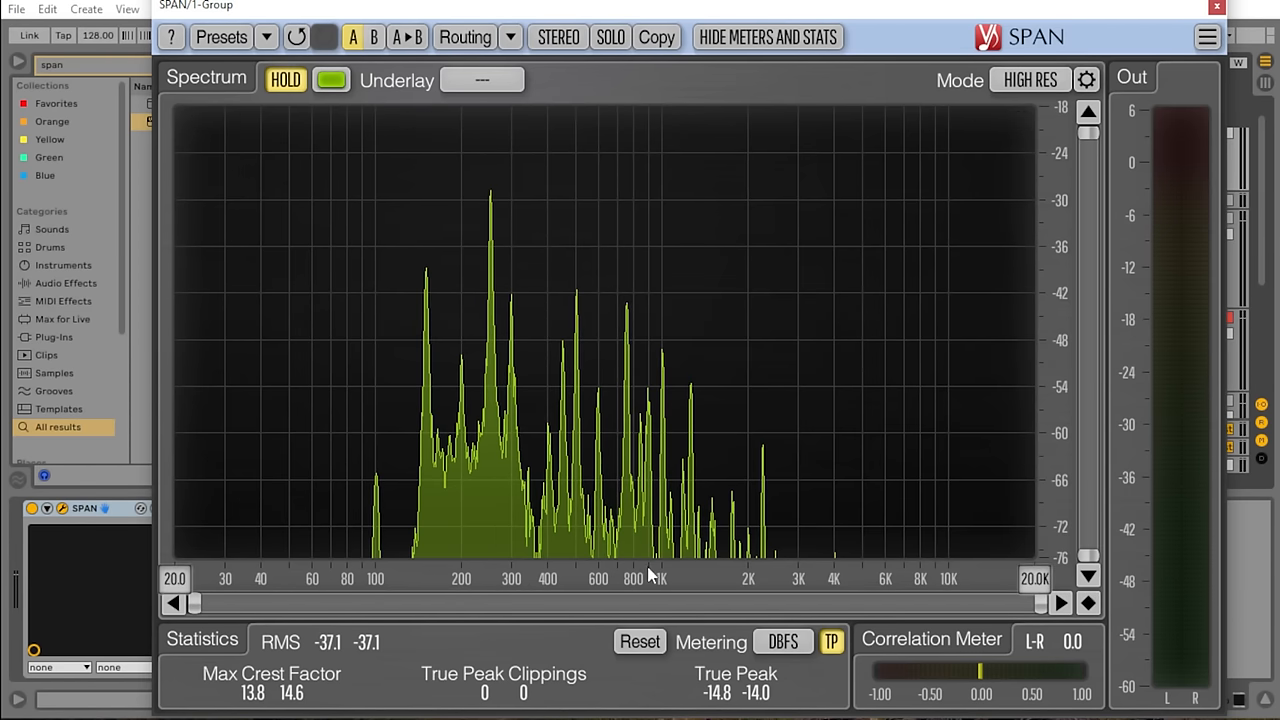
pyautogui.moveTo(640, 596)
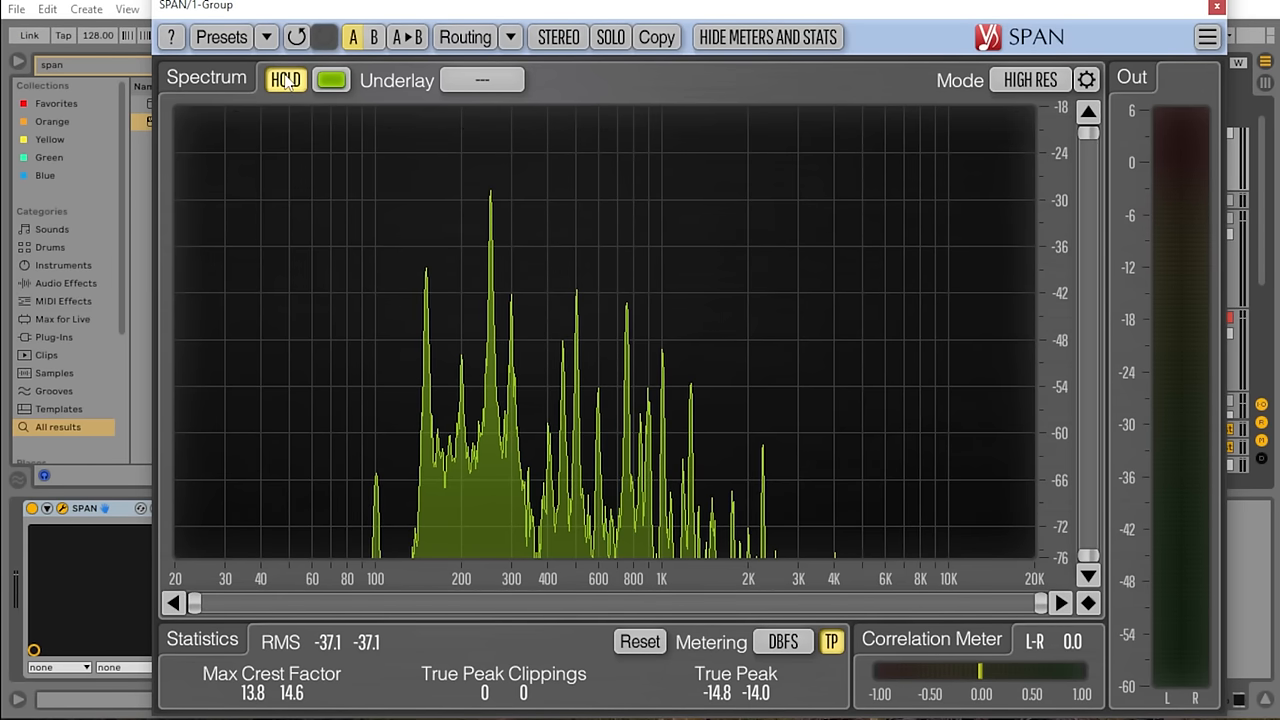
# - Release SPAN's HOLD so the held spectrum clears
pyautogui.click(284, 80)
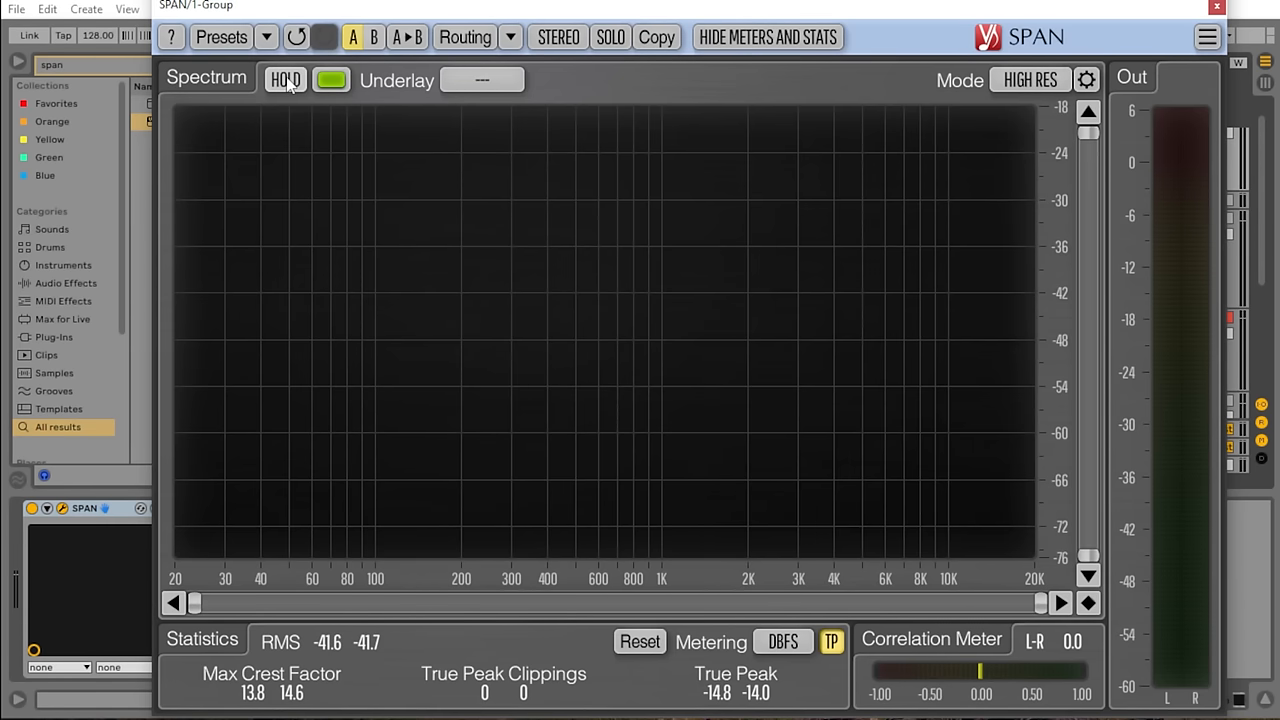
pyautogui.moveTo(324, 304)
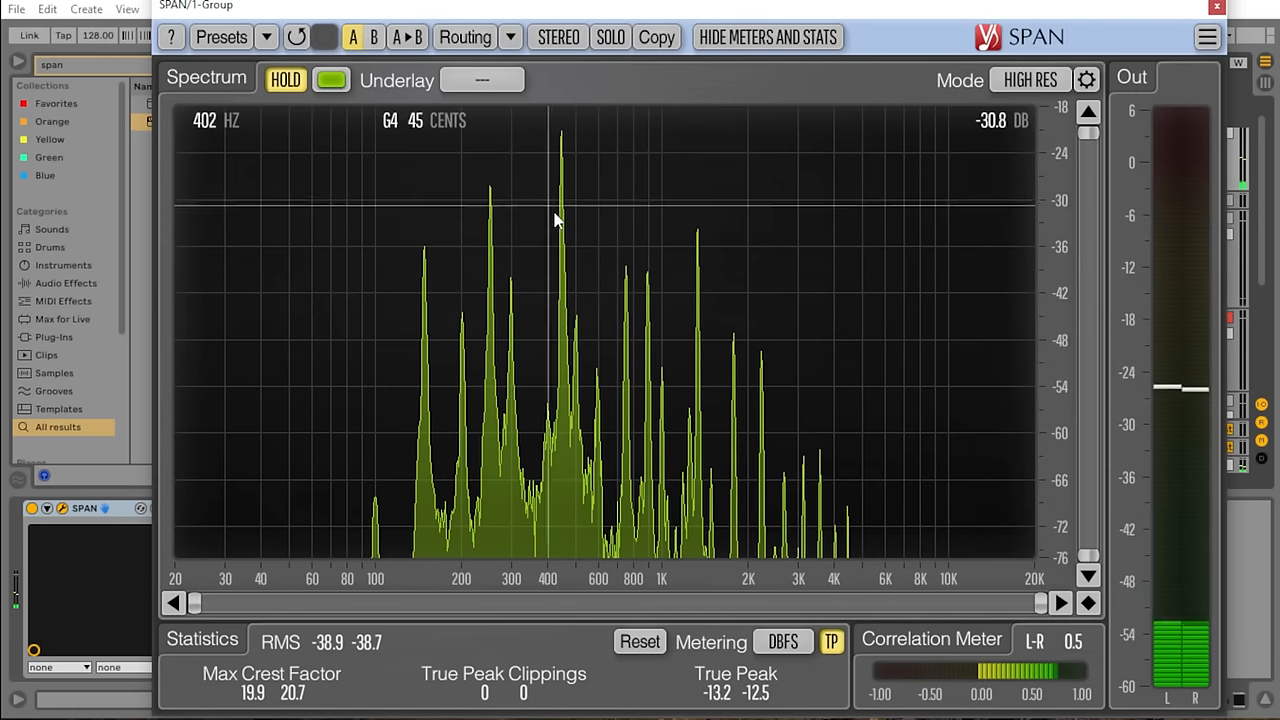
pyautogui.moveTo(690, 264)
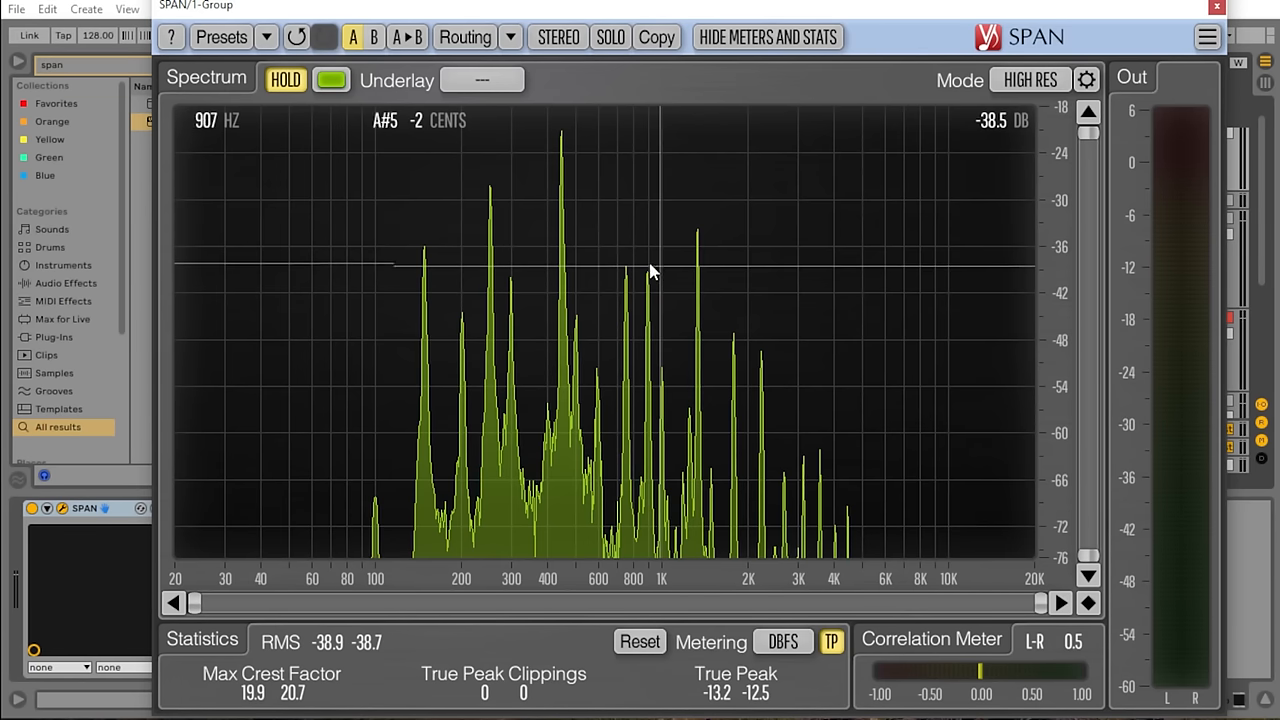
pyautogui.moveTo(562, 244)
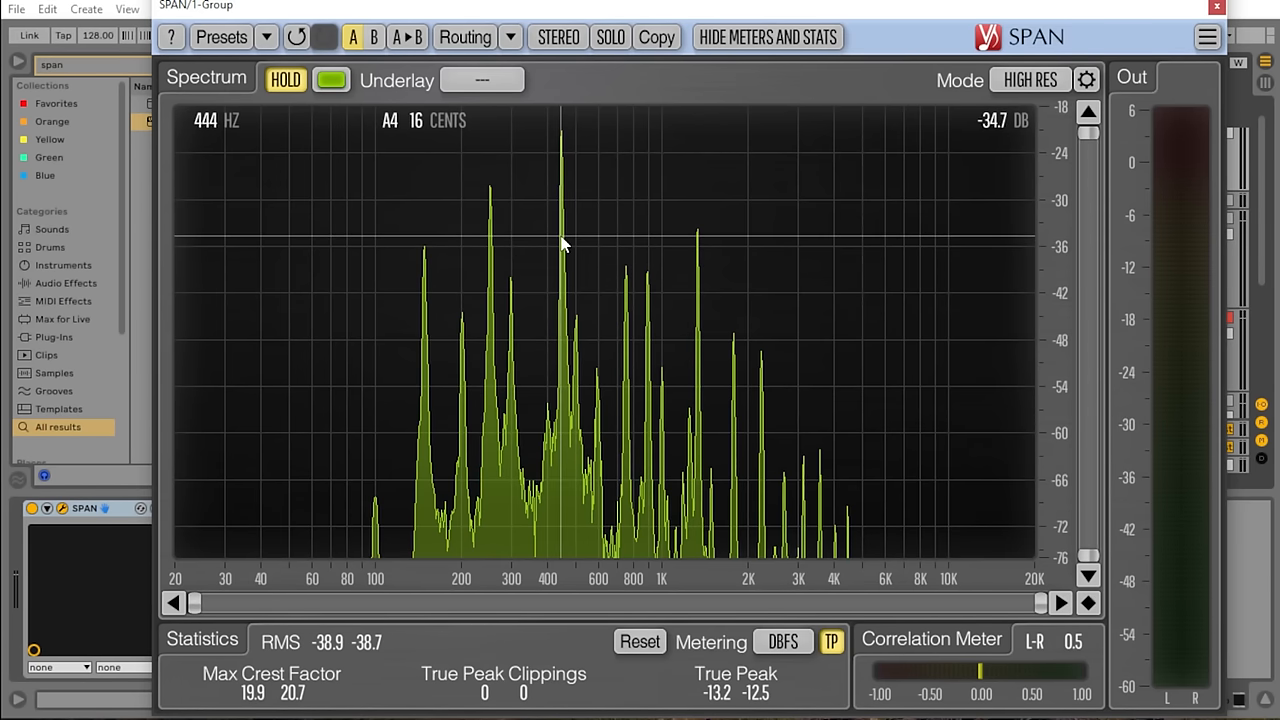
pyautogui.moveTo(648, 304)
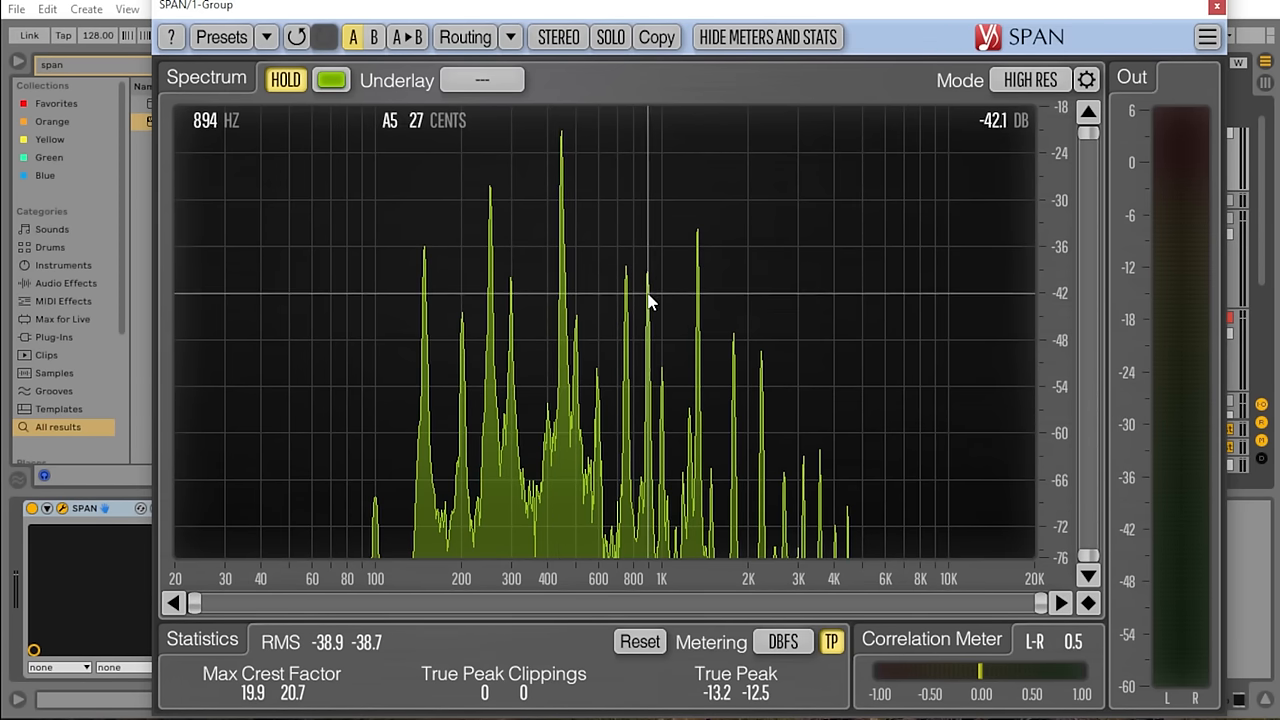
pyautogui.moveTo(700, 292)
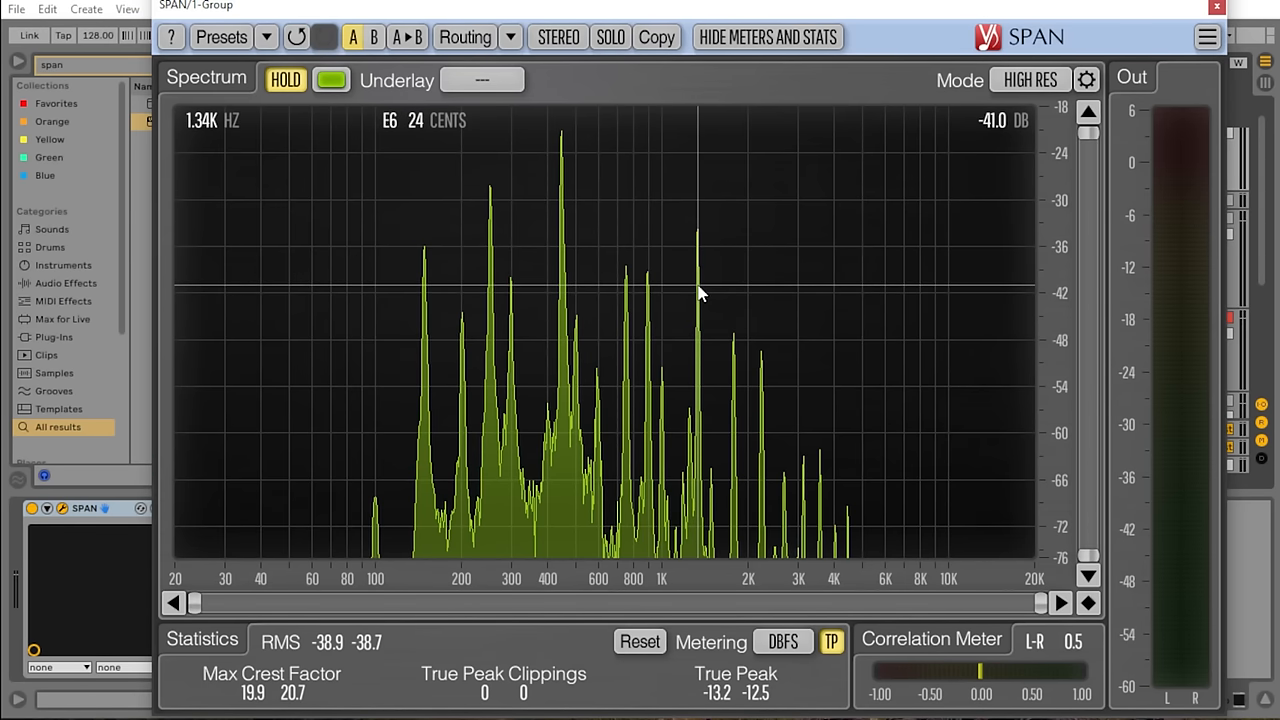
pyautogui.moveTo(738, 356)
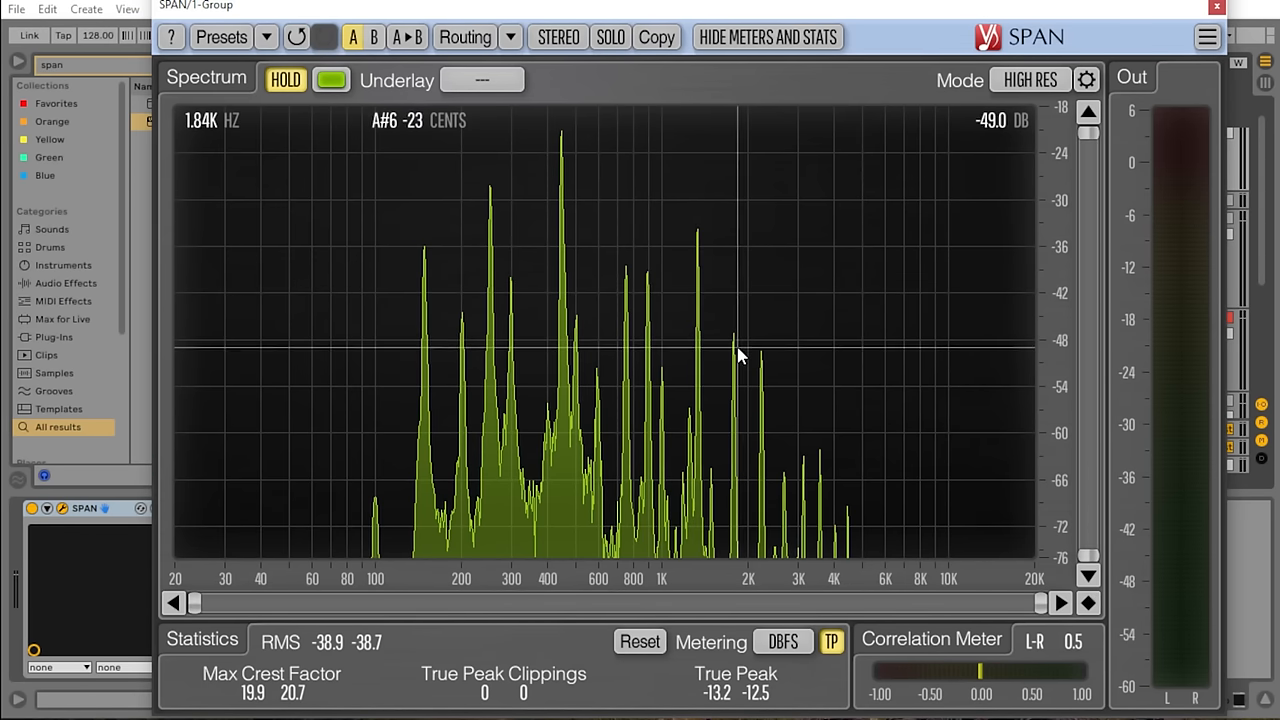
pyautogui.moveTo(764, 376)
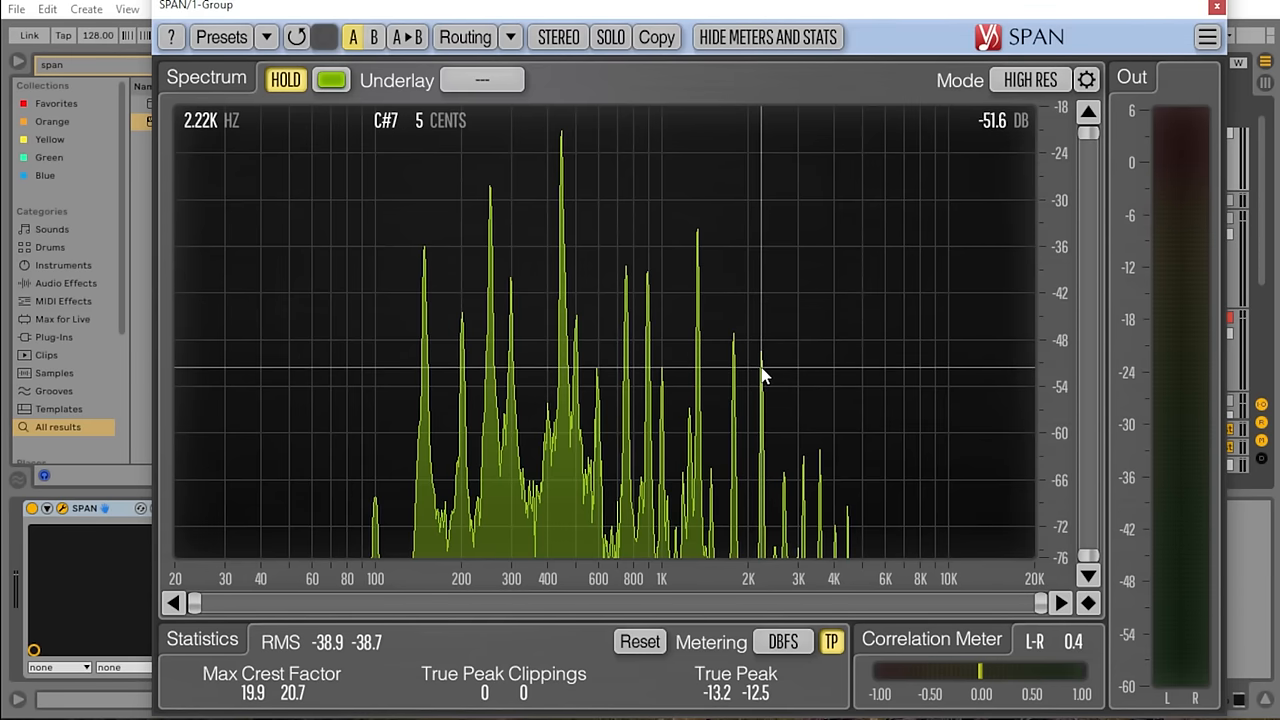
pyautogui.moveTo(824, 536)
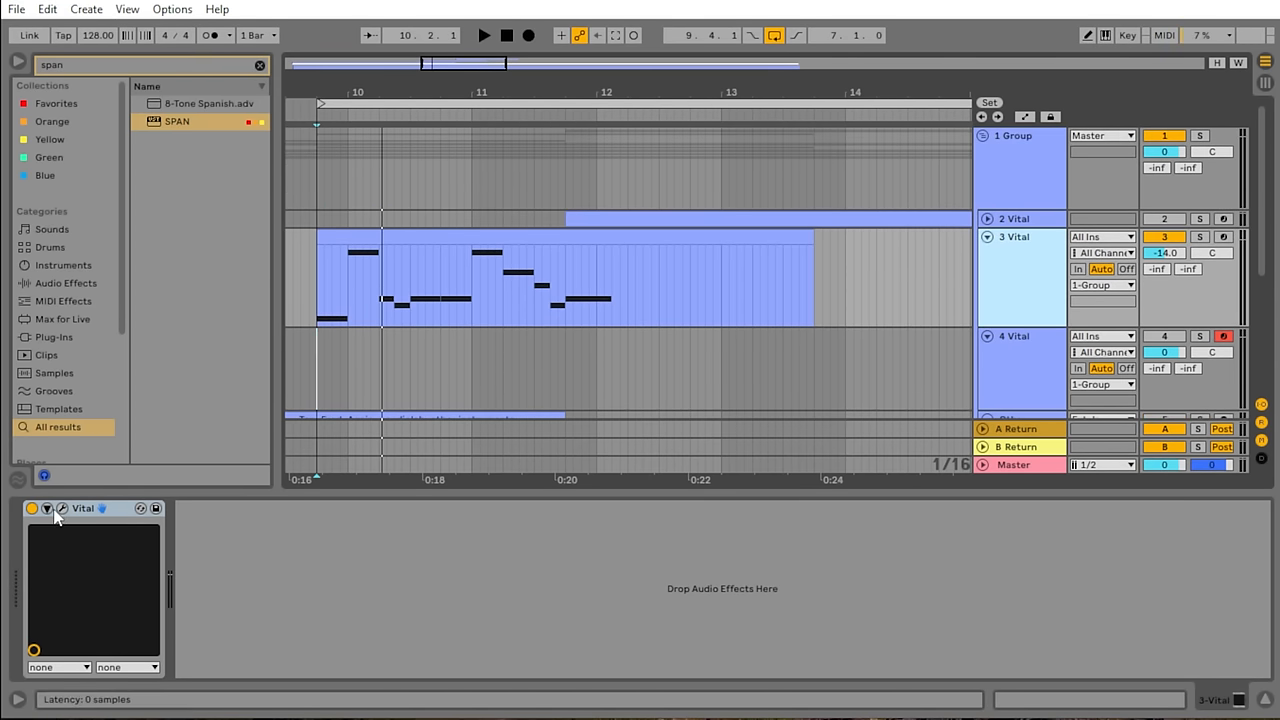
# - Show Vital's editor from the device and enable Filter 1 on the Init preset
pyautogui.click(48, 508)
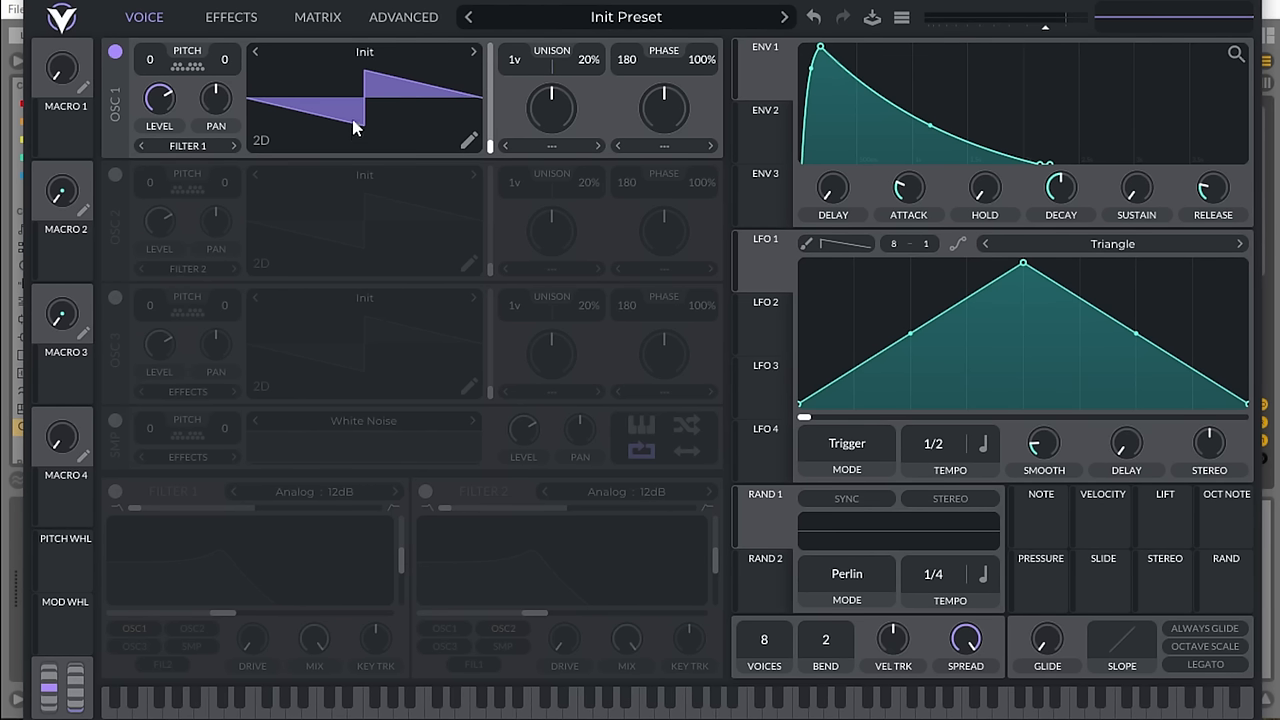
pyautogui.moveTo(378, 60)
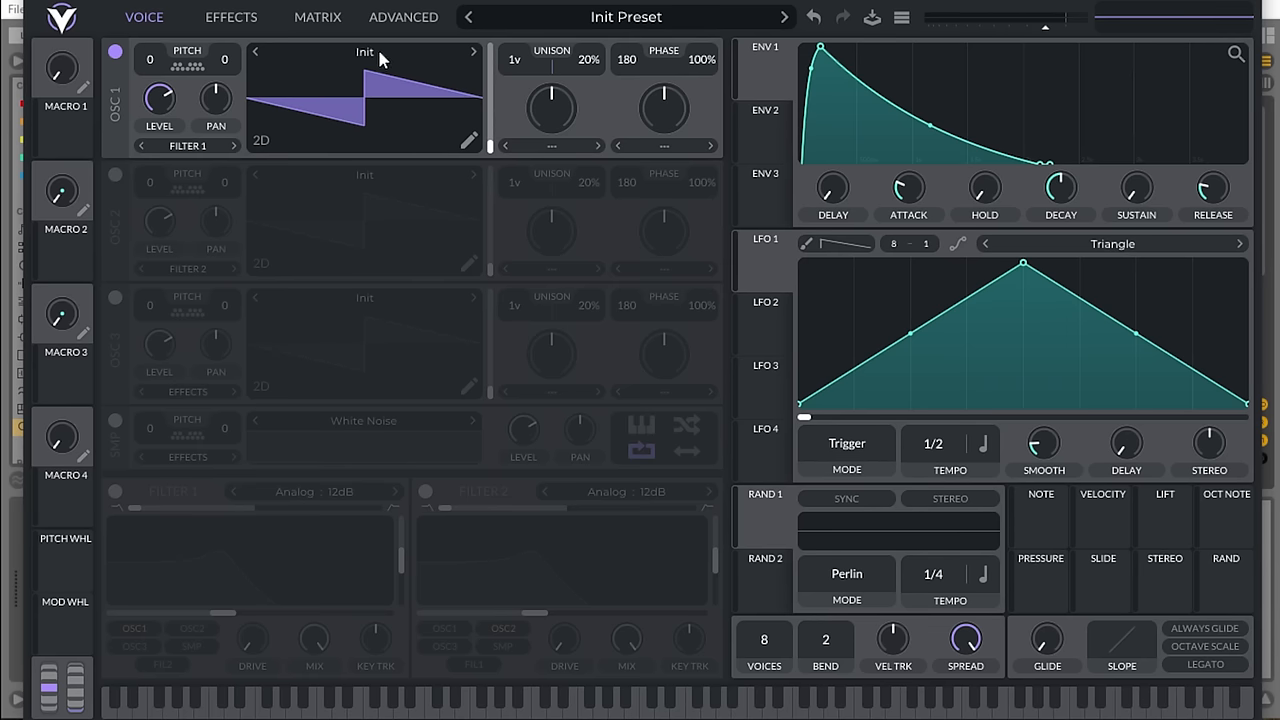
pyautogui.moveTo(352, 198)
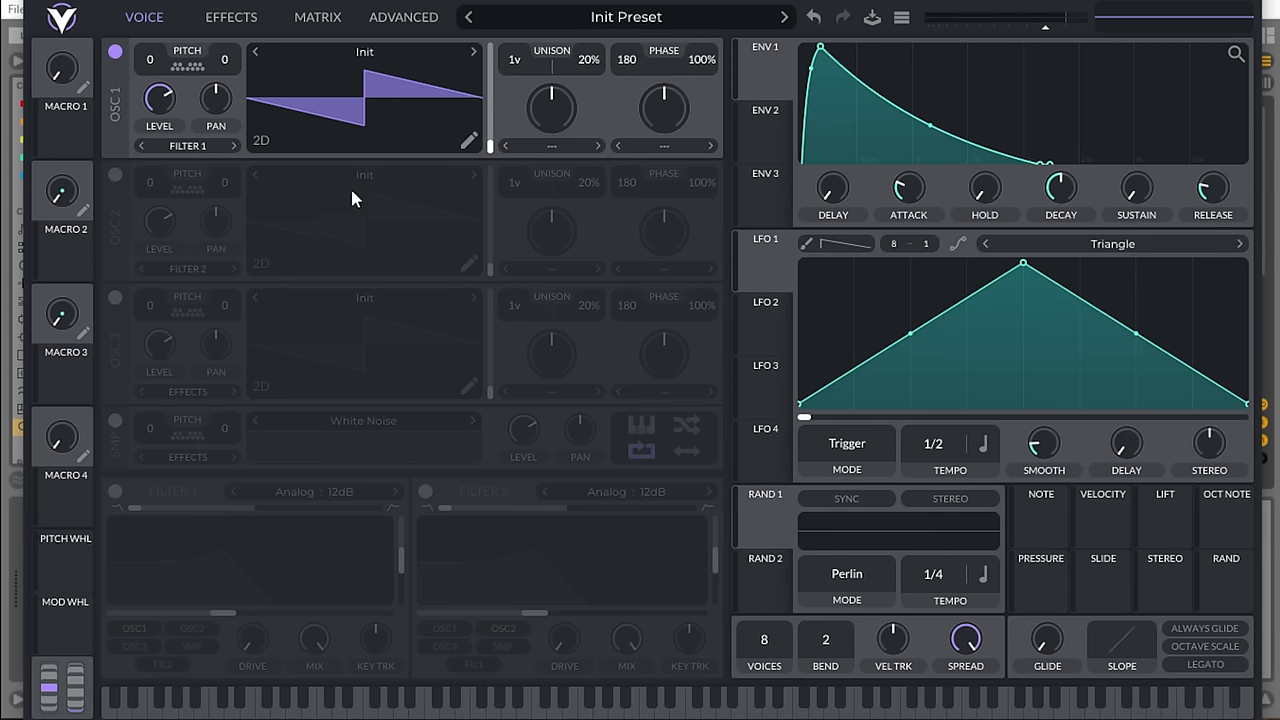
pyautogui.click(116, 492)
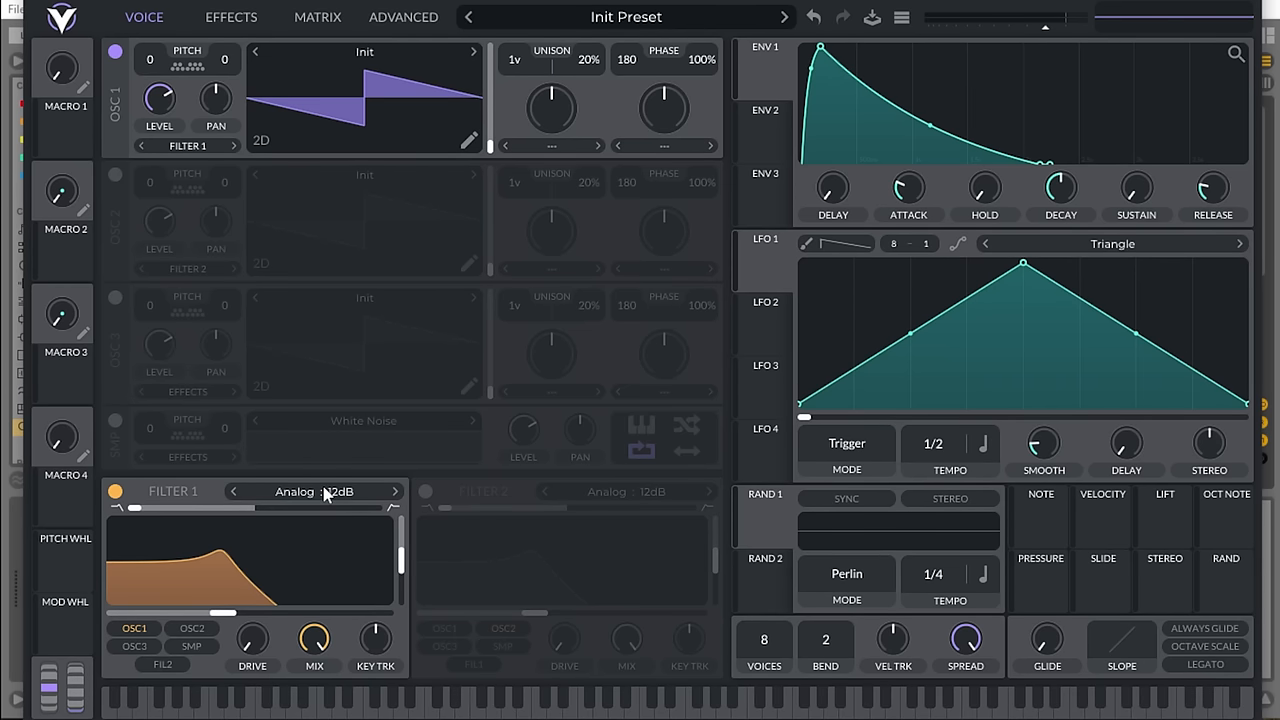
# - Set Filter 1 to the Analog 24 dB low-pass model and lower its cutoff
pyautogui.click(316, 492)
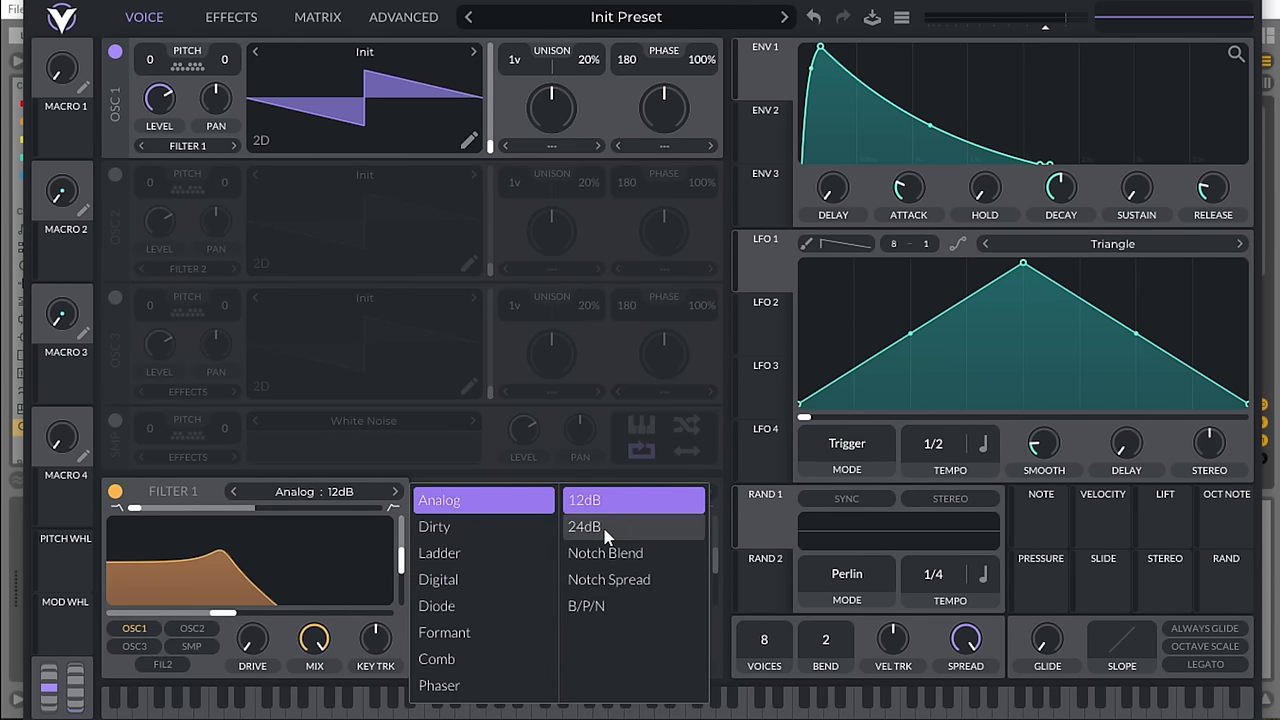
pyautogui.click(584, 526)
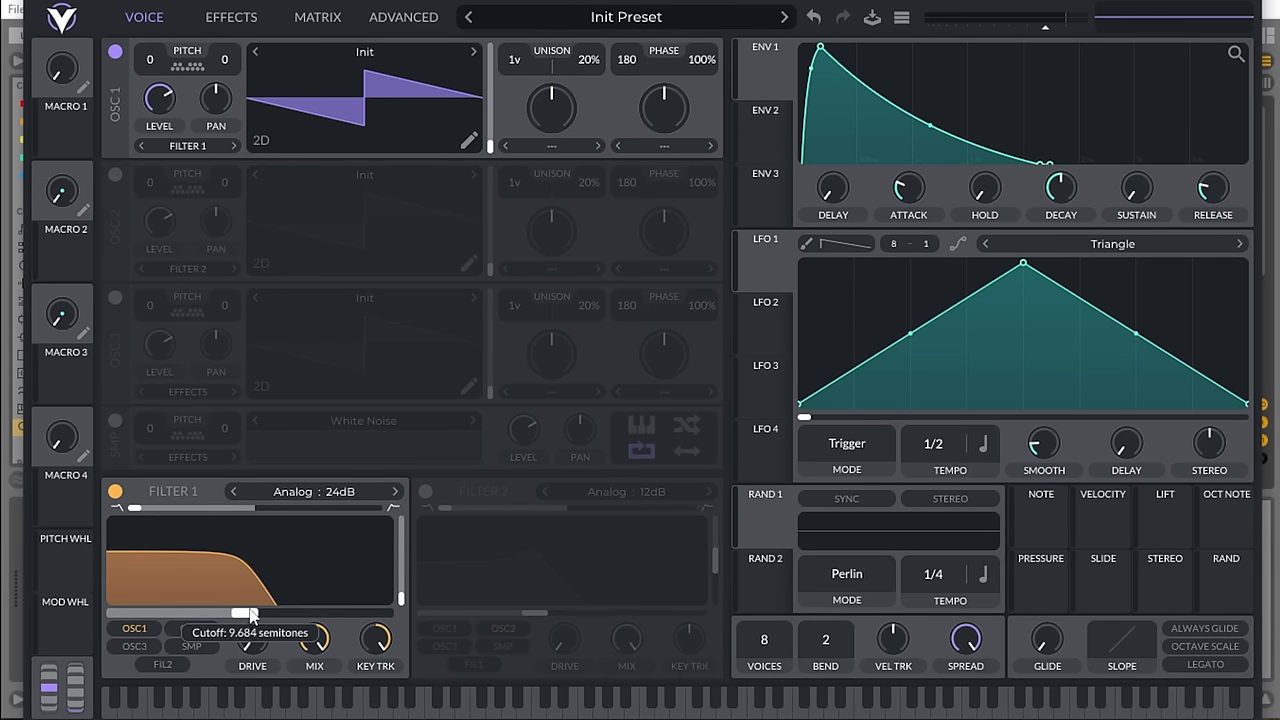
pyautogui.moveTo(236, 612); pyautogui.dragTo(256, 612)
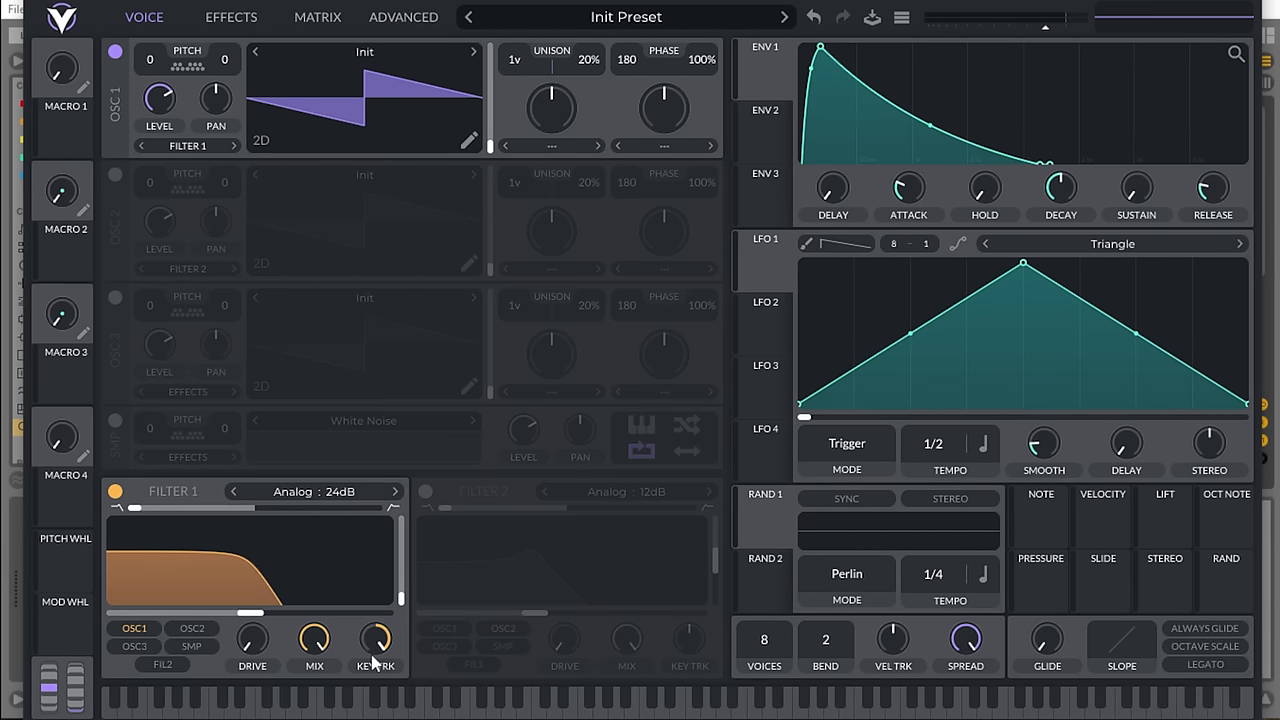
# - Switch the frequency display units to Hz in the Advanced settings
pyautogui.click(402, 16)
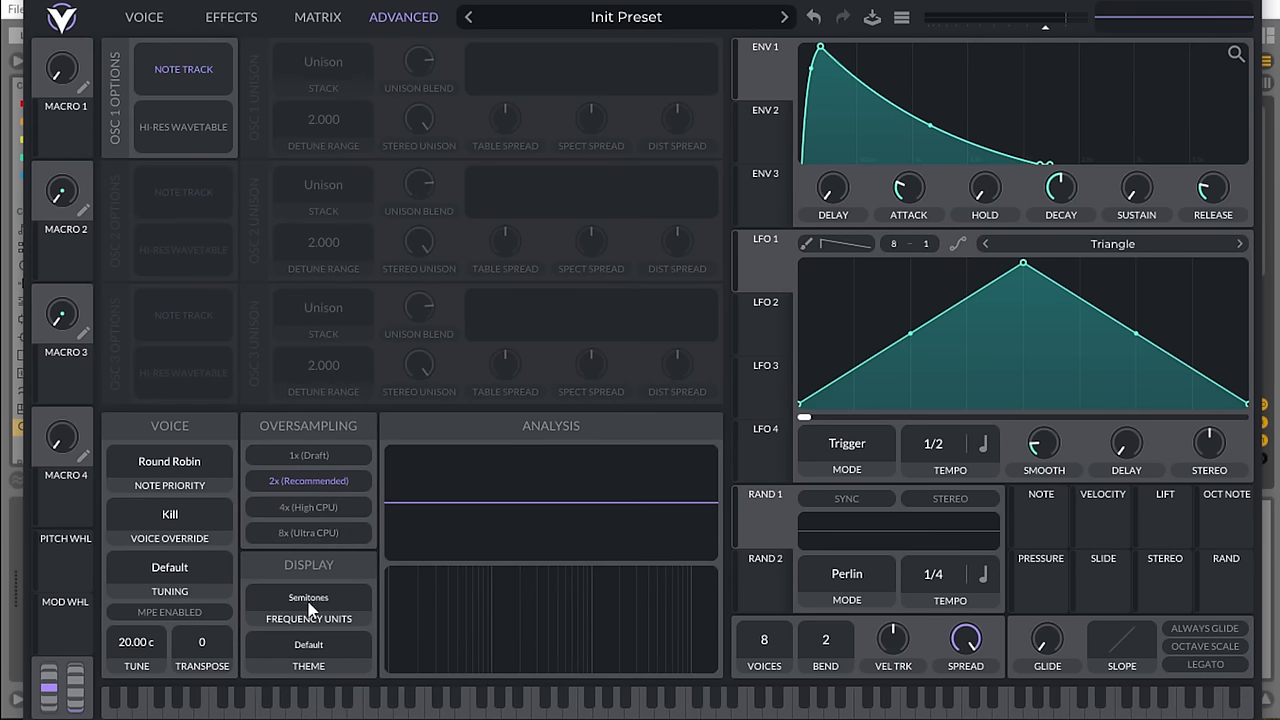
pyautogui.click(308, 596)
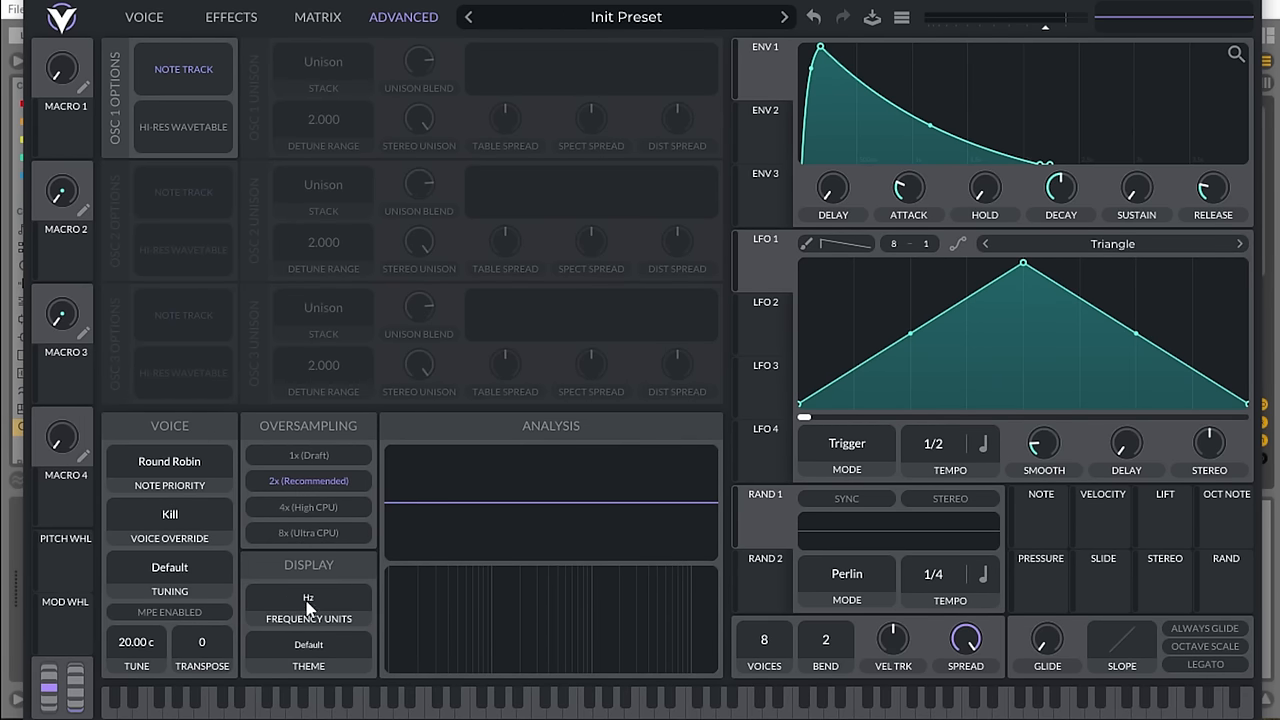
pyautogui.click(144, 16)
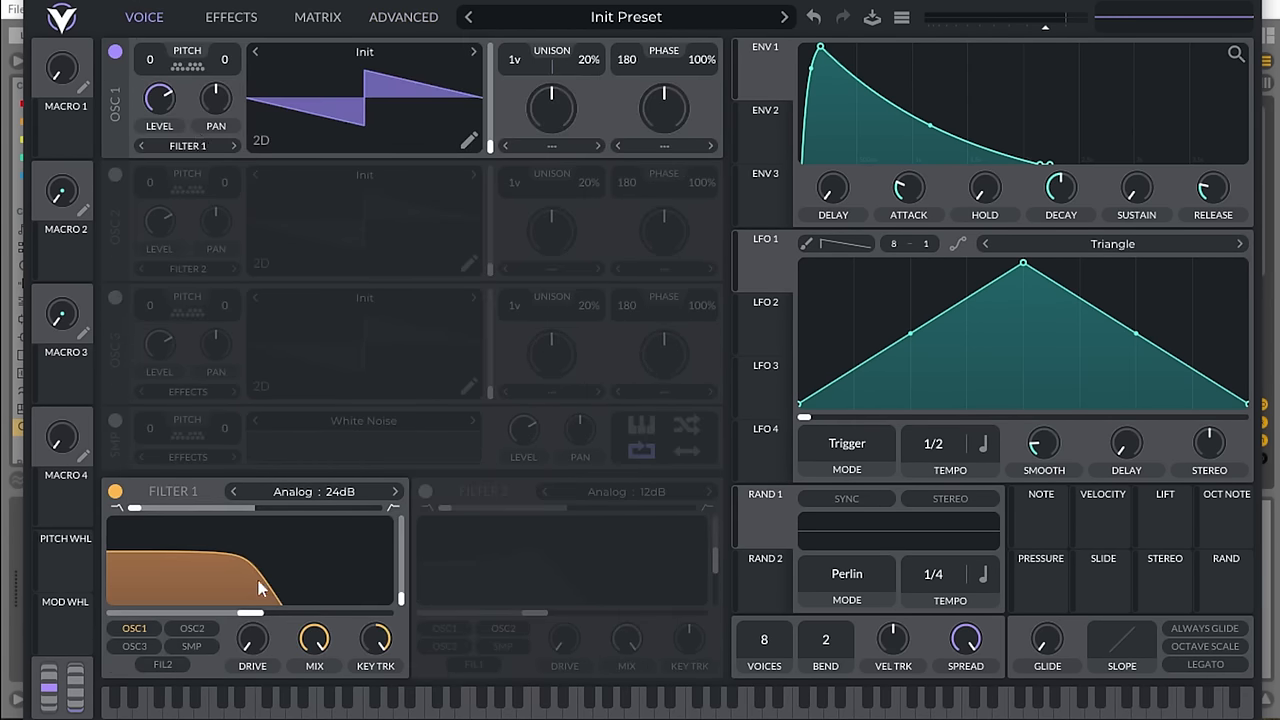
pyautogui.moveTo(308, 110)
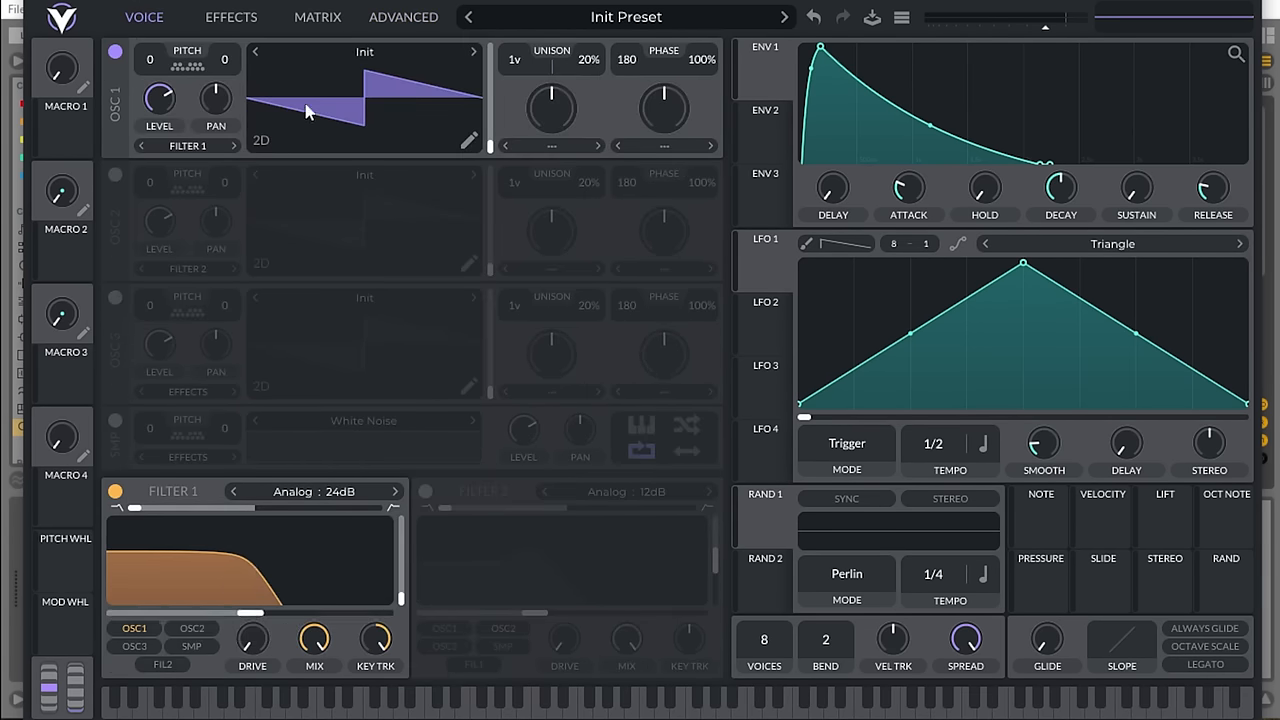
pyautogui.click(404, 16)
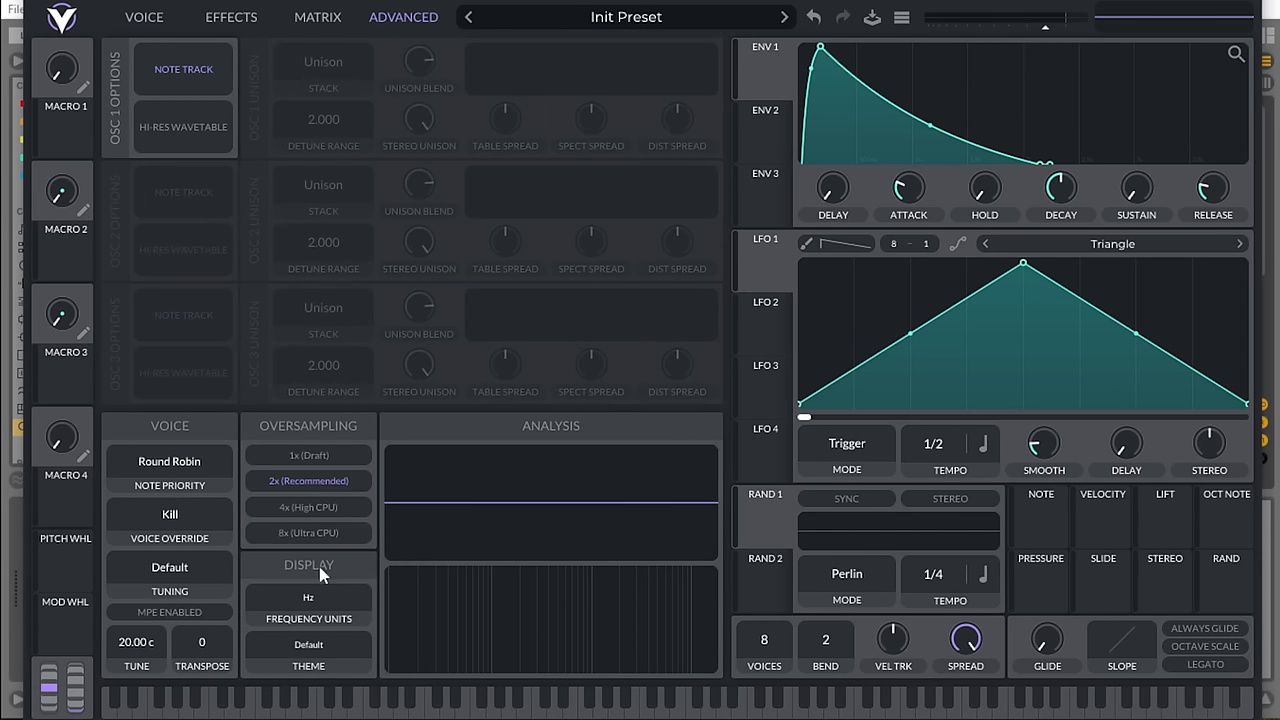
pyautogui.click(308, 596)
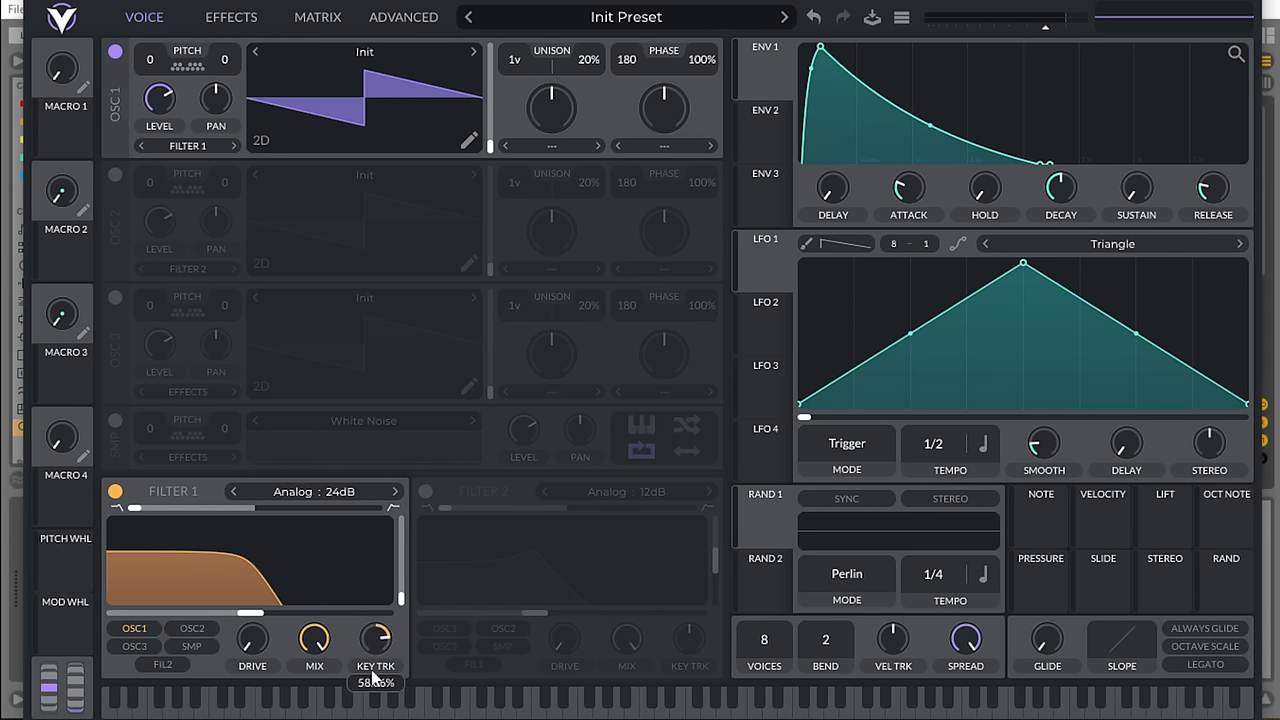
pyautogui.moveTo(332, 530)
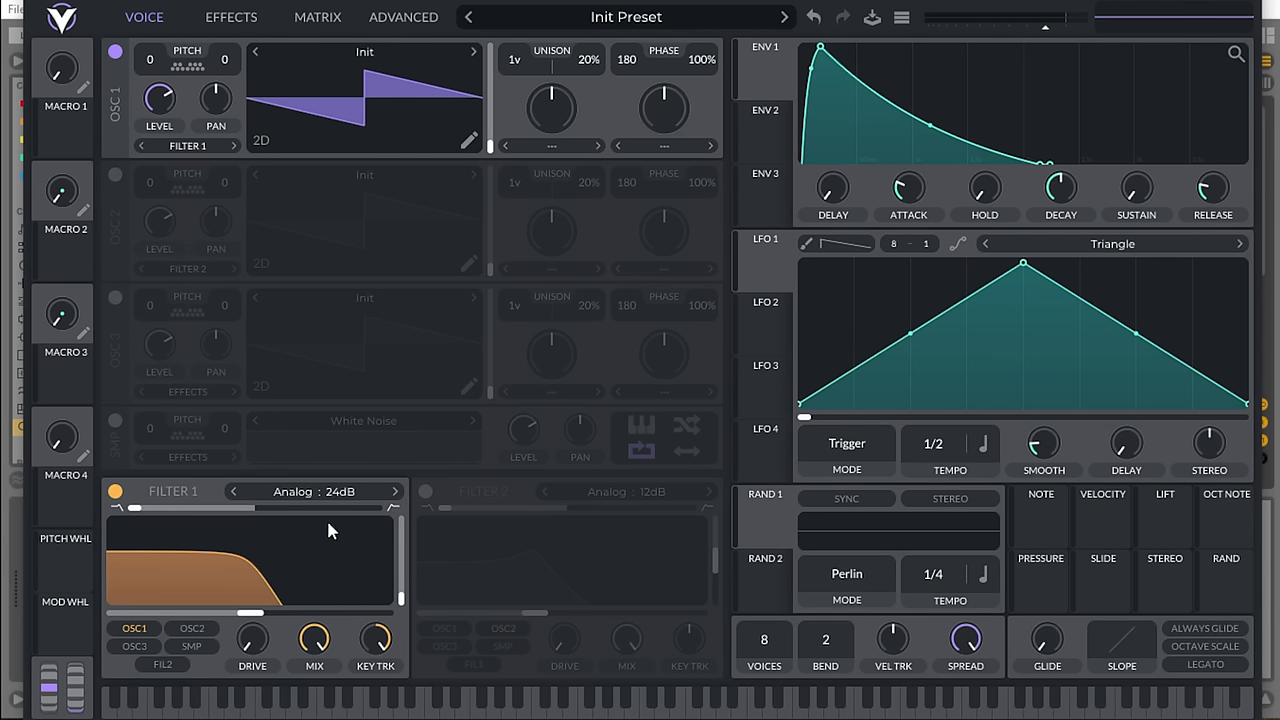
pyautogui.moveTo(266, 596)
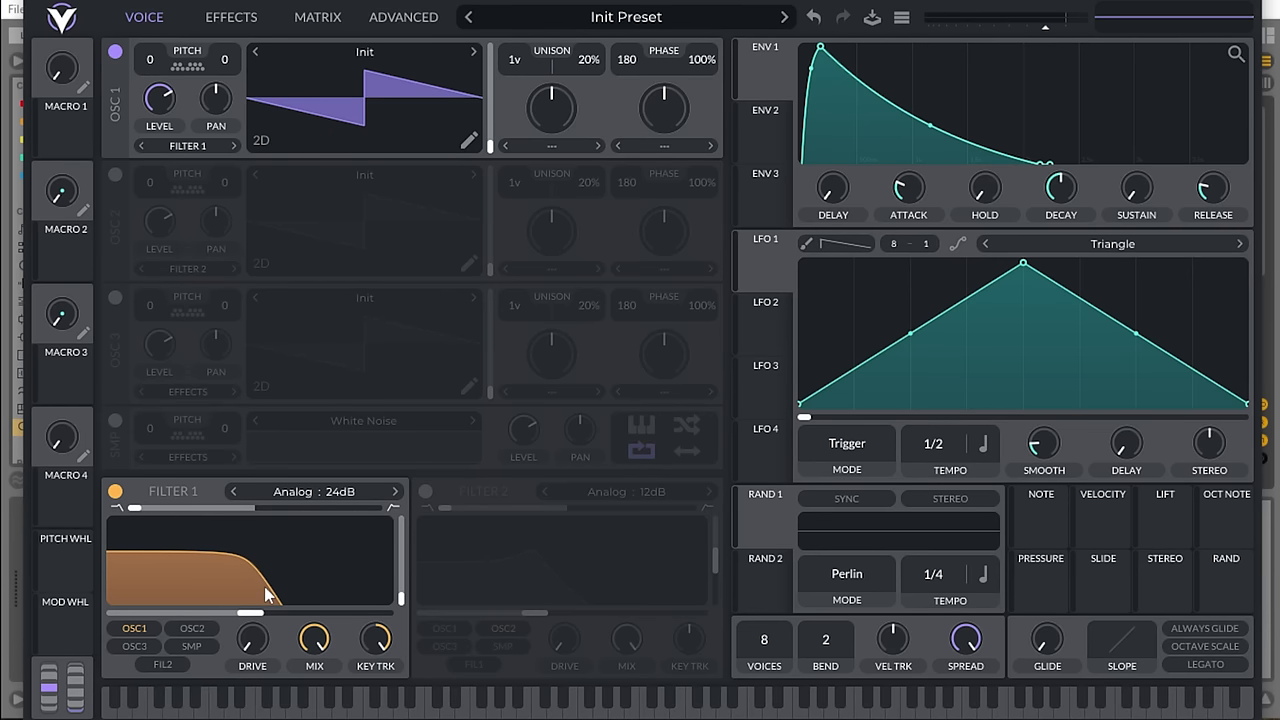
pyautogui.moveTo(398, 262)
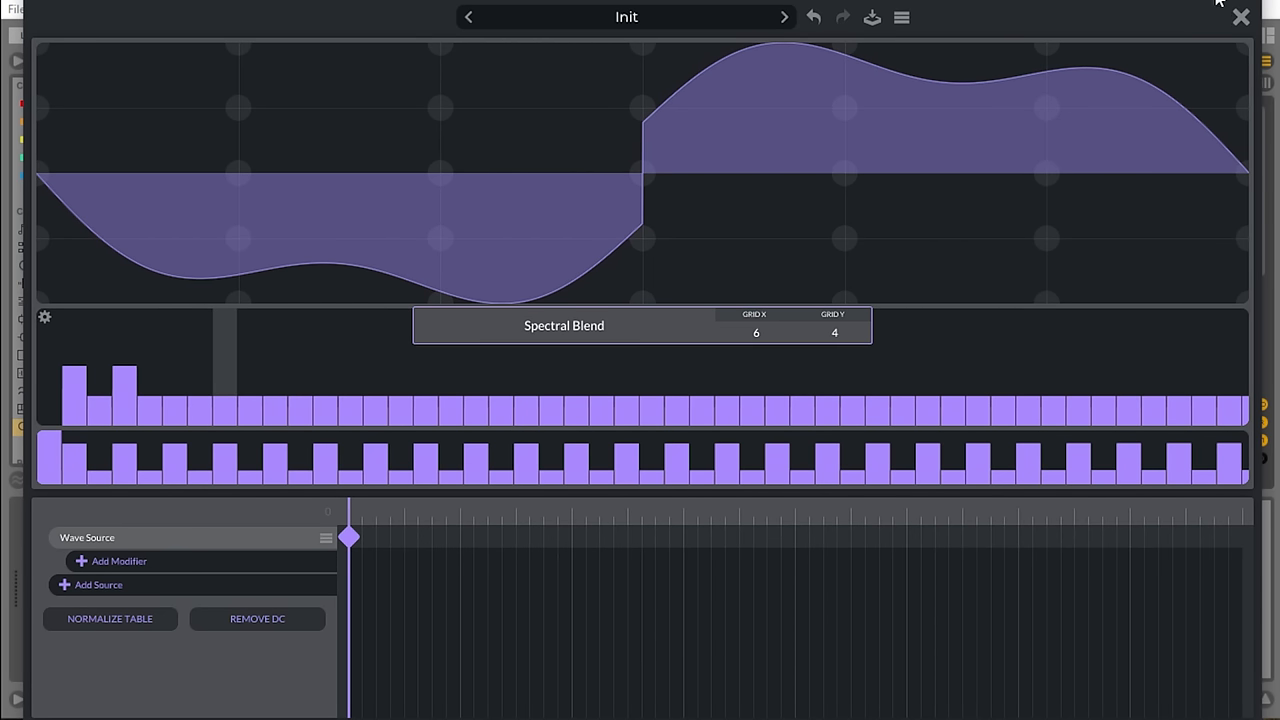
# - Close the wavetable editor so oscillator 1 keeps the reshaped, smoother wavetable
pyautogui.click(1240, 16)
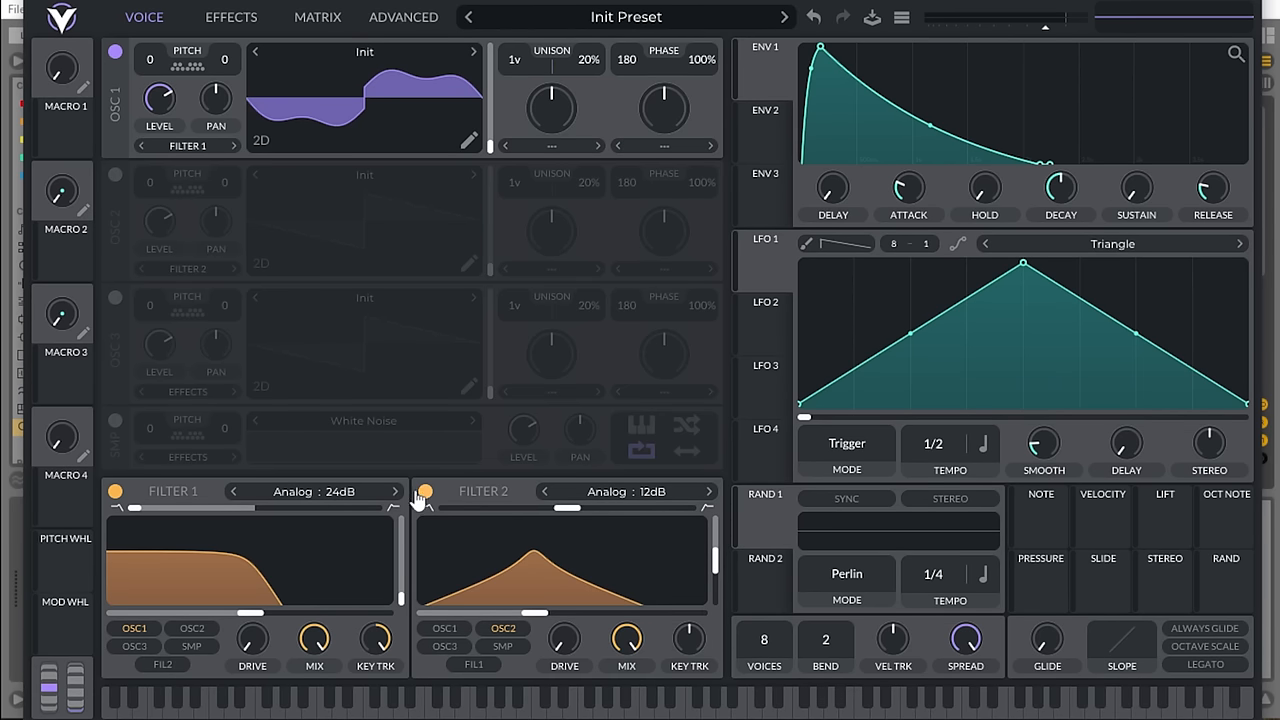
# - Enable the Equalizer module in Vital's effects list, then return to the Voice page
pyautogui.click(232, 16)
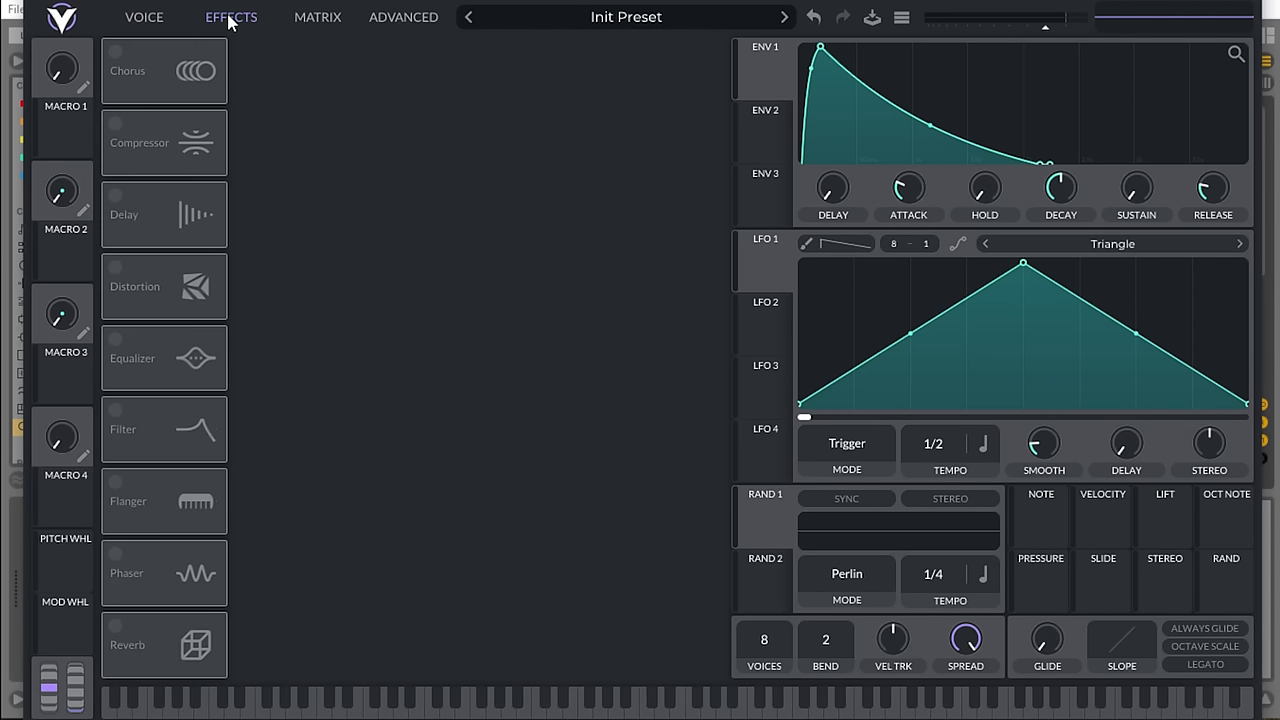
pyautogui.click(164, 358)
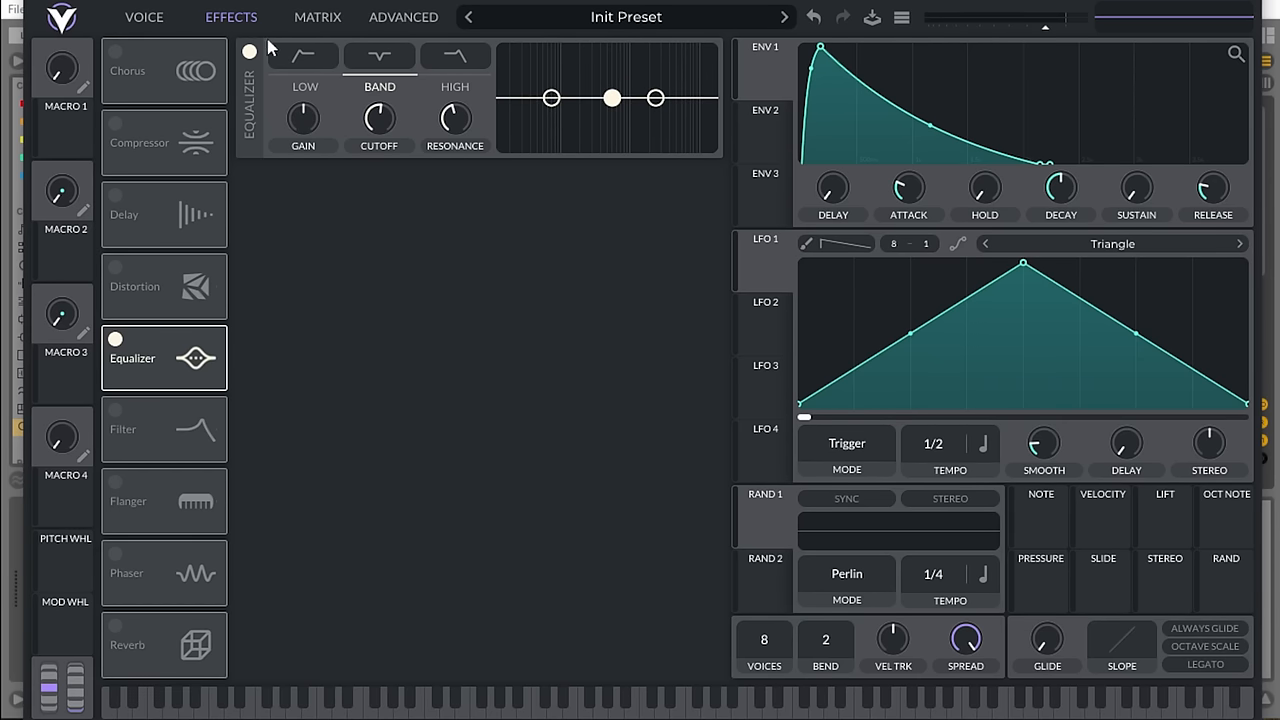
pyautogui.click(144, 16)
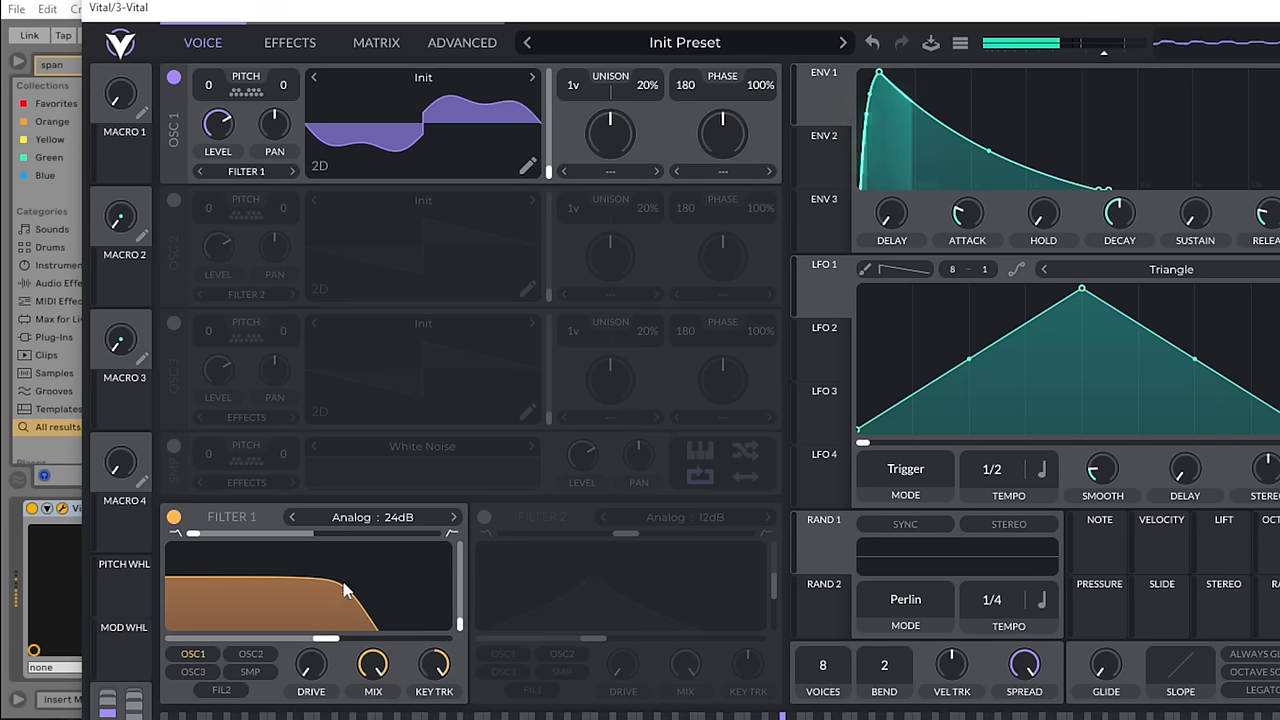
# - Move the Vital window aside and drop SPAN onto the 1-Group track's device chain
pyautogui.moveTo(344, 590); pyautogui.dragTo(336, 640)
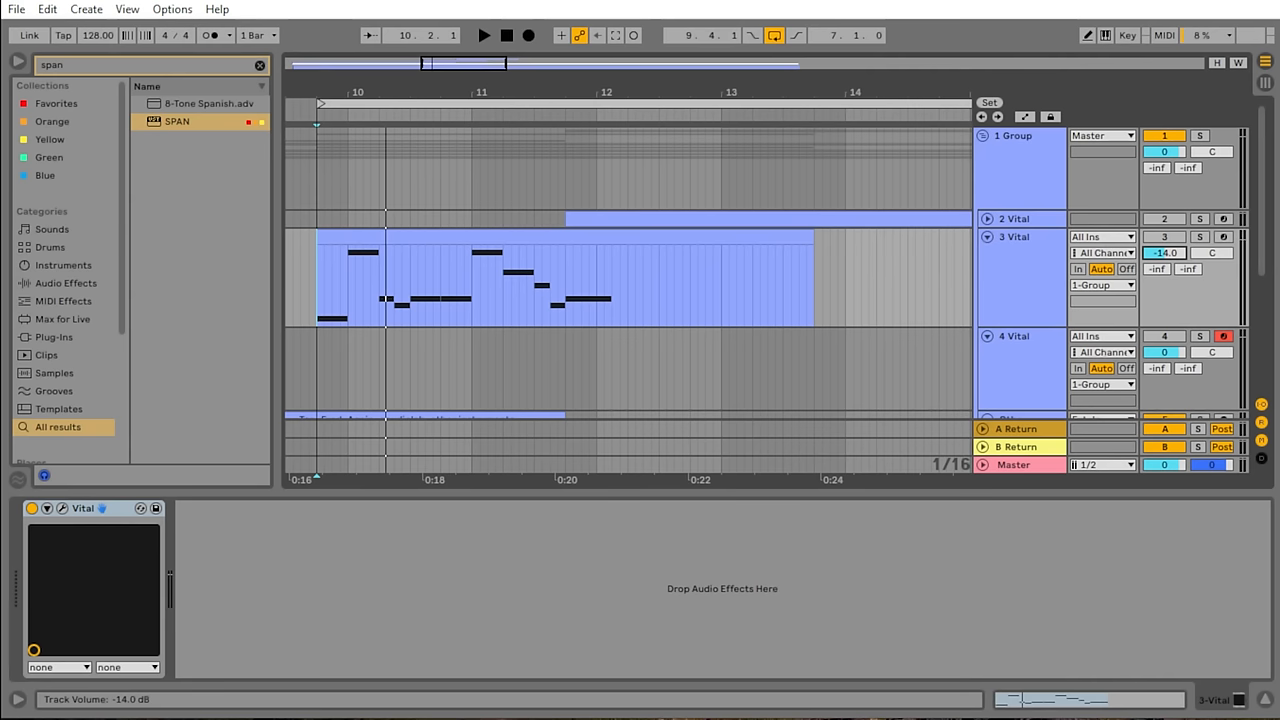
pyautogui.moveTo(1164, 252); pyautogui.dragTo(1164, 244)
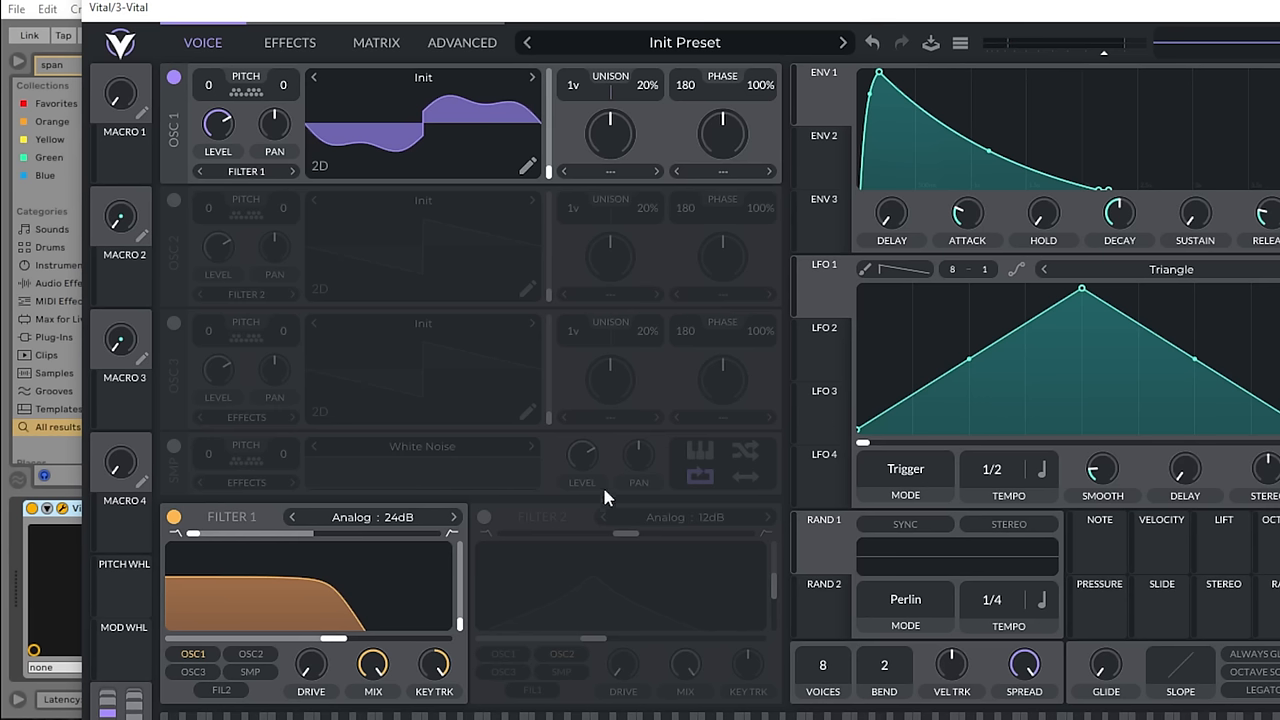
pyautogui.moveTo(320, 638); pyautogui.dragTo(336, 638)
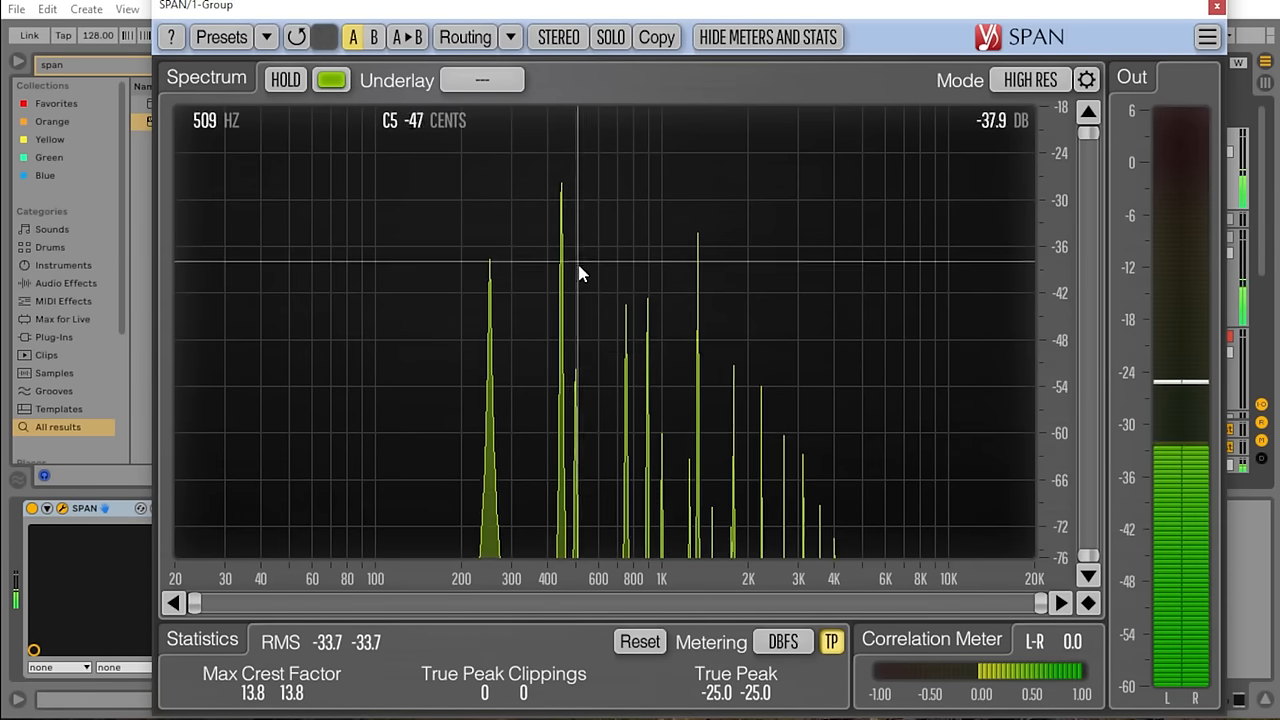
# - Hold SPAN's peaks to read the tallest harmonic's frequency, release hold, and close SPAN
pyautogui.click(284, 80)
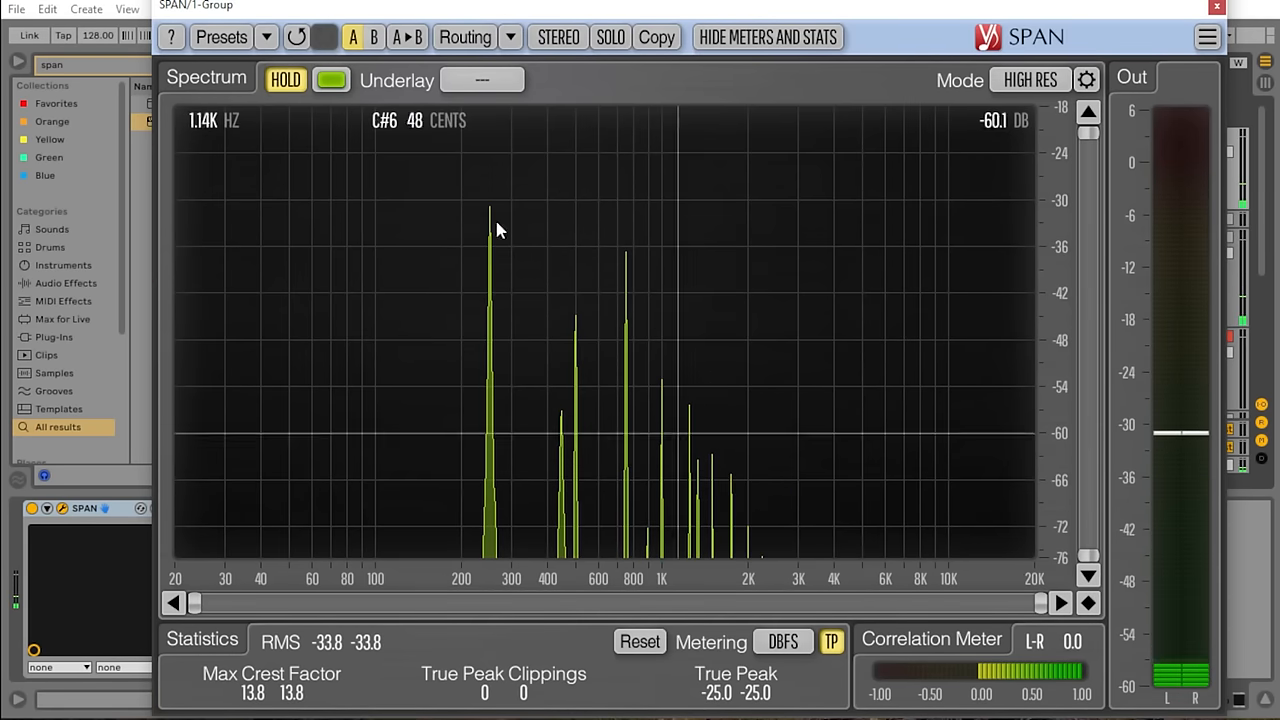
pyautogui.click(286, 80)
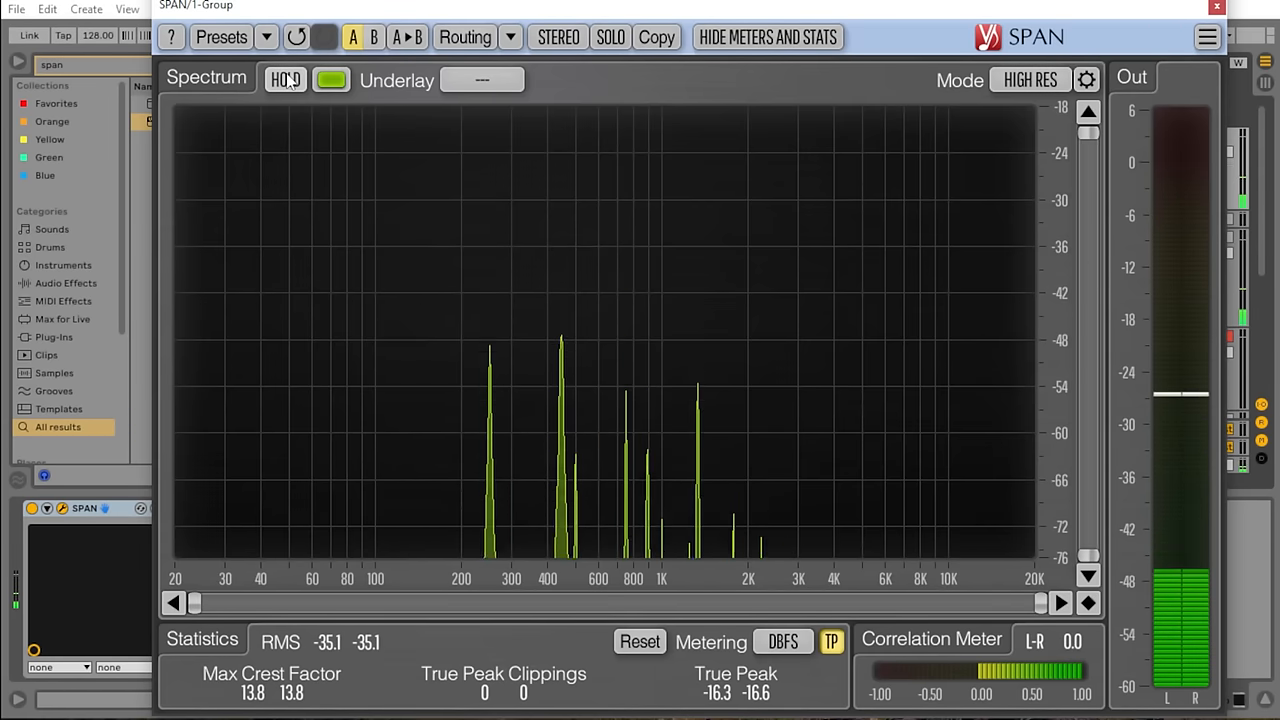
pyautogui.click(284, 80)
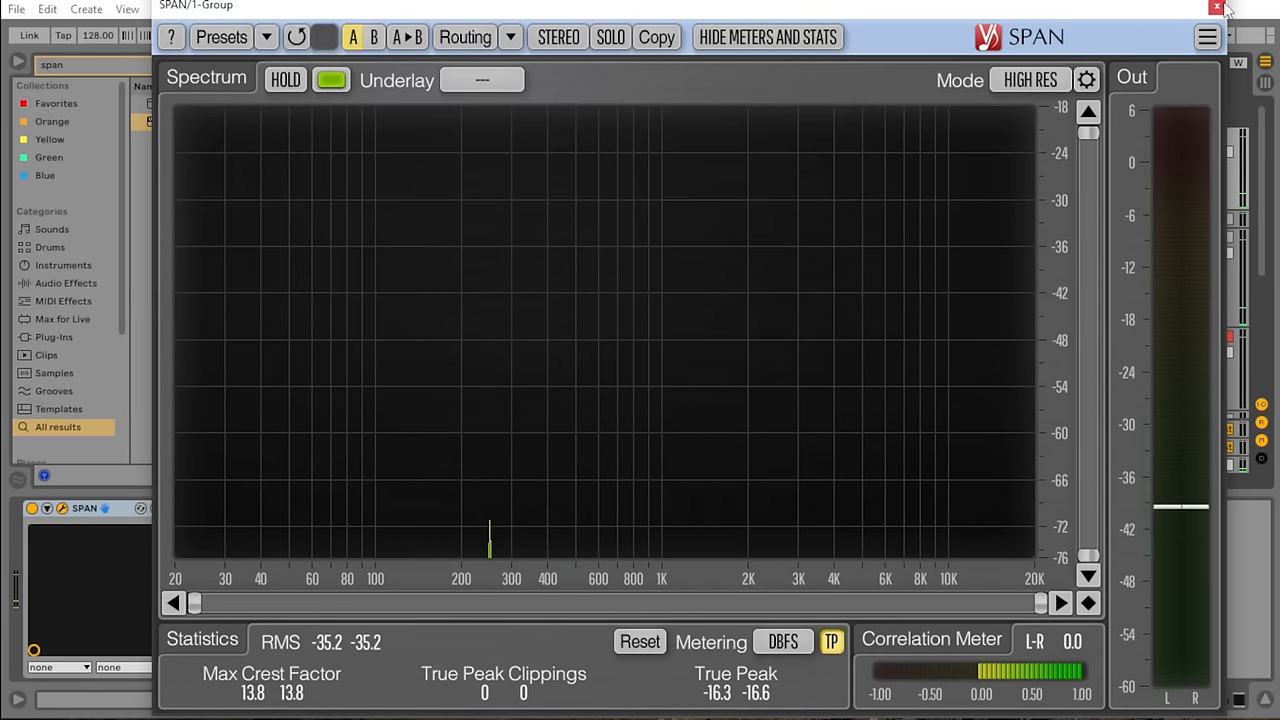
pyautogui.click(1216, 8)
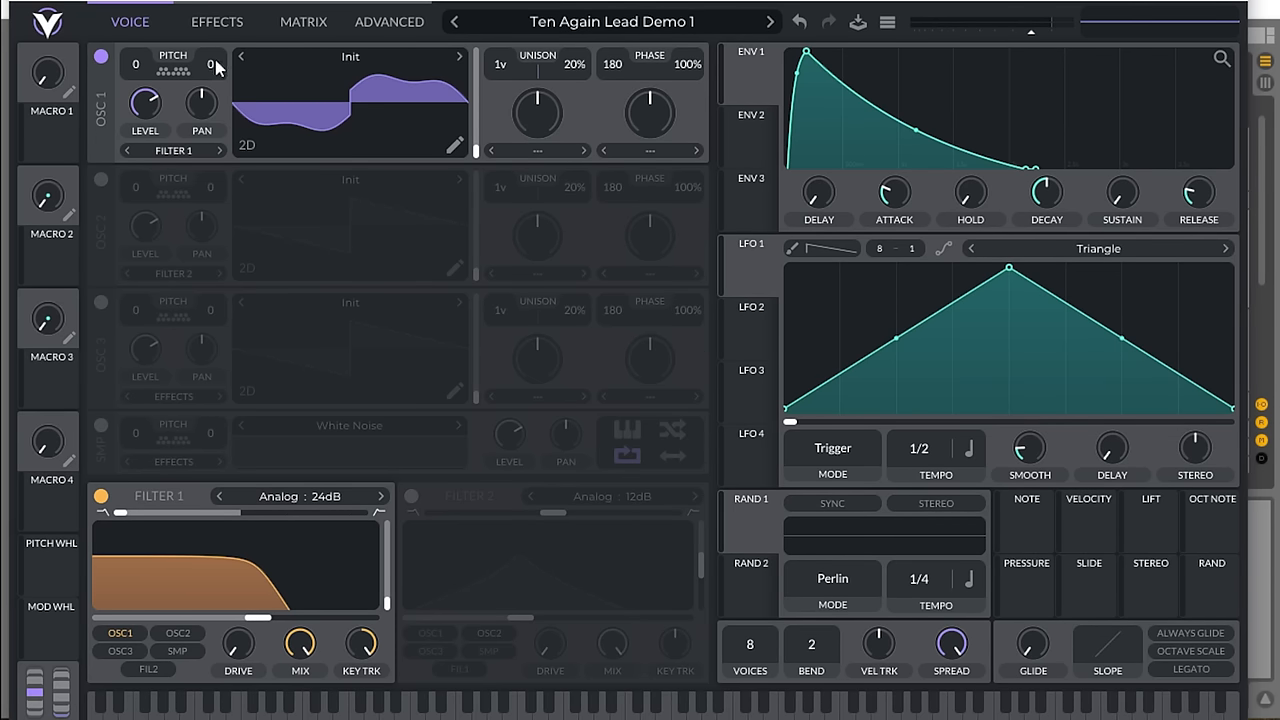
pyautogui.moveTo(908, 278)
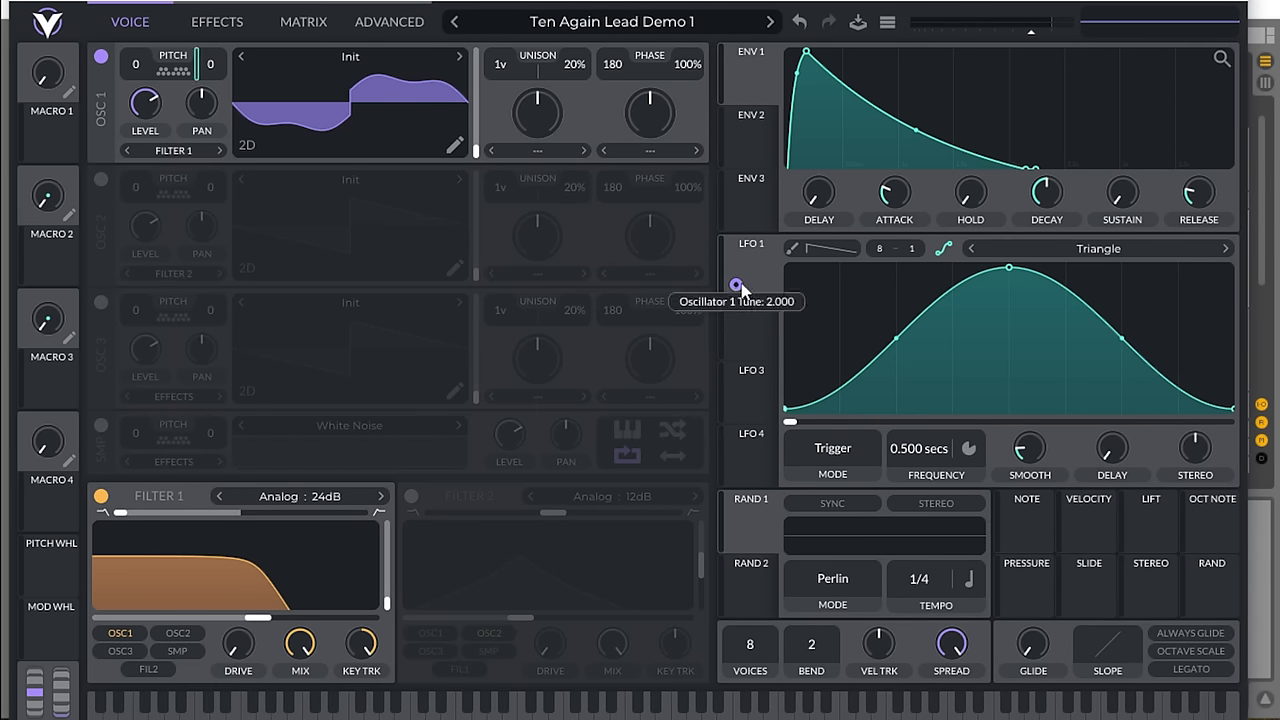
# - Route LFO 1 onto oscillator 1's pitch for vibrato with amount 2.000
pyautogui.moveTo(736, 284); pyautogui.dragTo(736, 290)
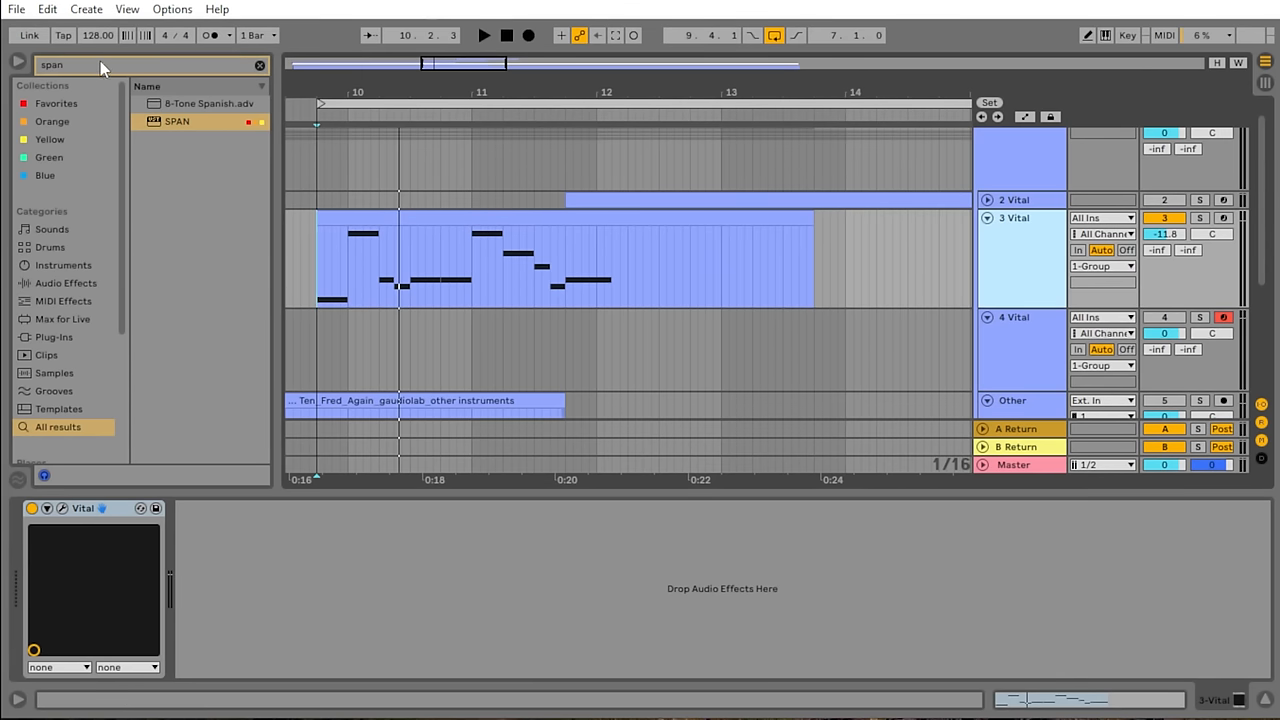
# - Search 'vox' in the browser, load the MSED plugin and bring its window into view
pyautogui.write('voxengo')
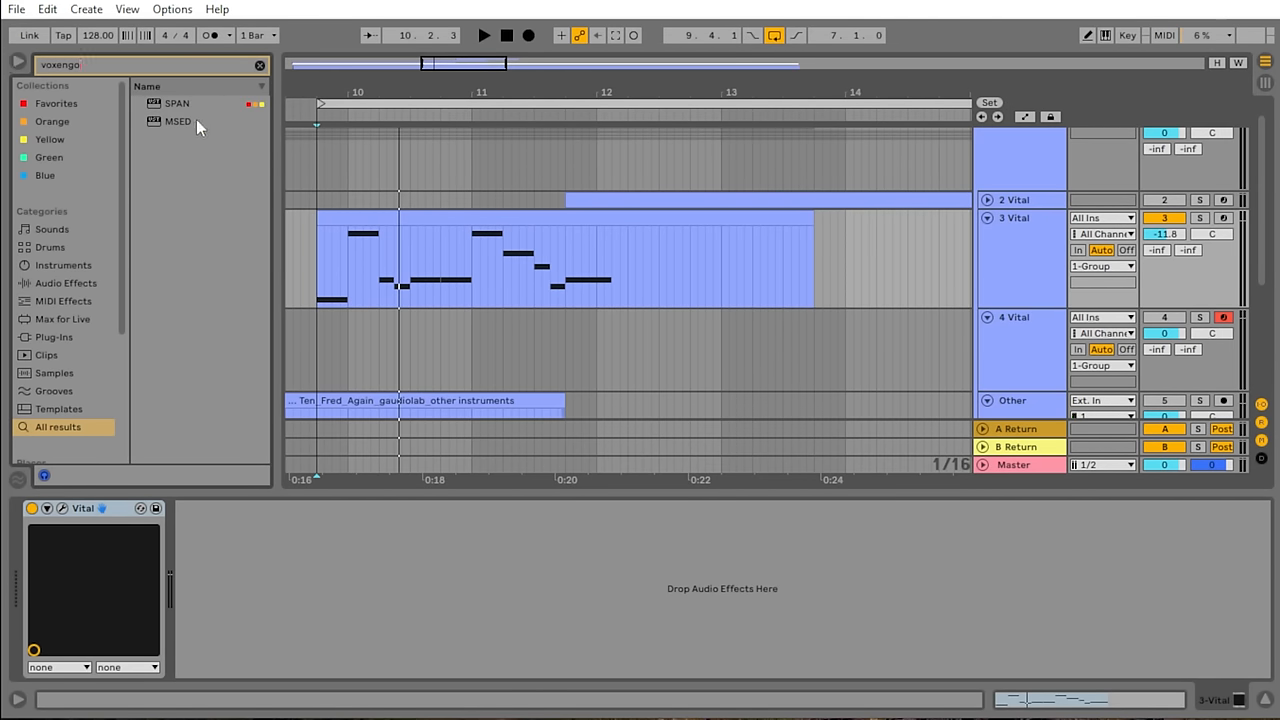
pyautogui.click(178, 122)
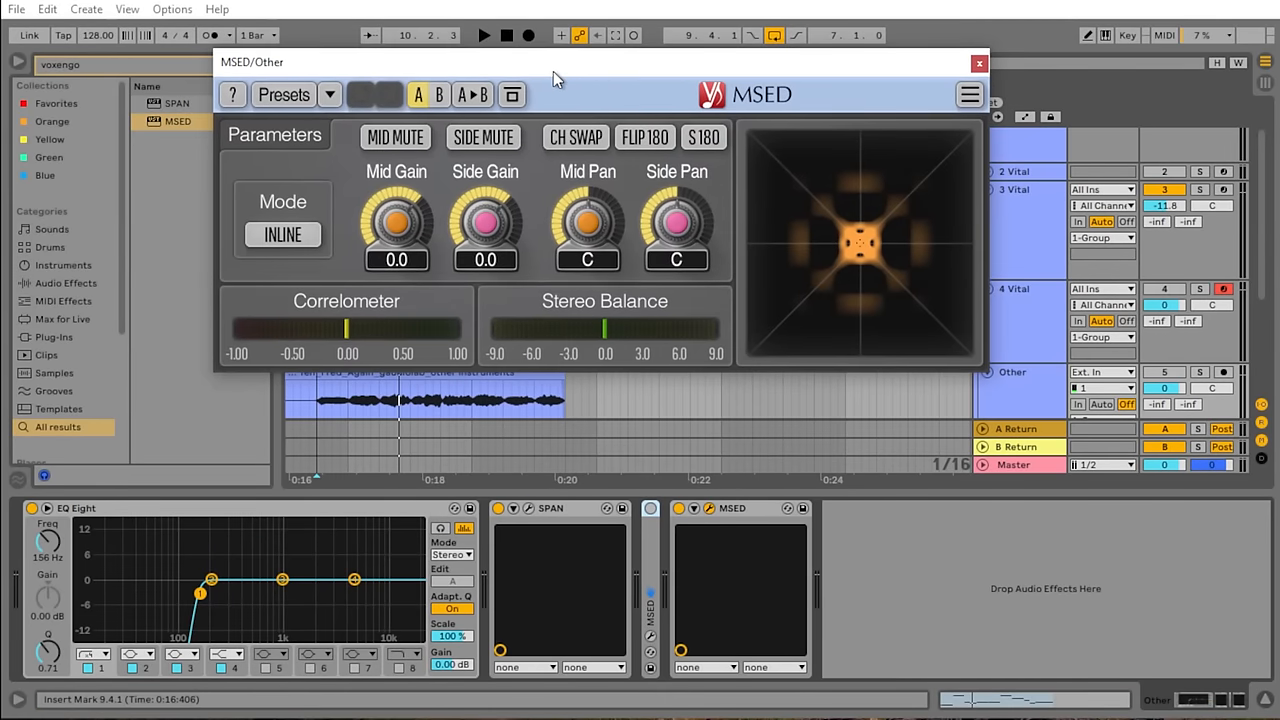
pyautogui.moveTo(558, 62); pyautogui.dragTo(620, 96)
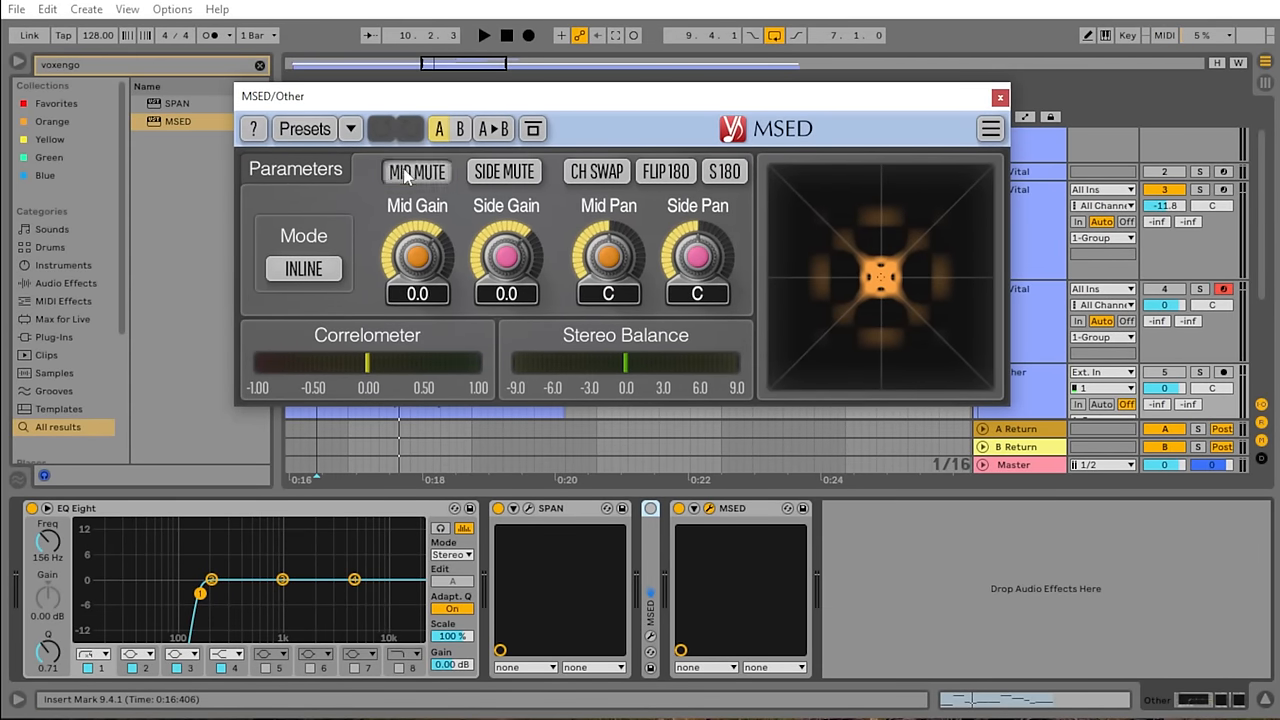
# - Toggle MSED's Mid Mute repeatedly to compare the sides alone against full stereo, then close MSED
pyautogui.click(416, 172)
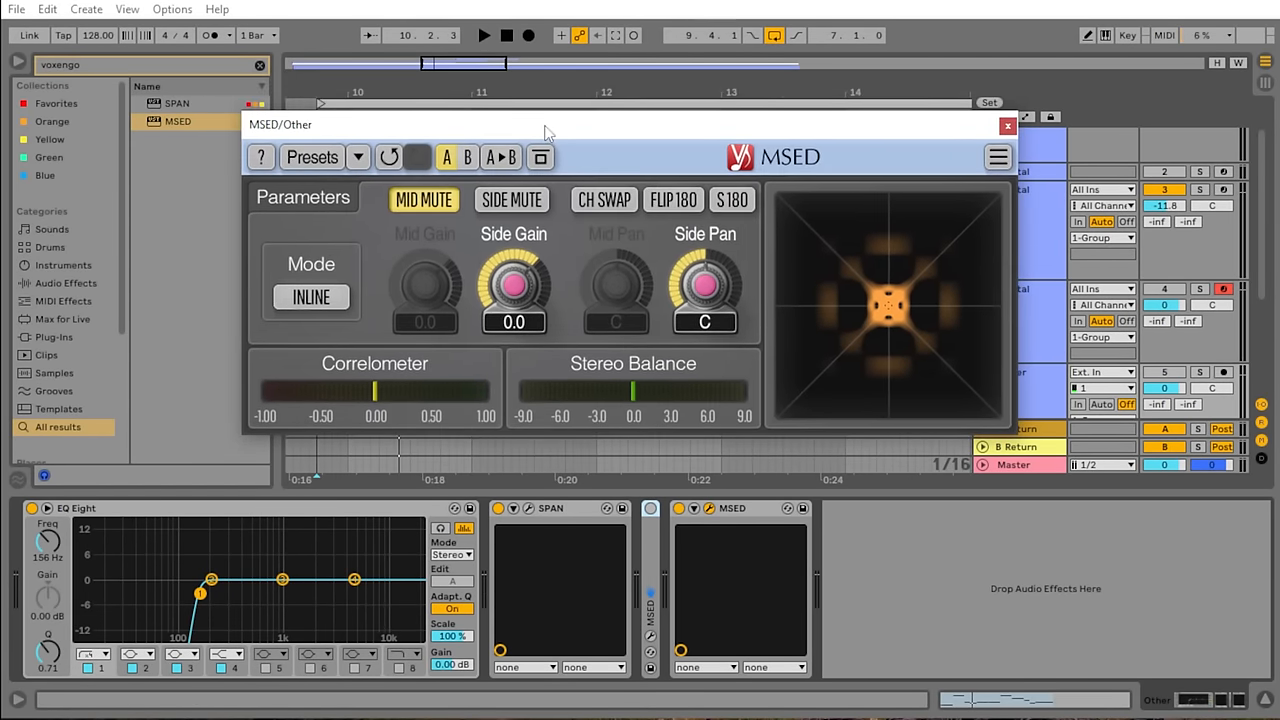
pyautogui.moveTo(520, 248)
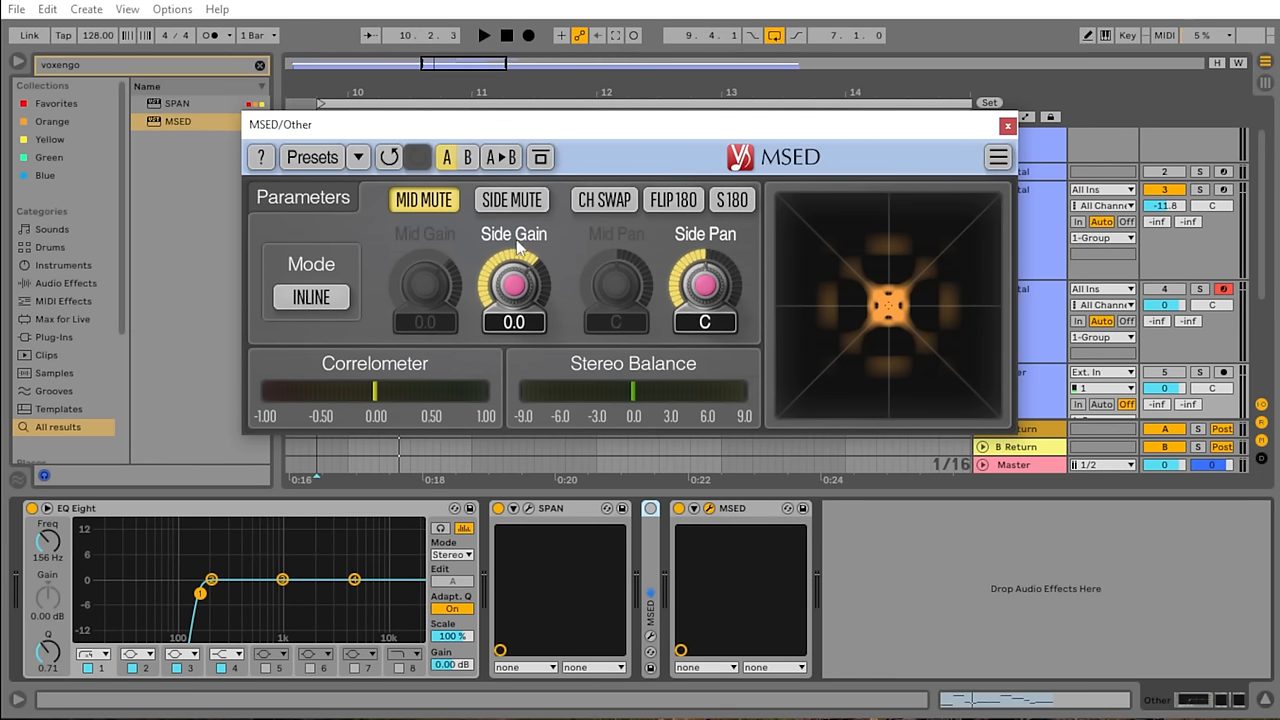
pyautogui.click(424, 200)
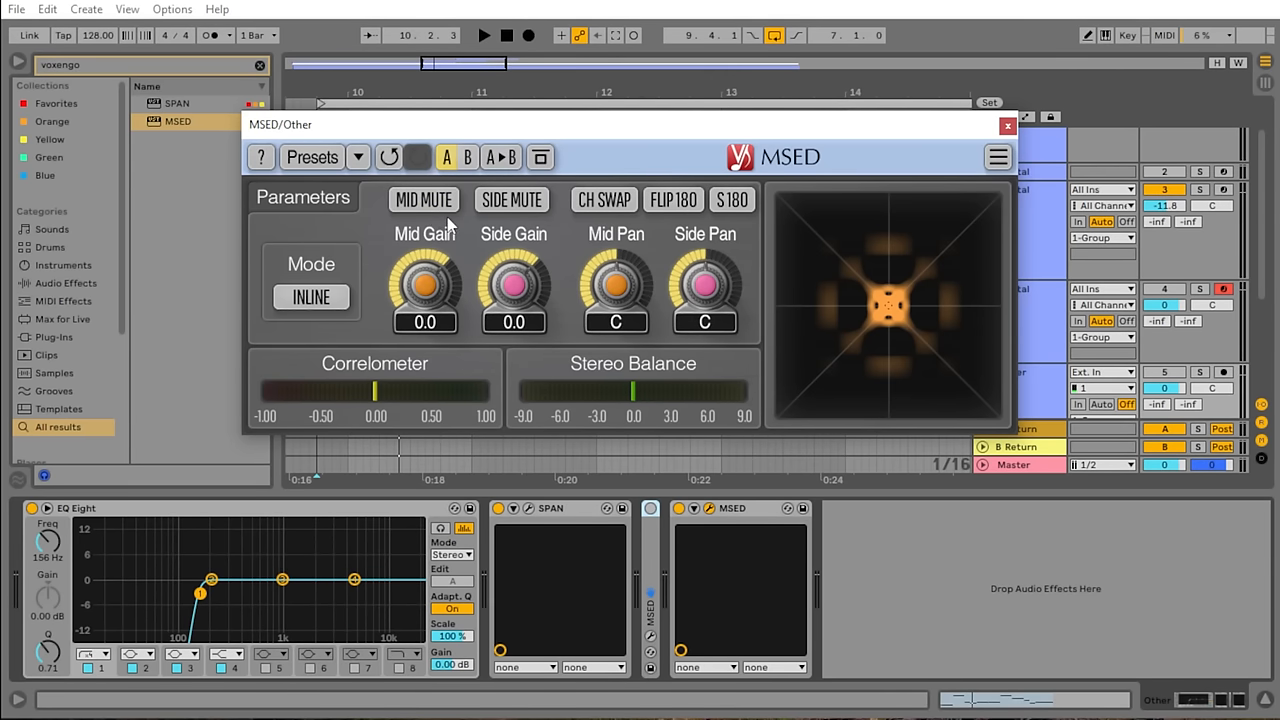
pyautogui.moveTo(560, 378)
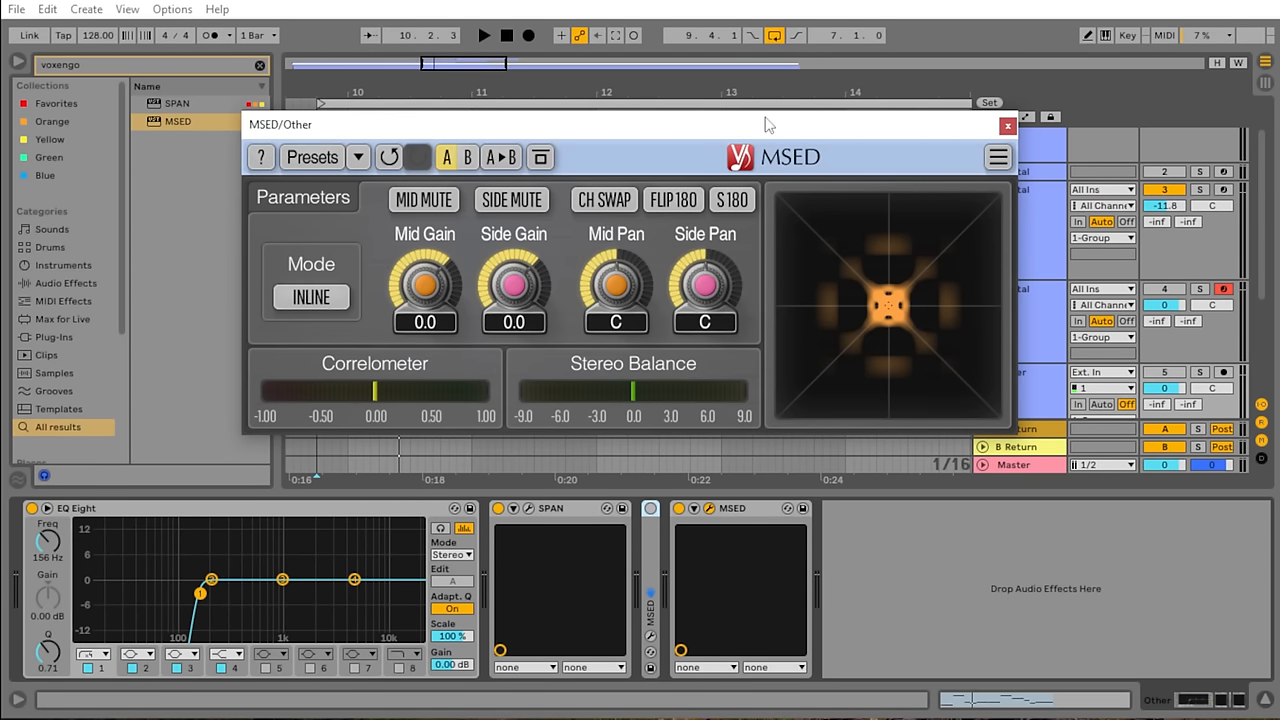
pyautogui.moveTo(700, 150)
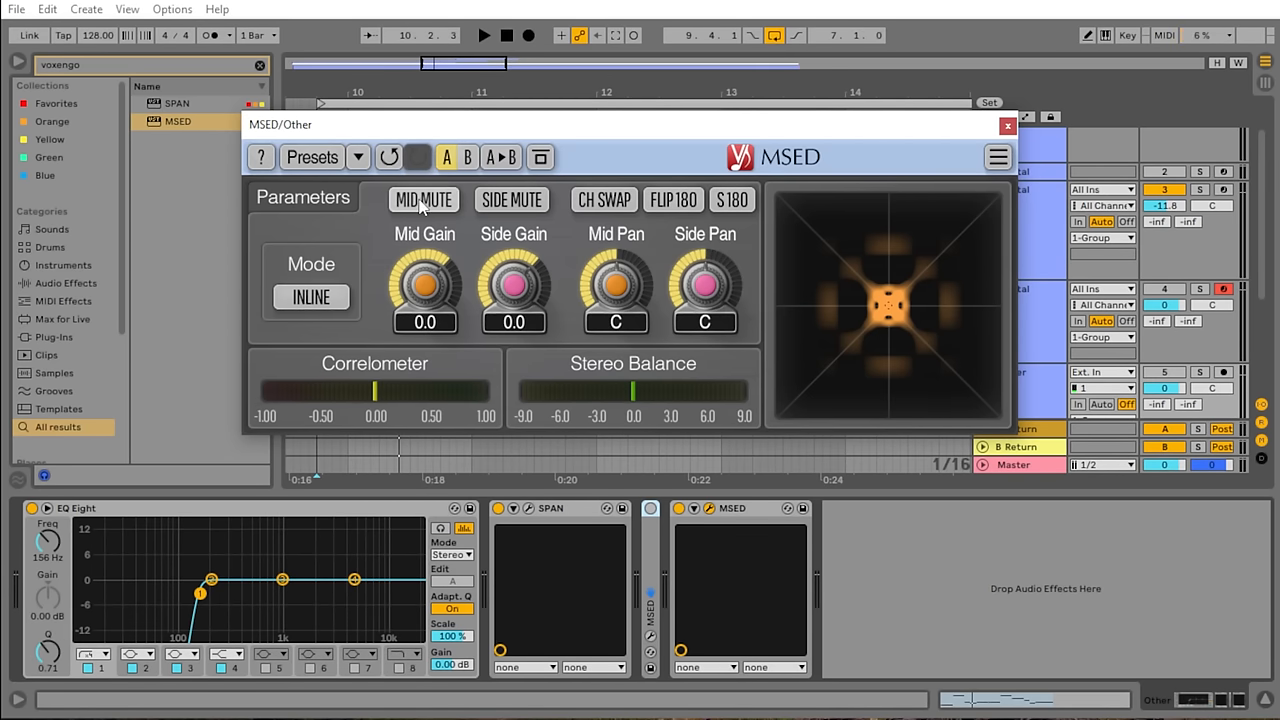
pyautogui.click(424, 200)
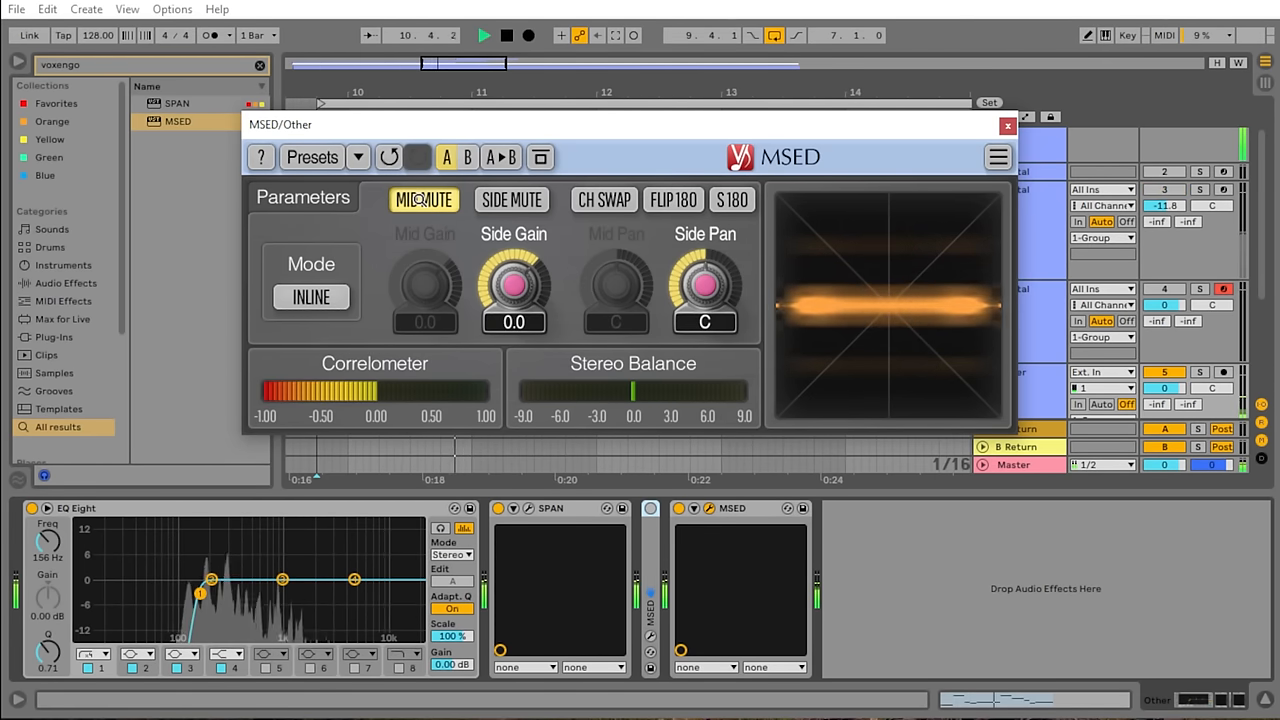
pyautogui.click(424, 200)
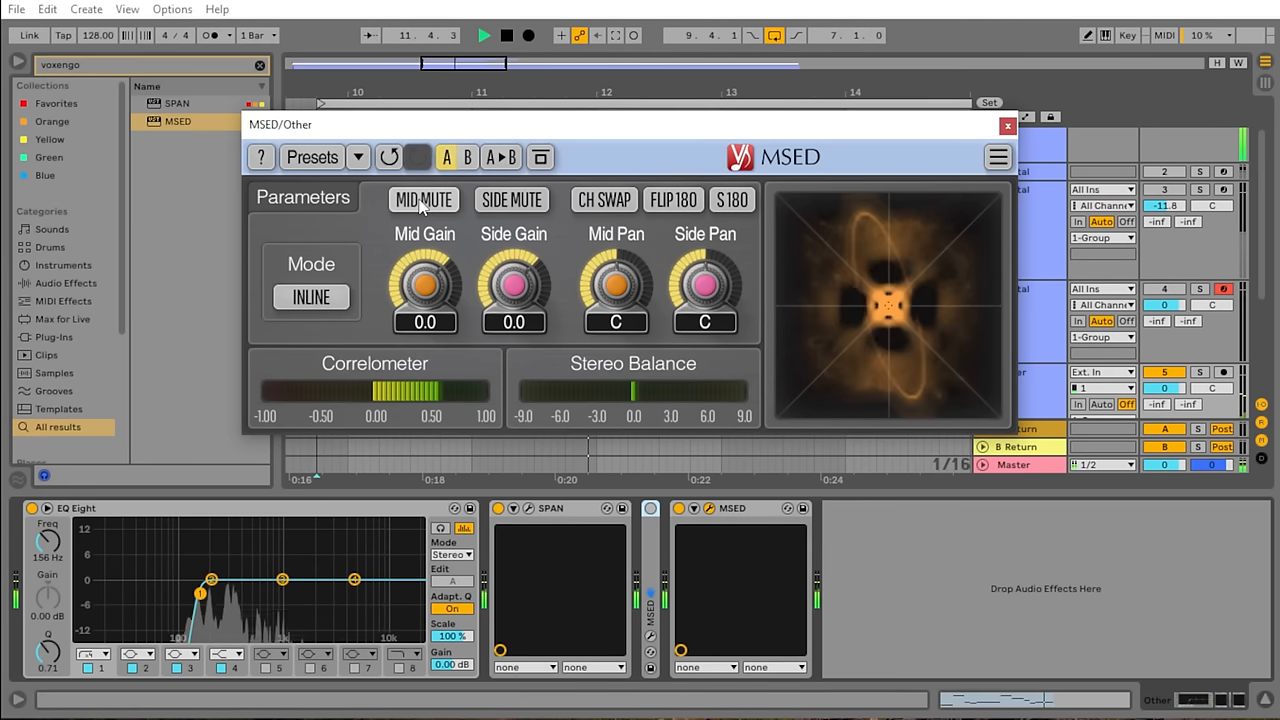
pyautogui.click(424, 200)
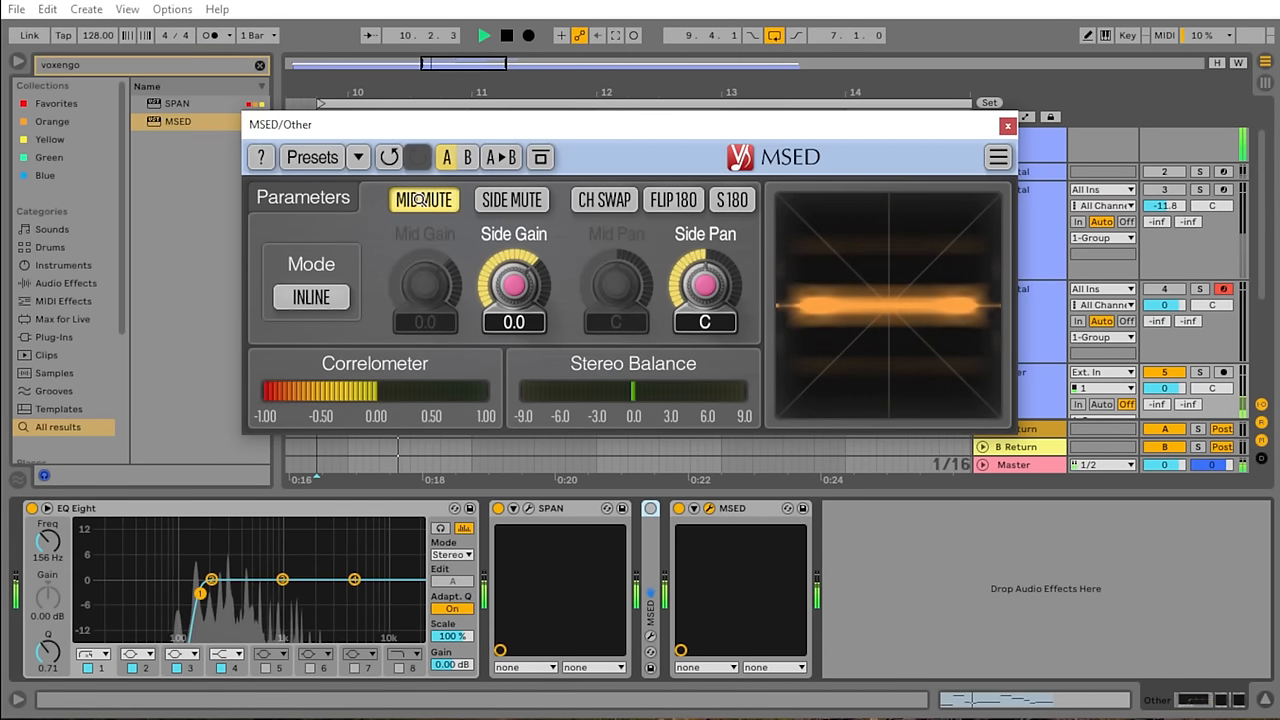
pyautogui.click(424, 200)
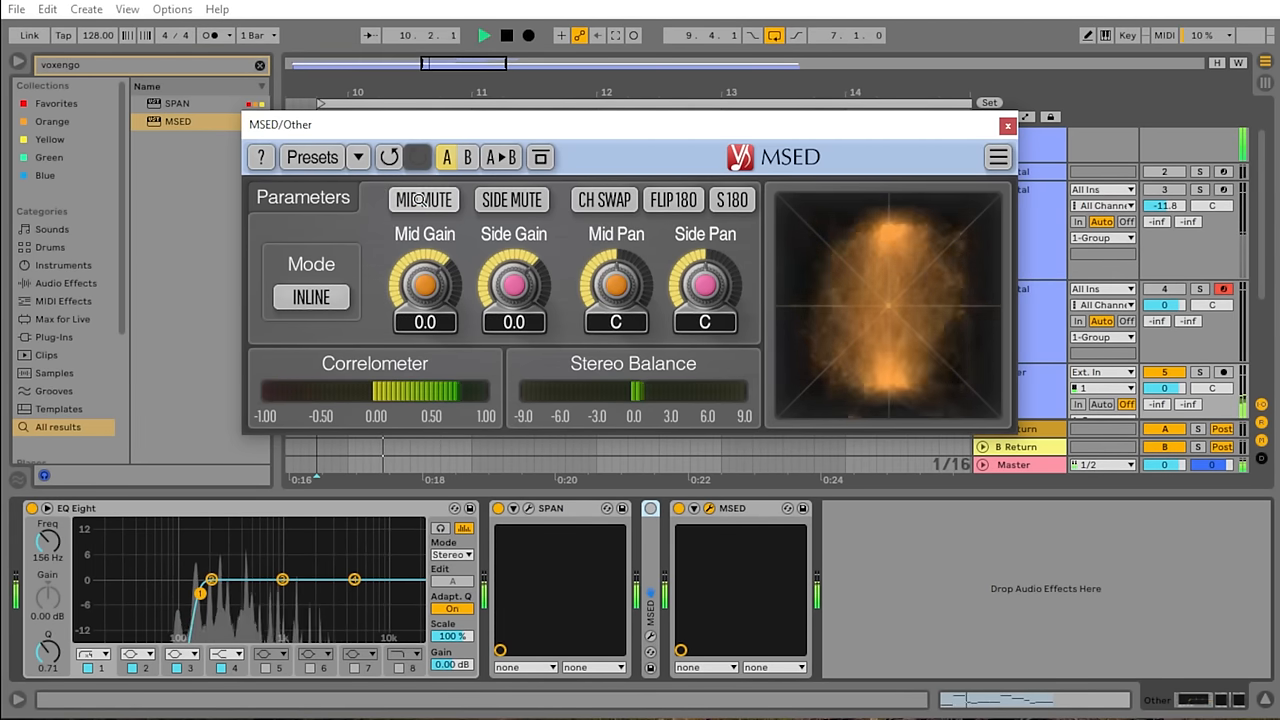
pyautogui.click(424, 200)
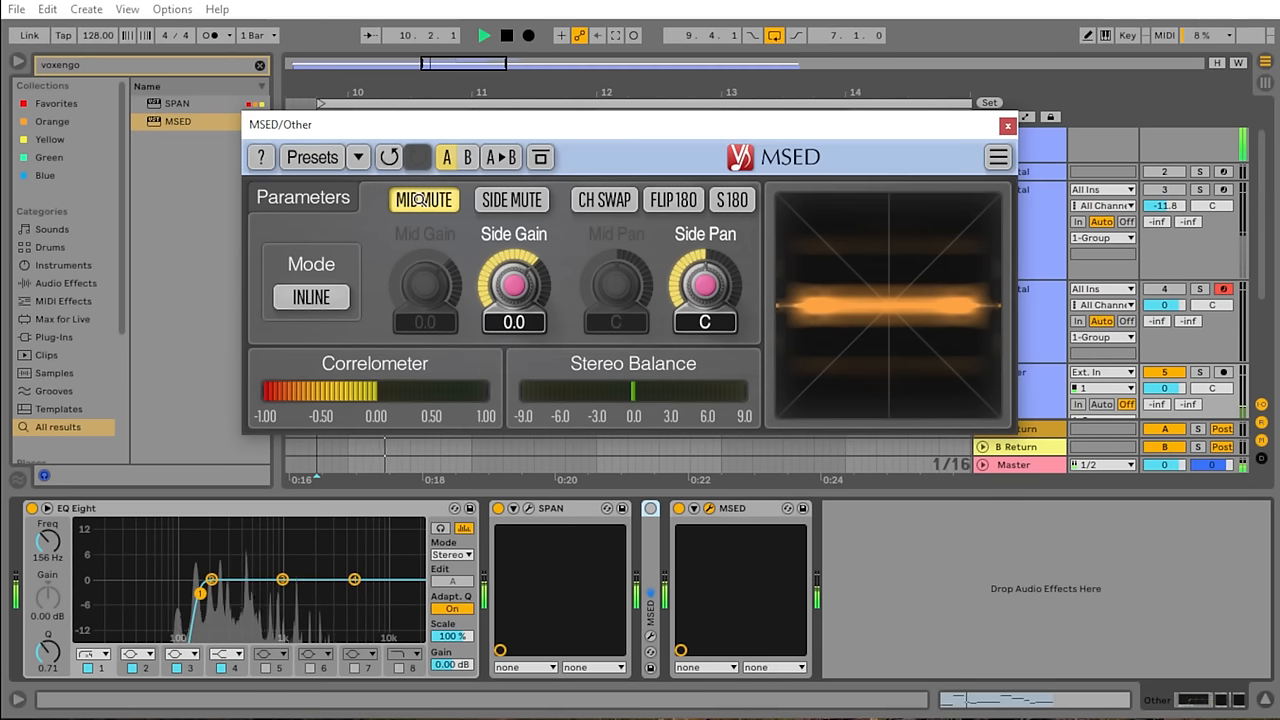
pyautogui.click(512, 200)
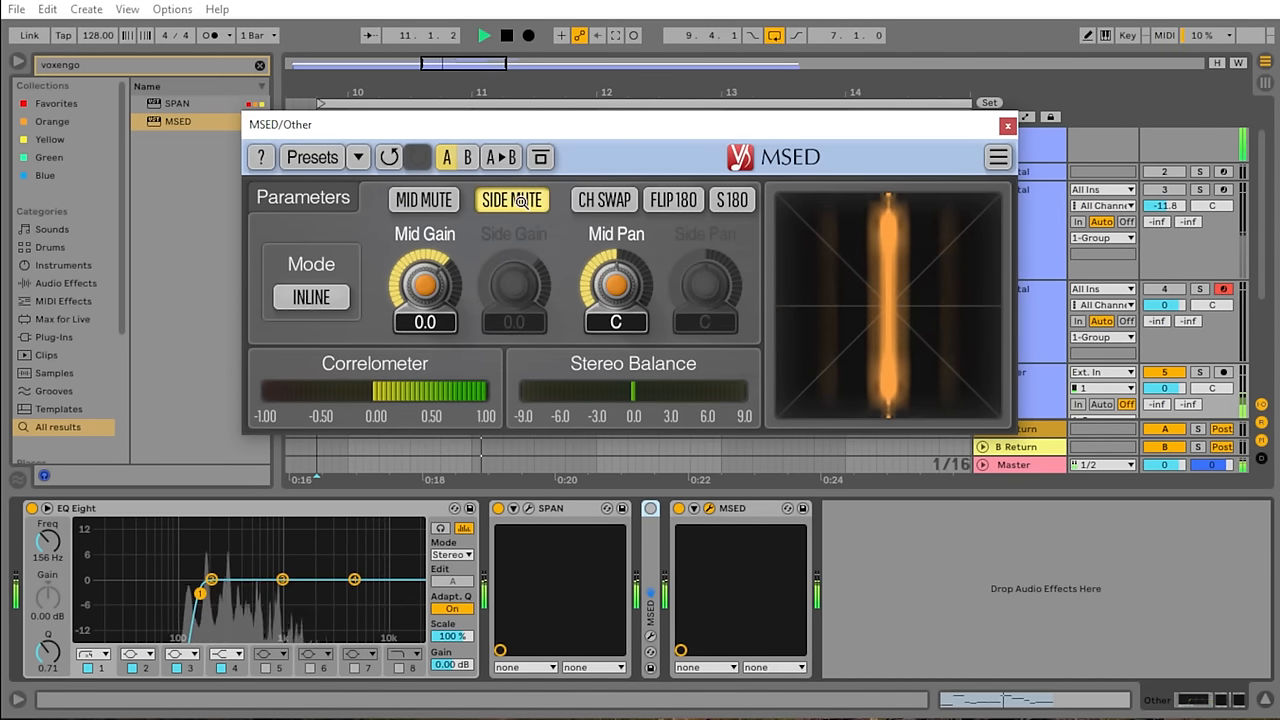
pyautogui.click(424, 200)
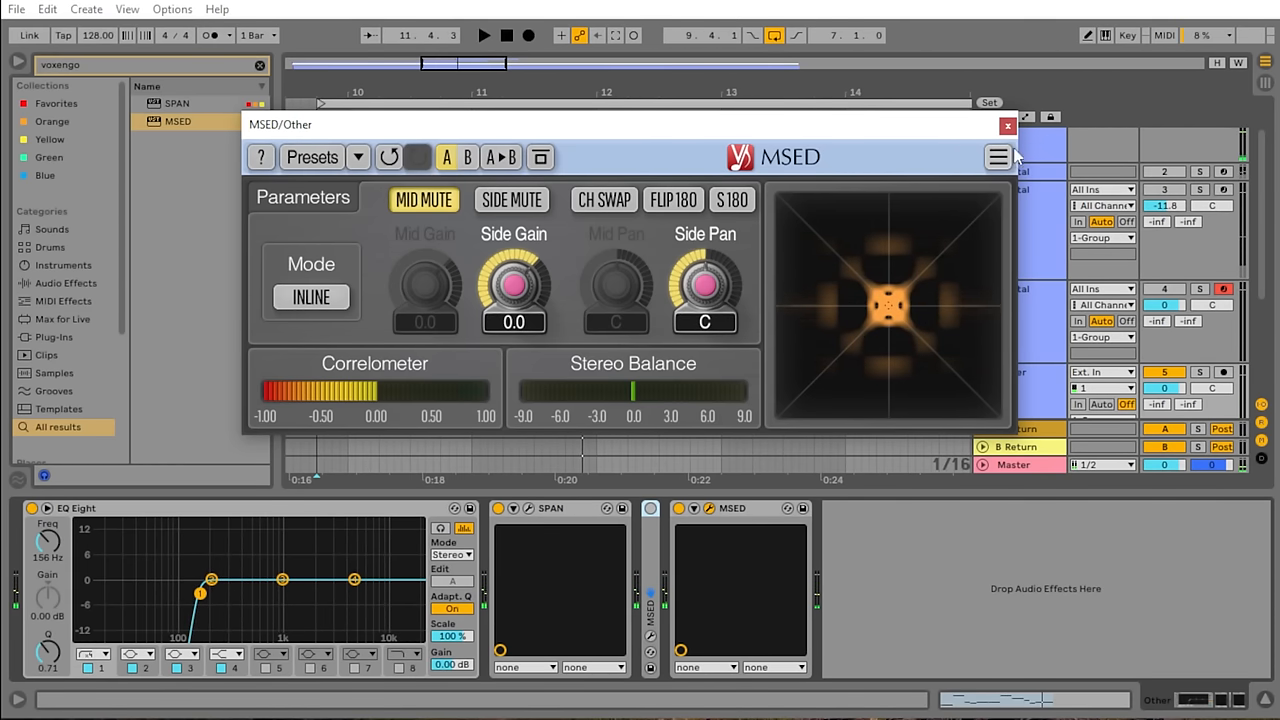
pyautogui.click(1008, 124)
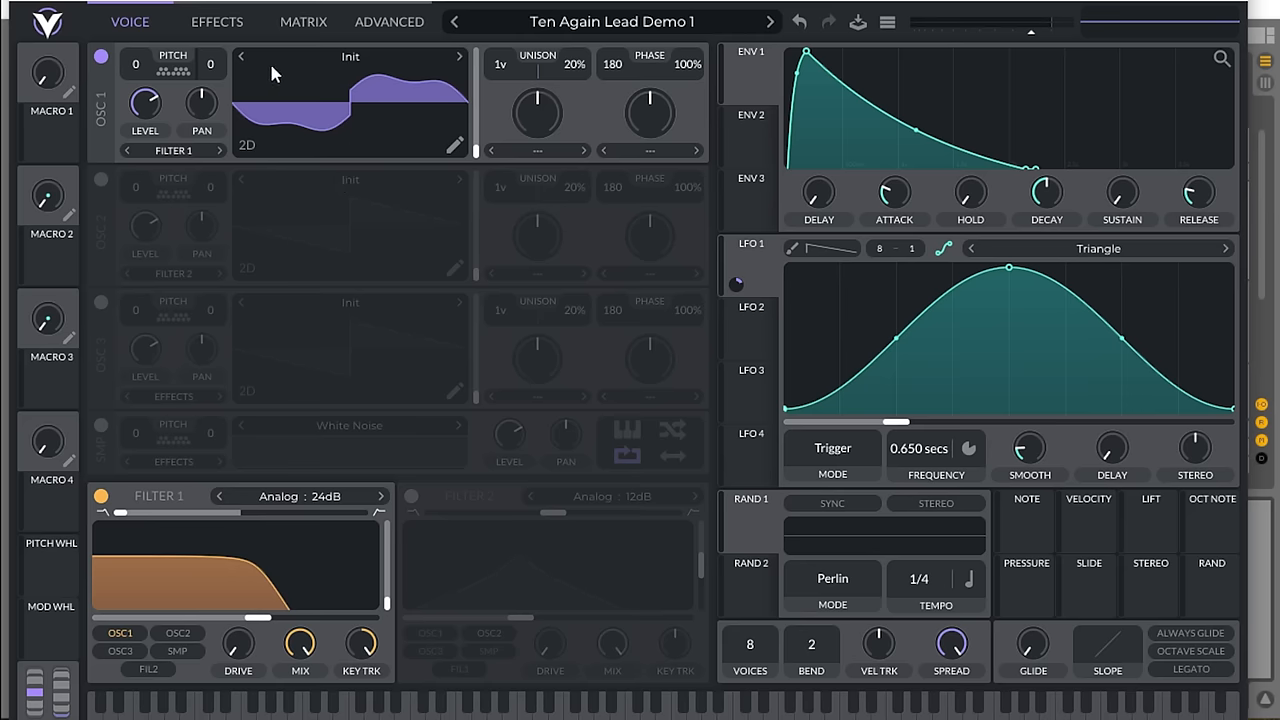
# - Switch the chorus rate from tempo sync to free time at 12.00 seconds
pyautogui.click(216, 20)
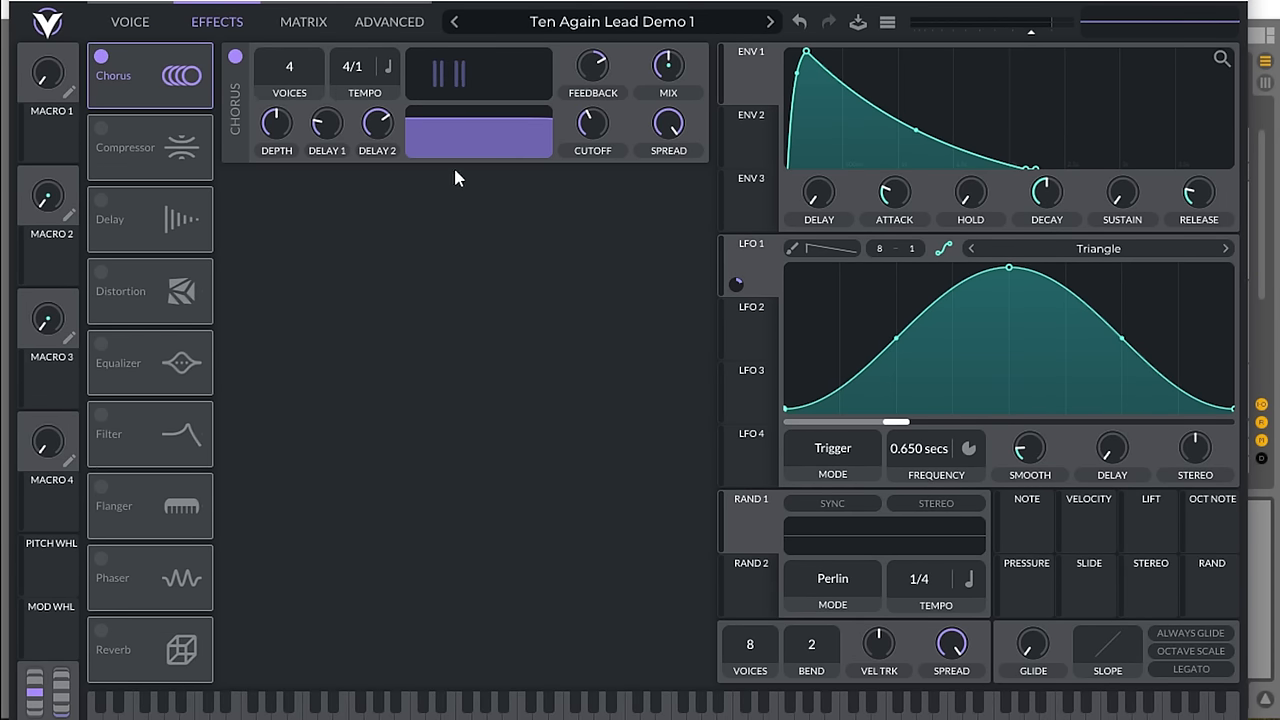
pyautogui.moveTo(668, 72); pyautogui.dragTo(668, 80)
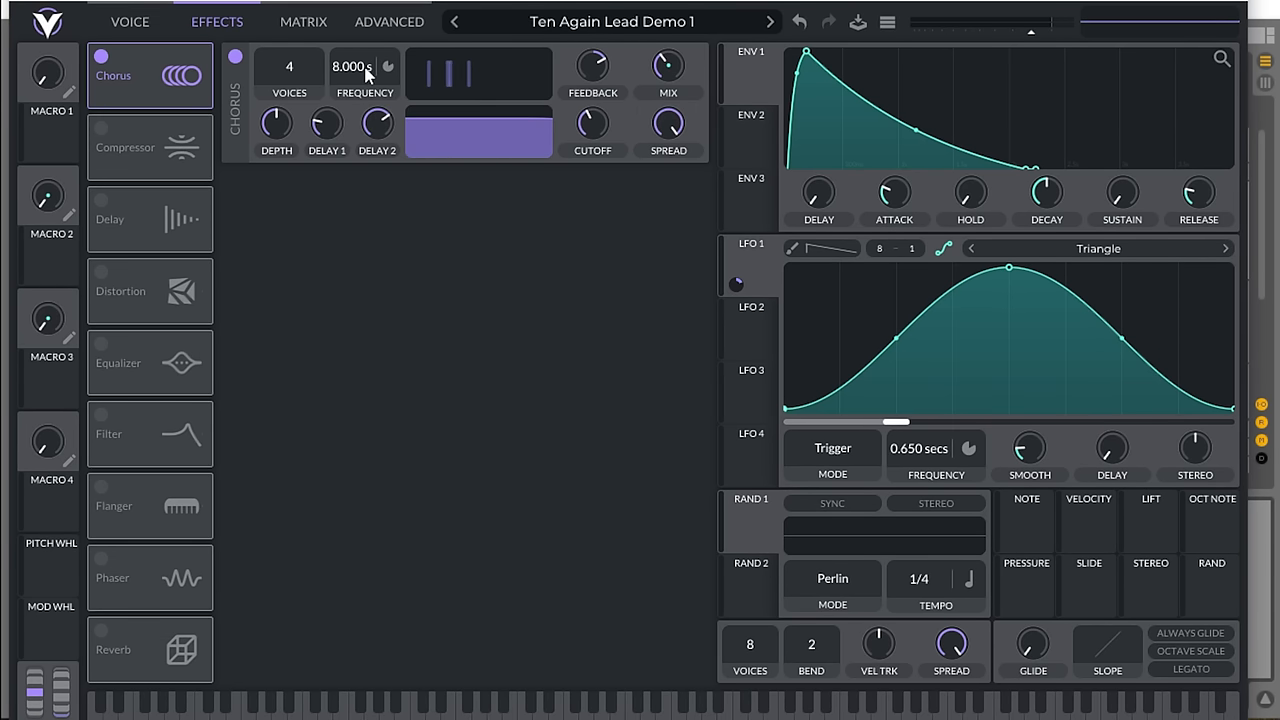
pyautogui.moveTo(356, 66); pyautogui.dragTo(384, 100)
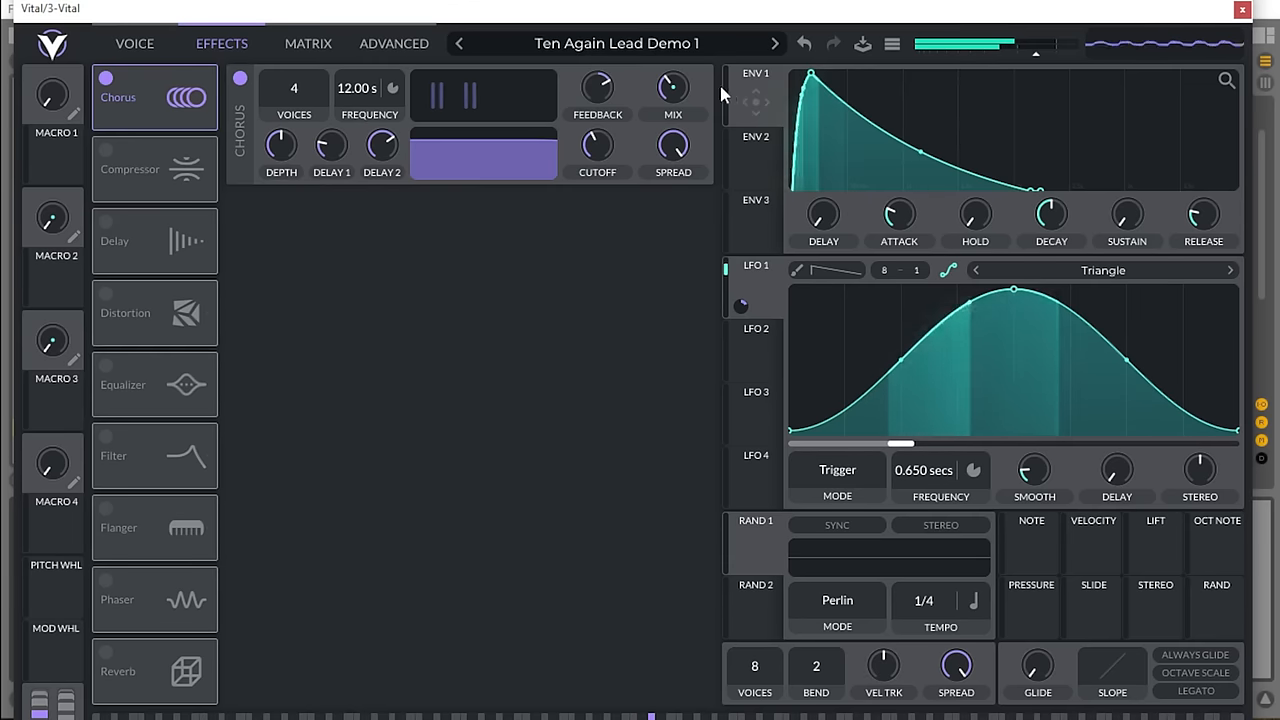
# - Bypass and re-enable the chorus to compare, leaving it active, and close the Vital window
pyautogui.click(240, 80)
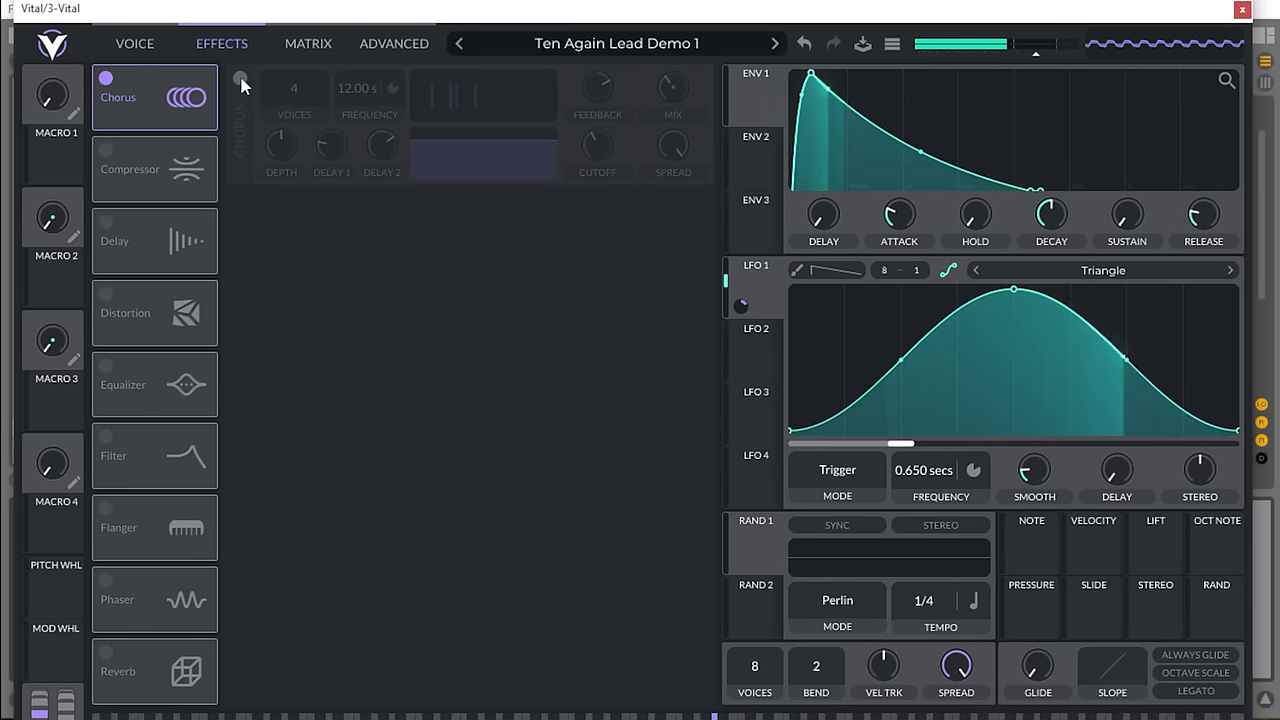
pyautogui.click(240, 80)
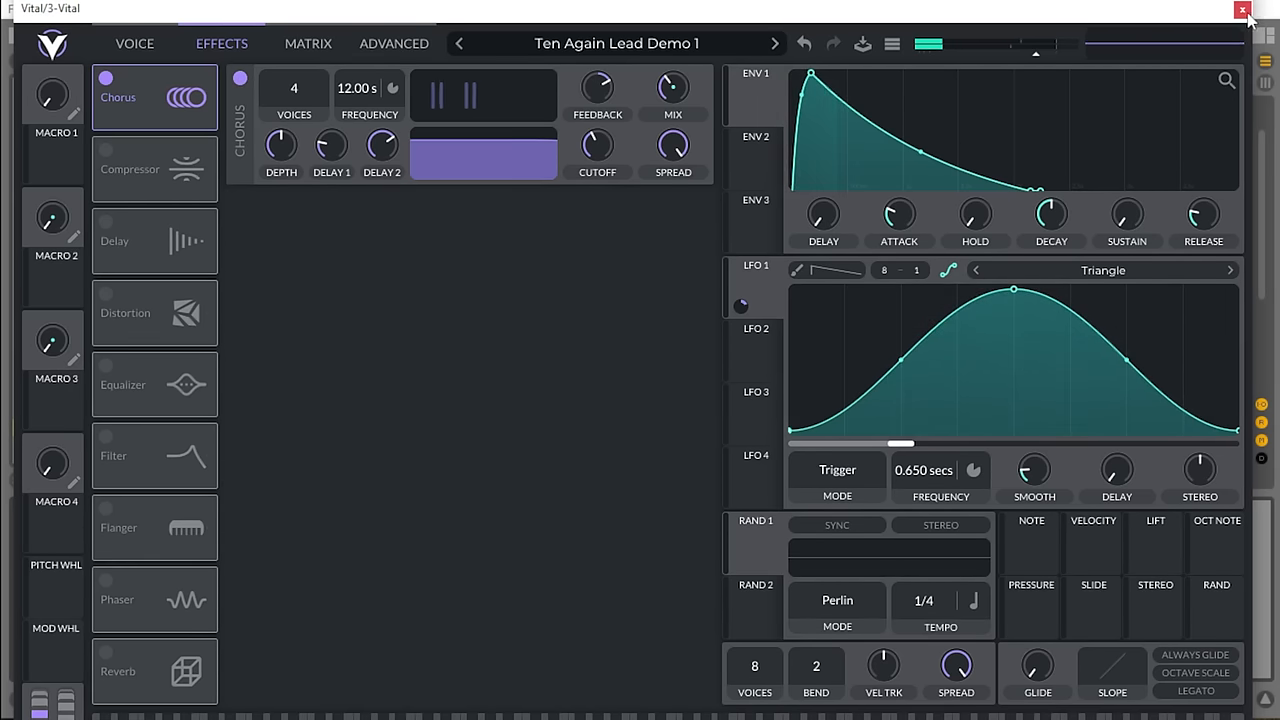
pyautogui.click(1242, 8)
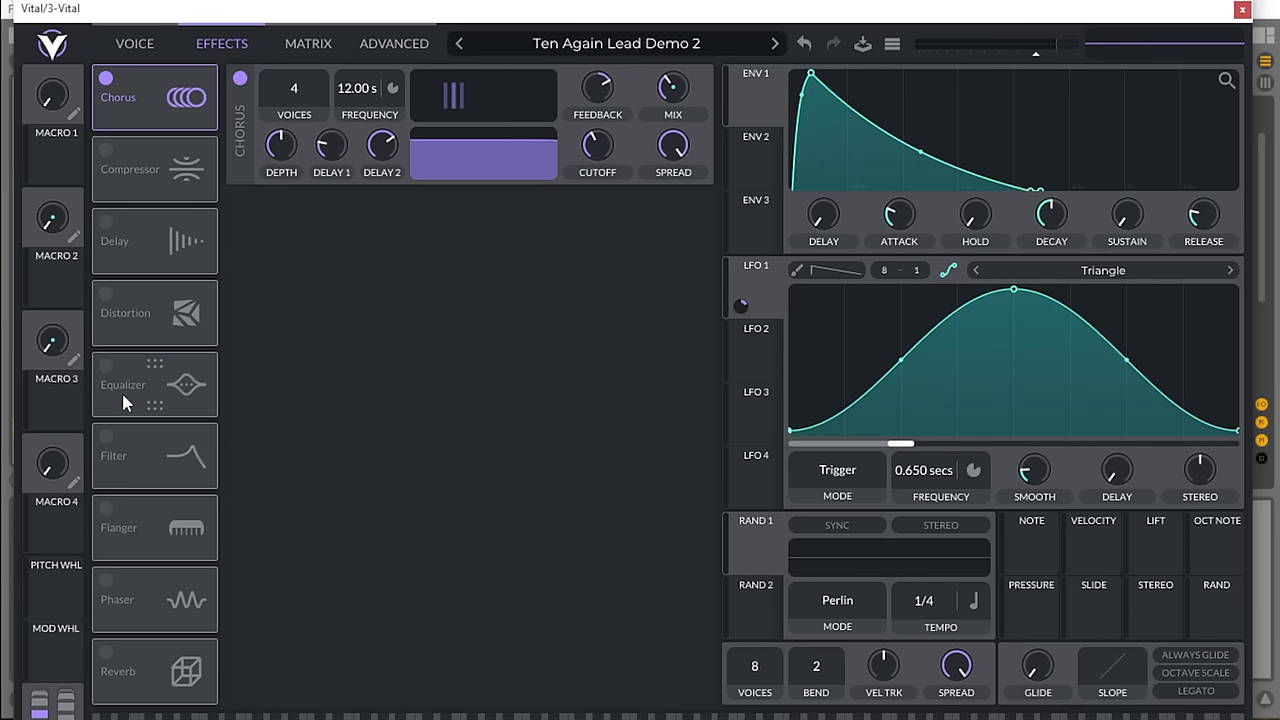
# - Enable a mono 1/4-note delay and lower its mix to about 17.65%
pyautogui.click(106, 224)
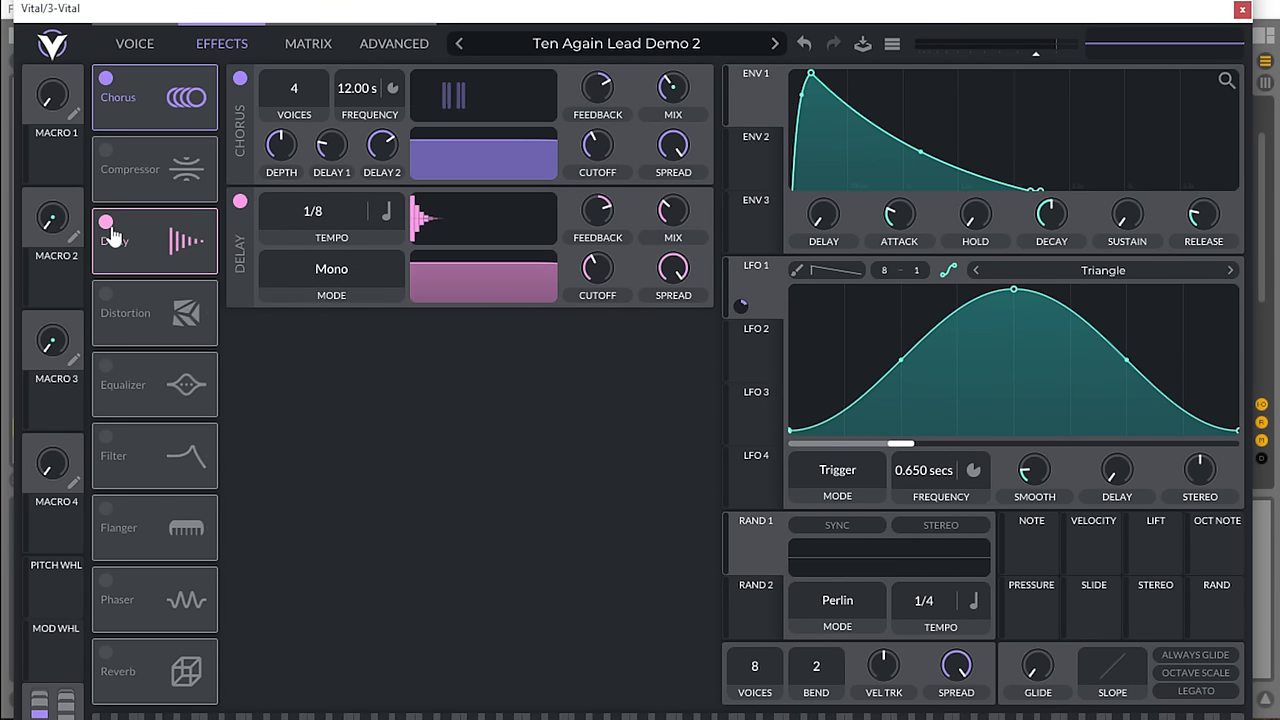
pyautogui.click(104, 220)
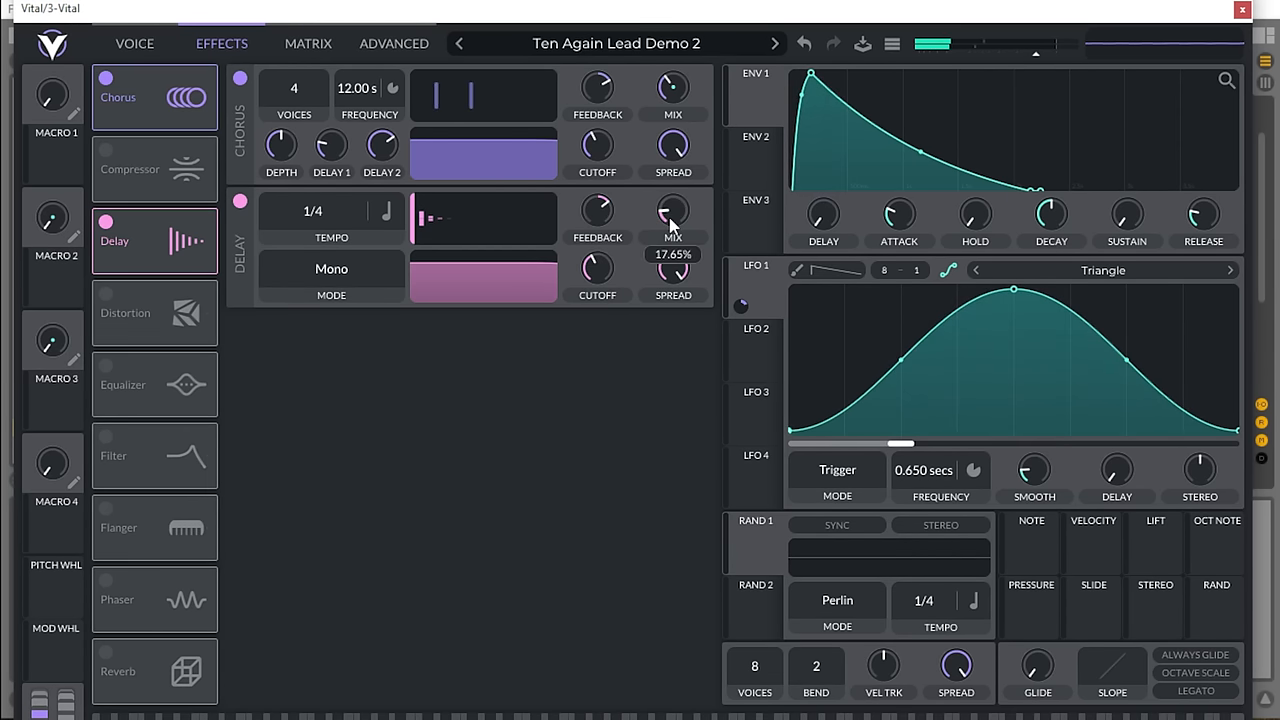
pyautogui.moveTo(672, 210); pyautogui.dragTo(672, 230)
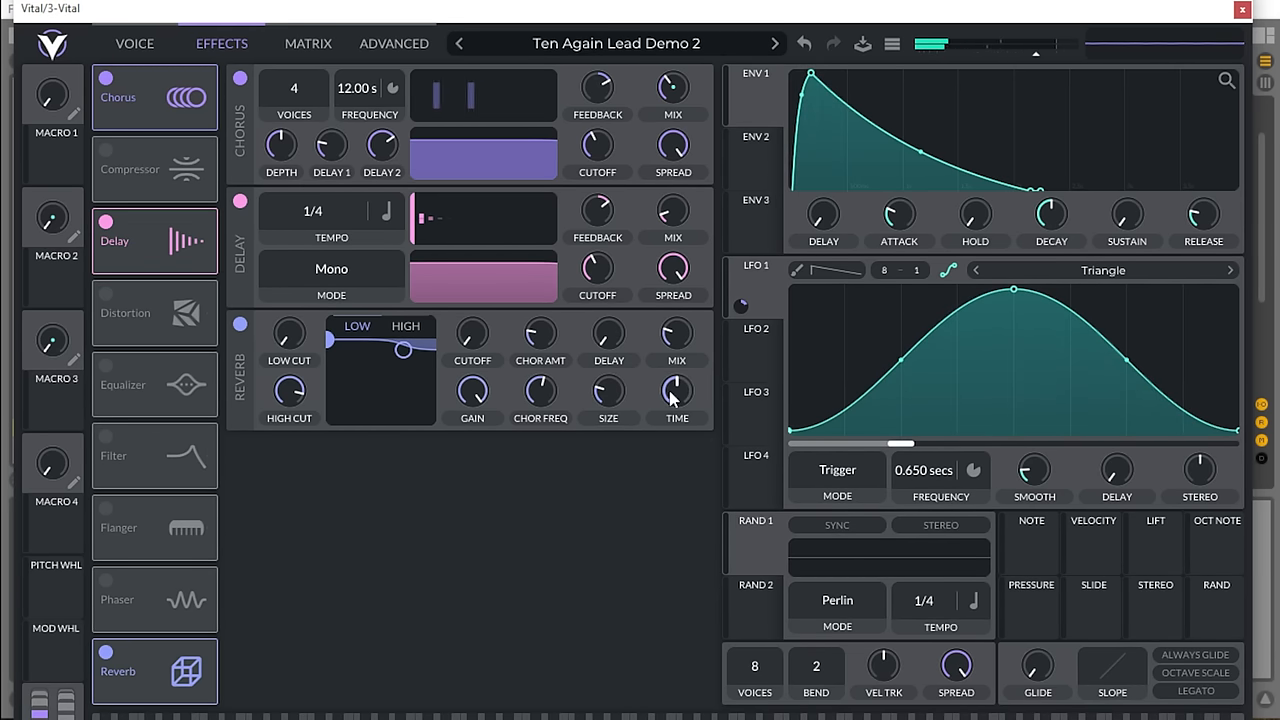
# - Set the reverb's pre-delay and a decay time of about 2.581 s, then close the Vital window
pyautogui.moveTo(676, 390); pyautogui.dragTo(676, 380)
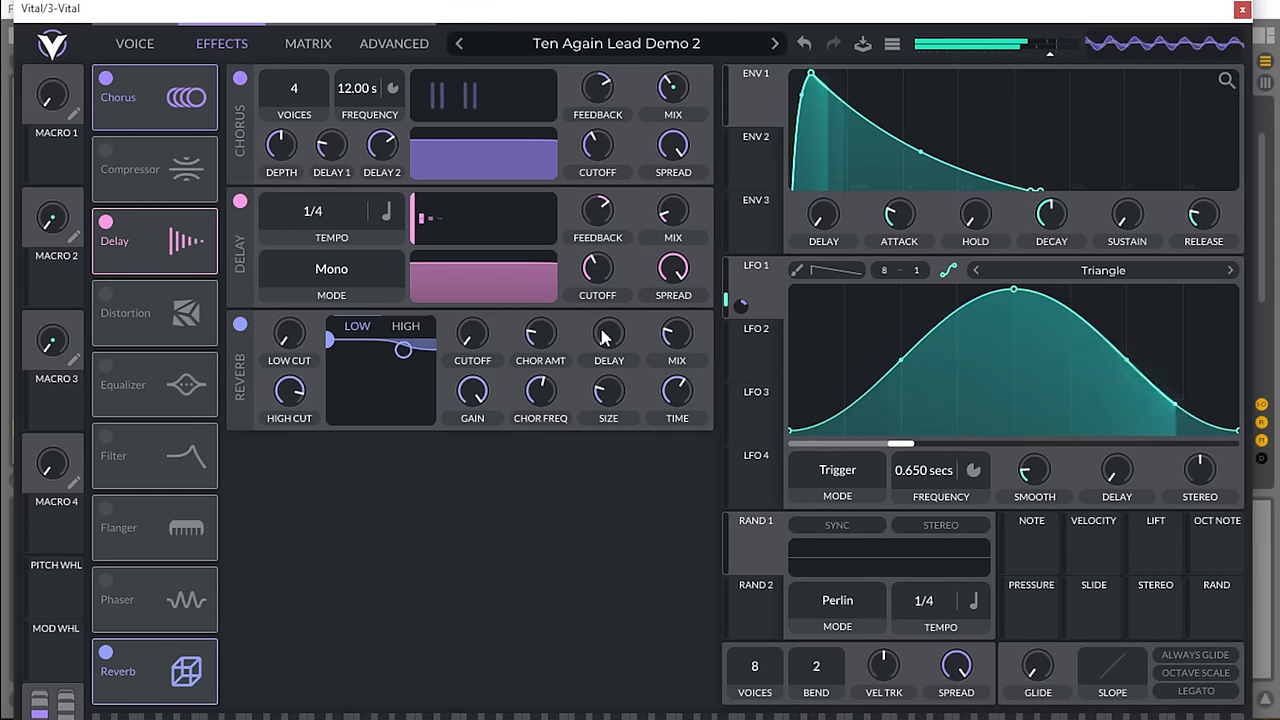
pyautogui.moveTo(676, 336); pyautogui.dragTo(676, 340)
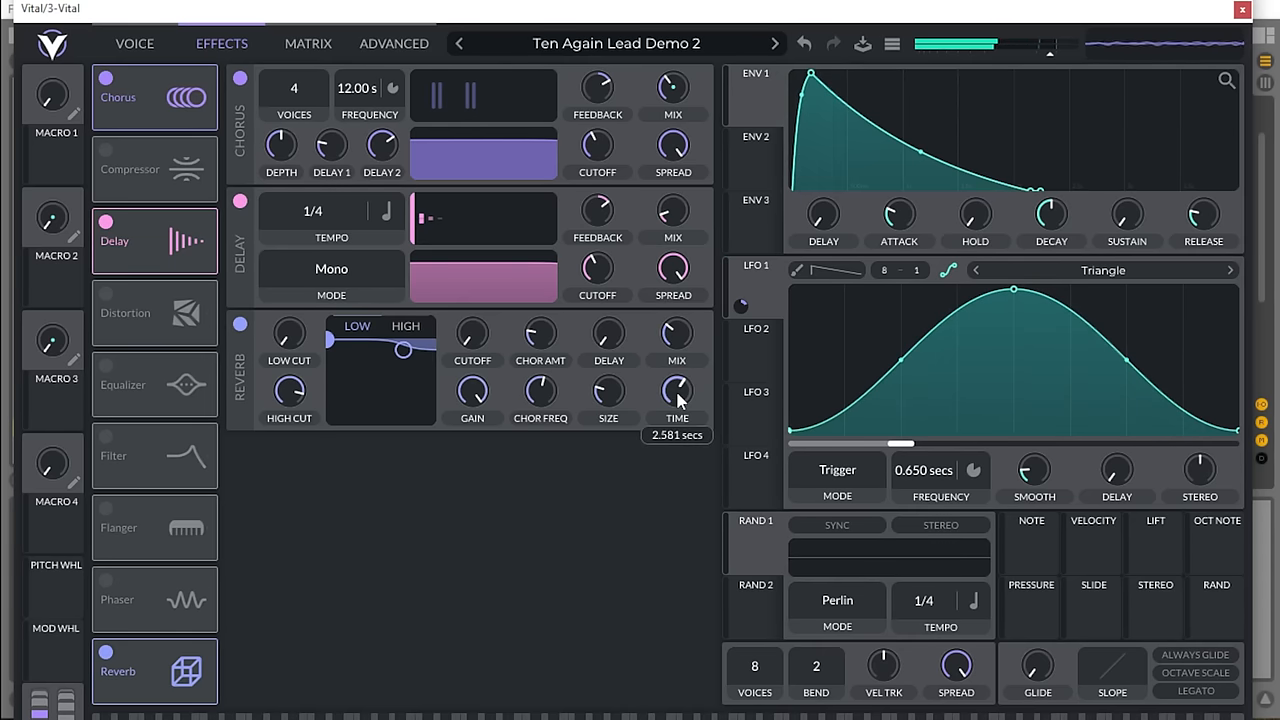
pyautogui.moveTo(676, 390); pyautogui.dragTo(676, 410)
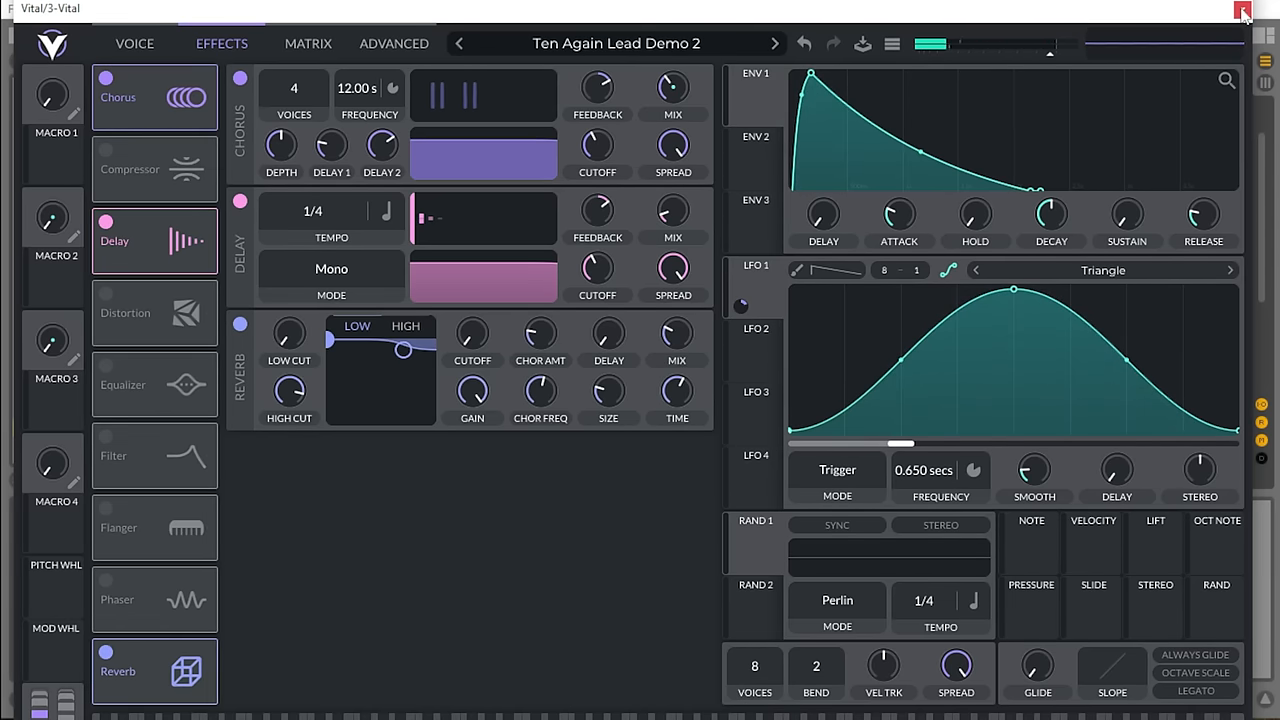
pyautogui.click(1244, 8)
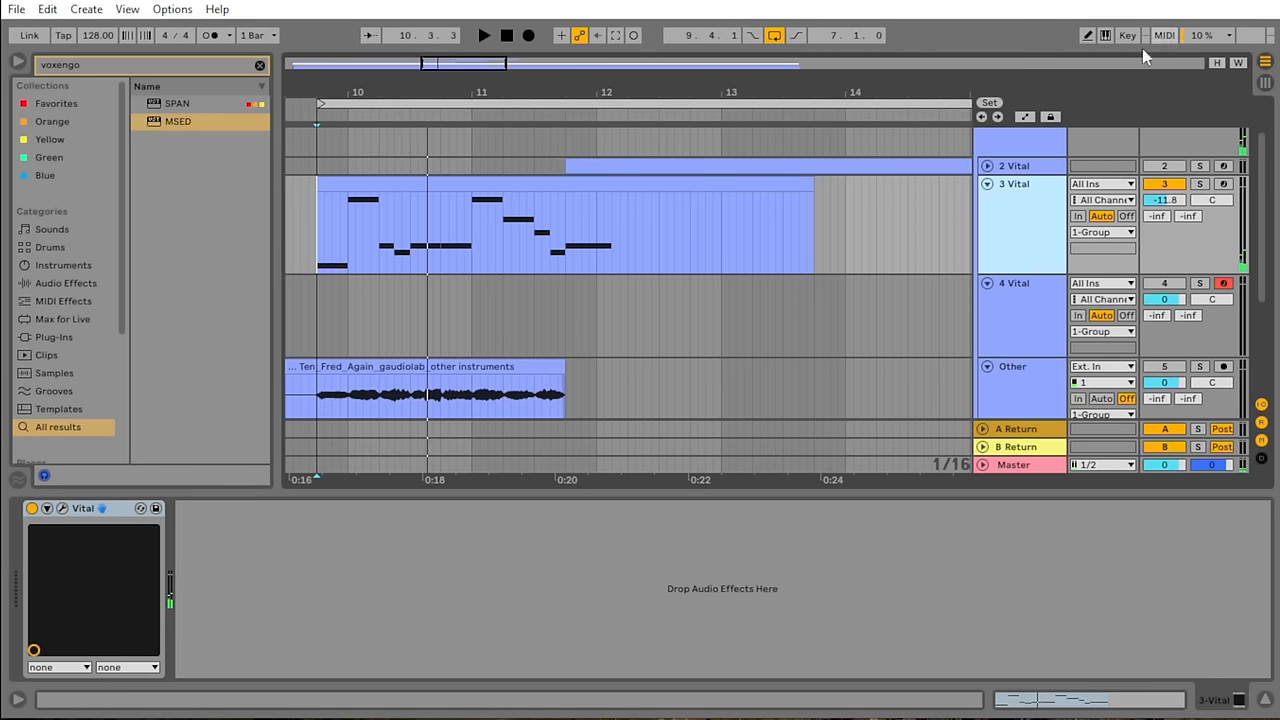
pyautogui.moveTo(1122, 60)
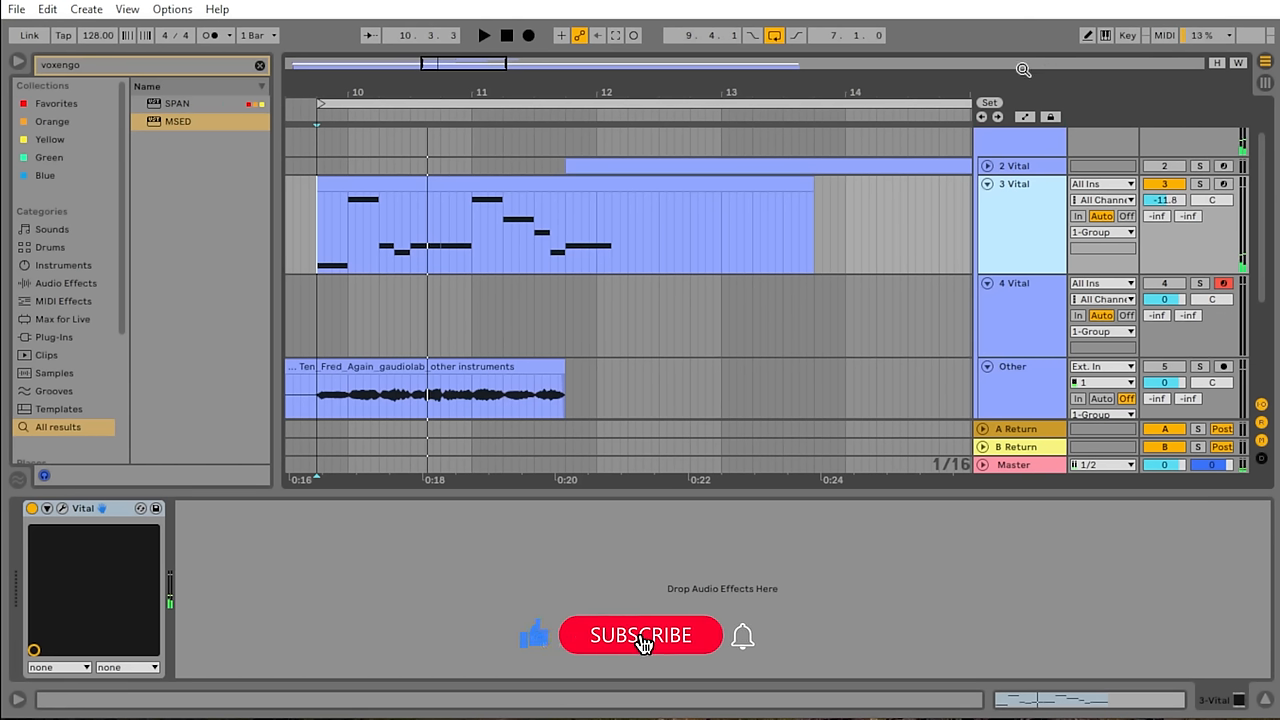
pyautogui.click(640, 636)
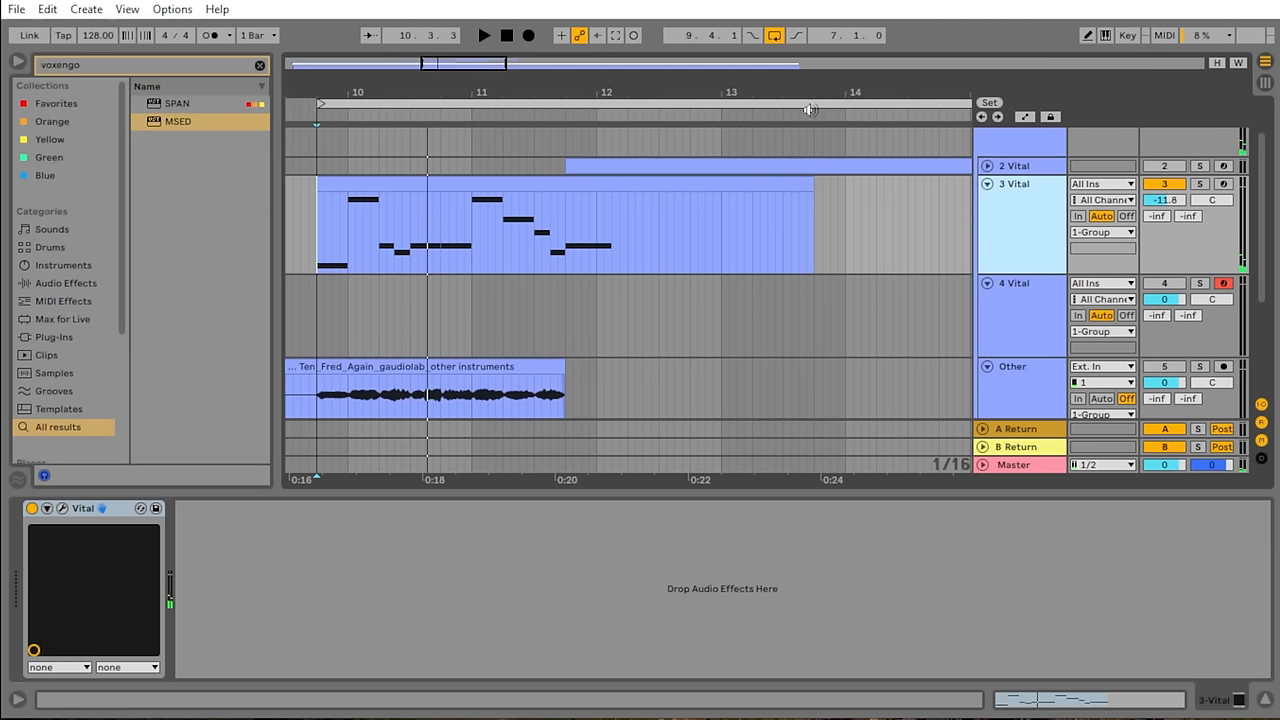
pyautogui.moveTo(786, 114)
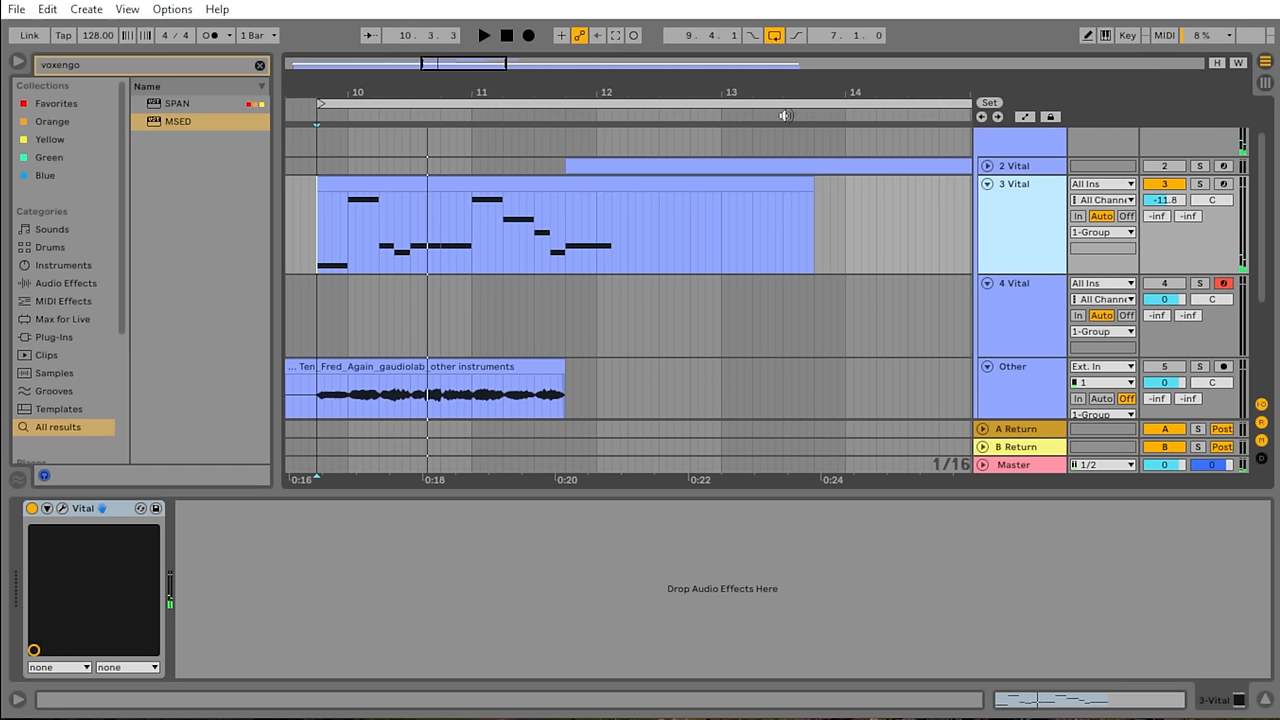
pyautogui.moveTo(784, 116)
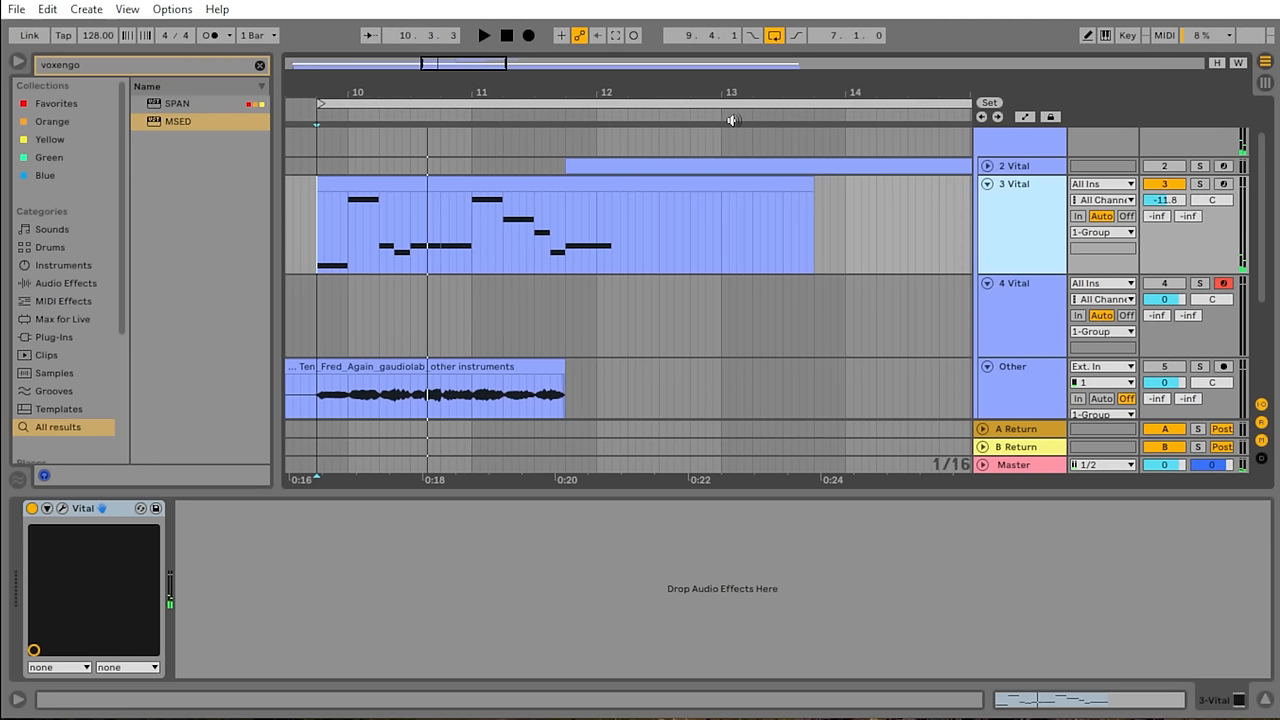
pyautogui.moveTo(698, 132)
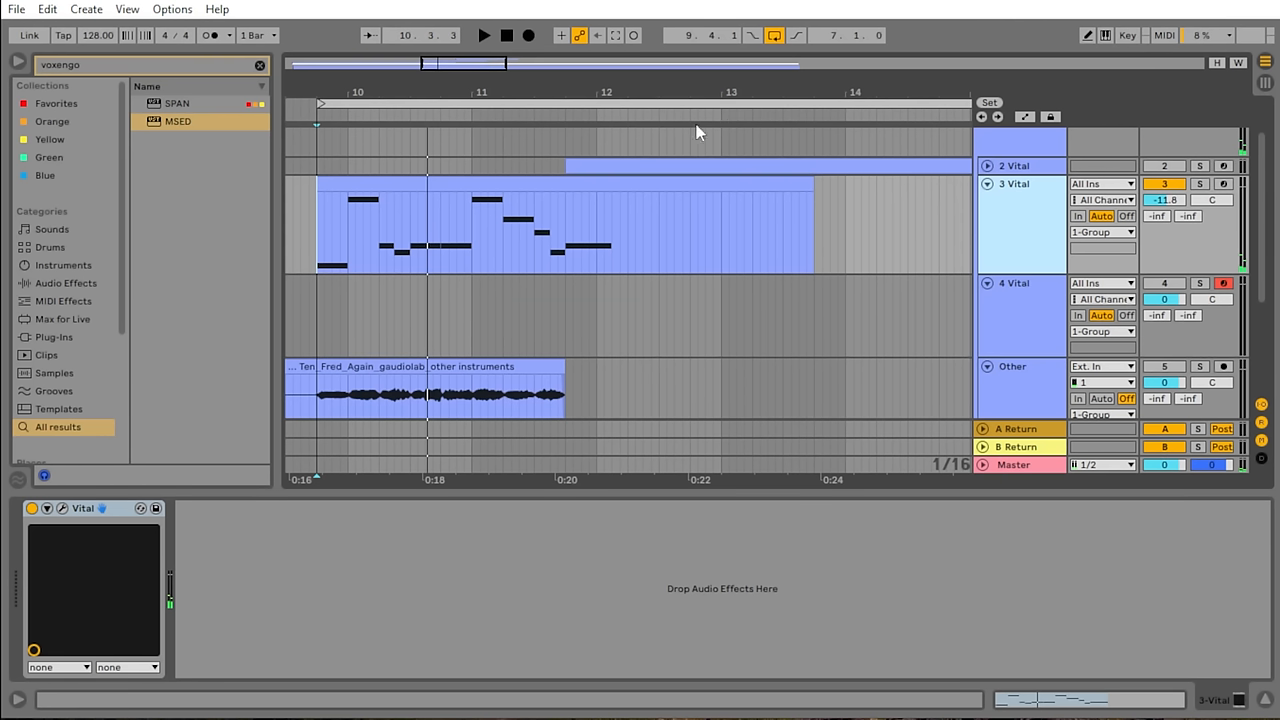
pyautogui.moveTo(672, 136)
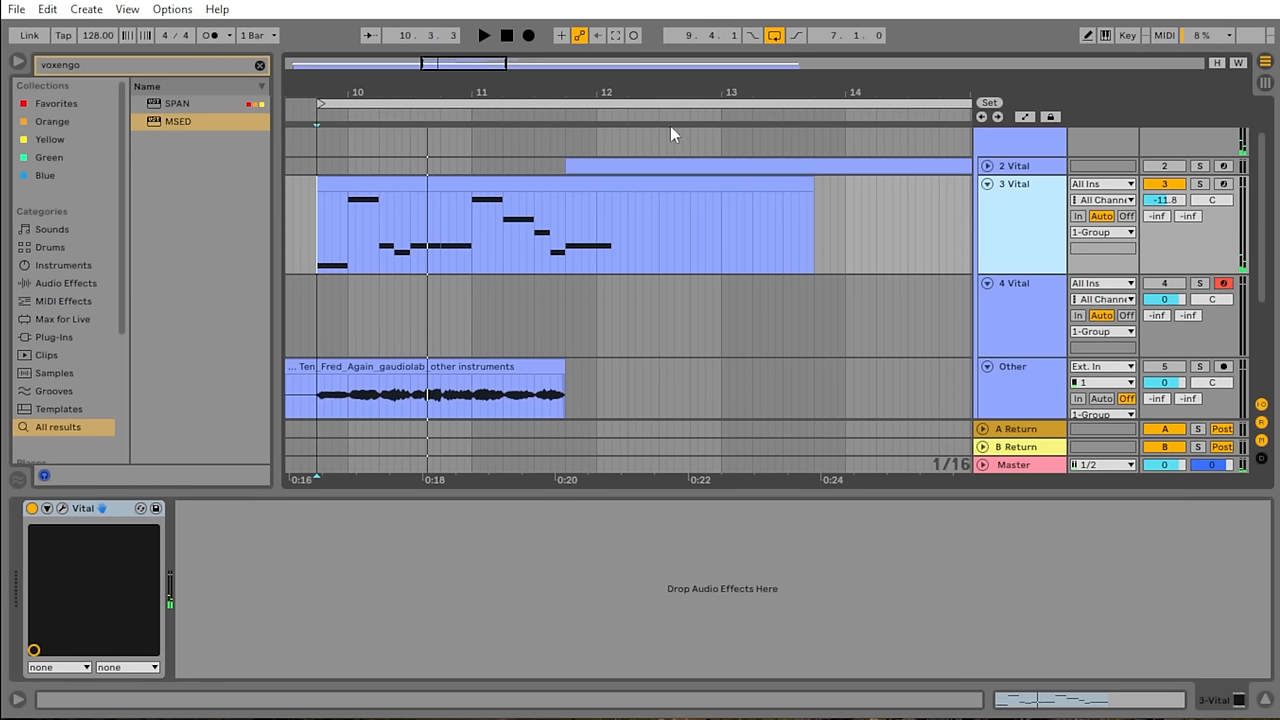
pyautogui.moveTo(628, 136)
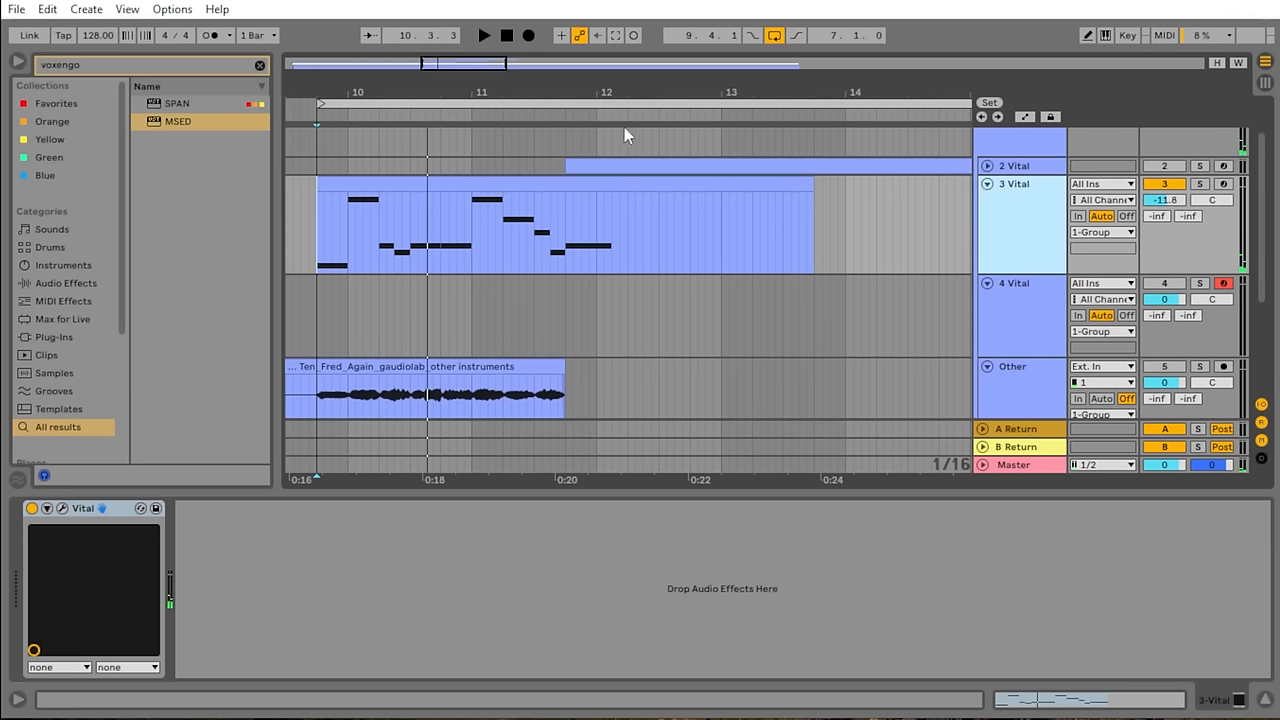
pyautogui.moveTo(608, 132)
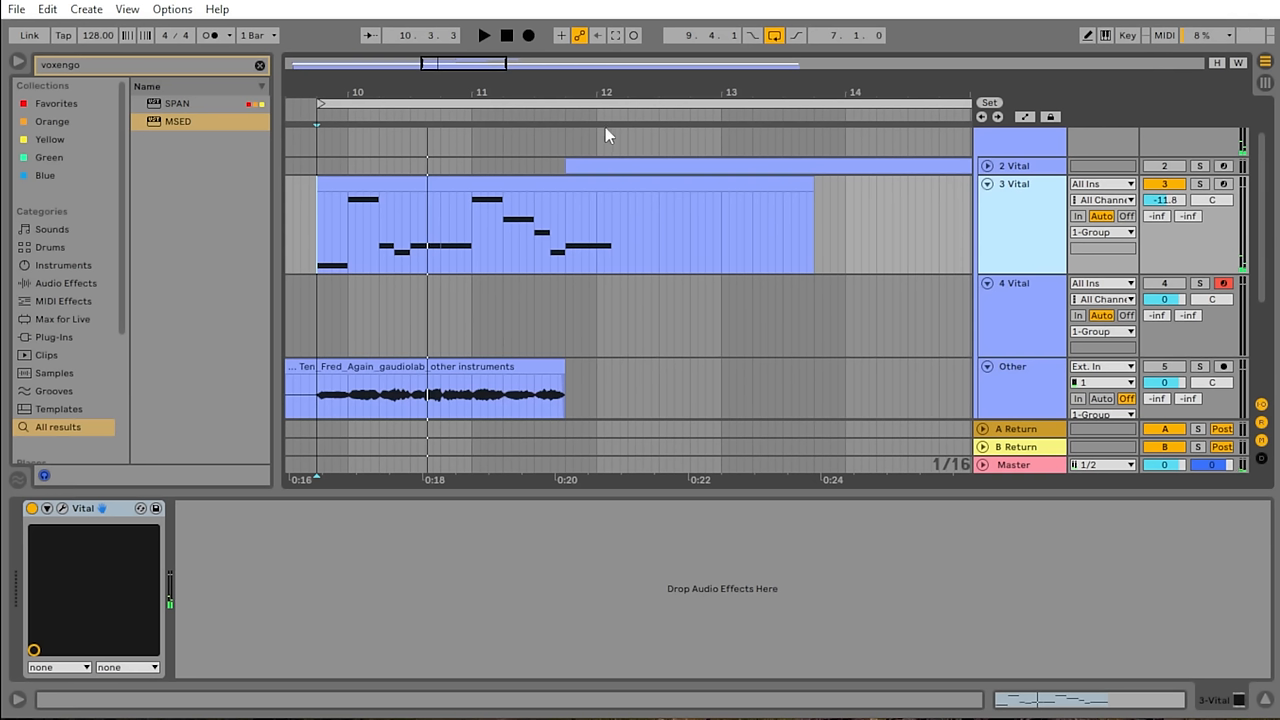
pyautogui.moveTo(584, 136)
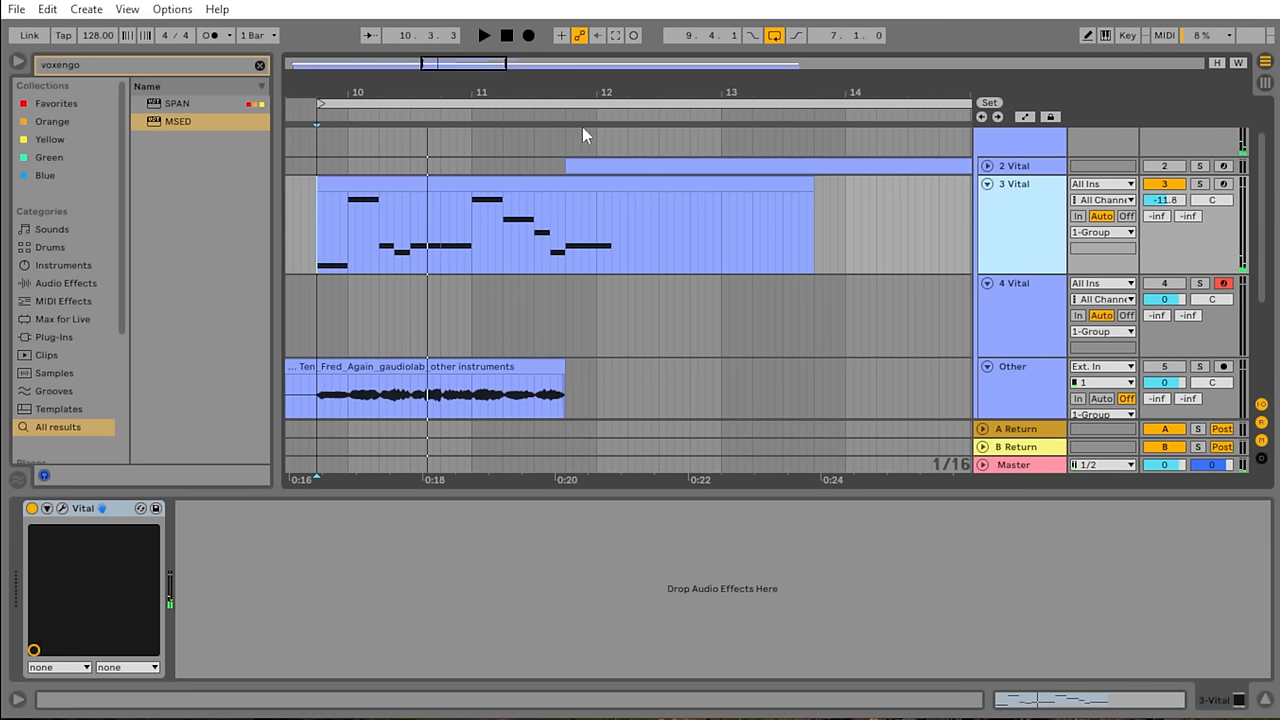
pyautogui.moveTo(564, 136)
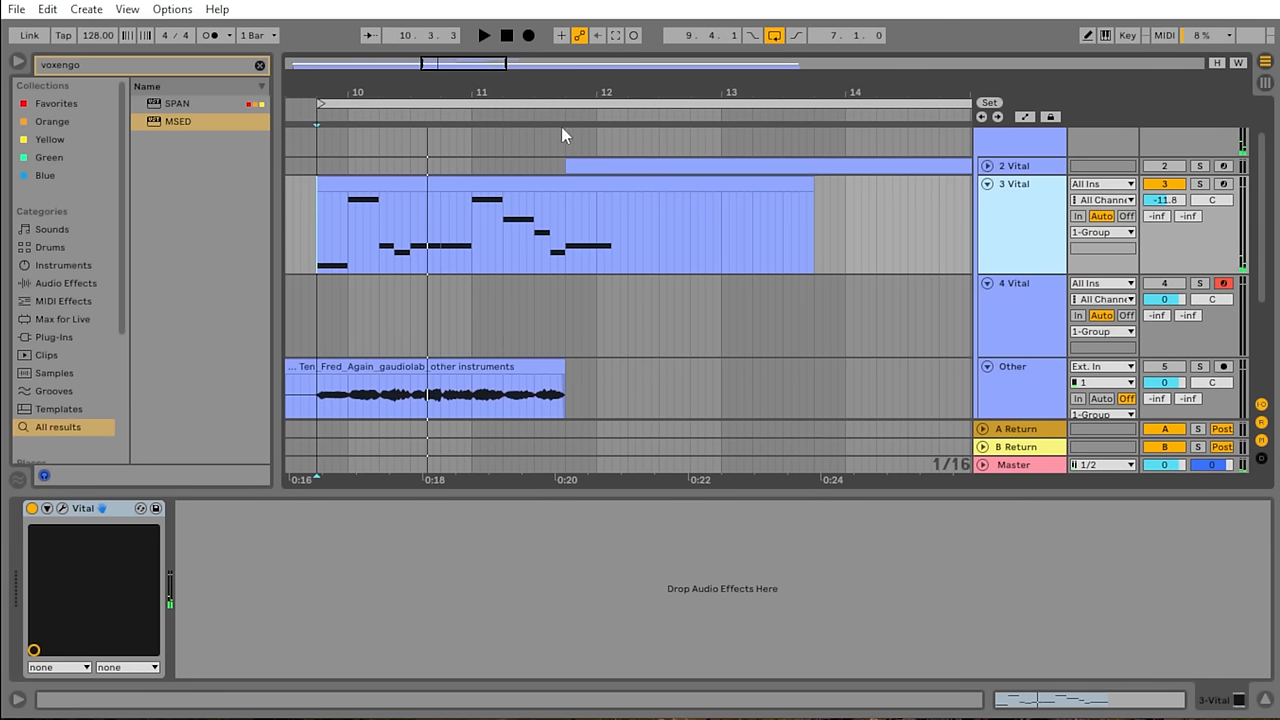
pyautogui.moveTo(546, 134)
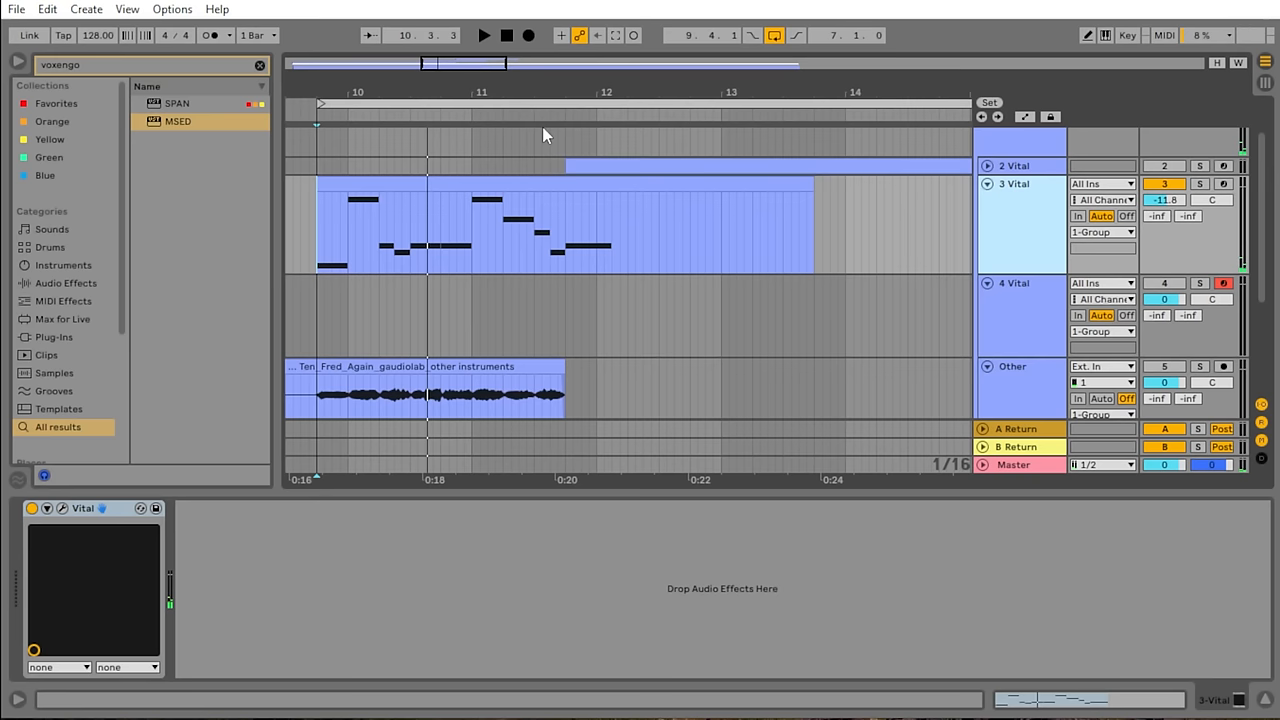